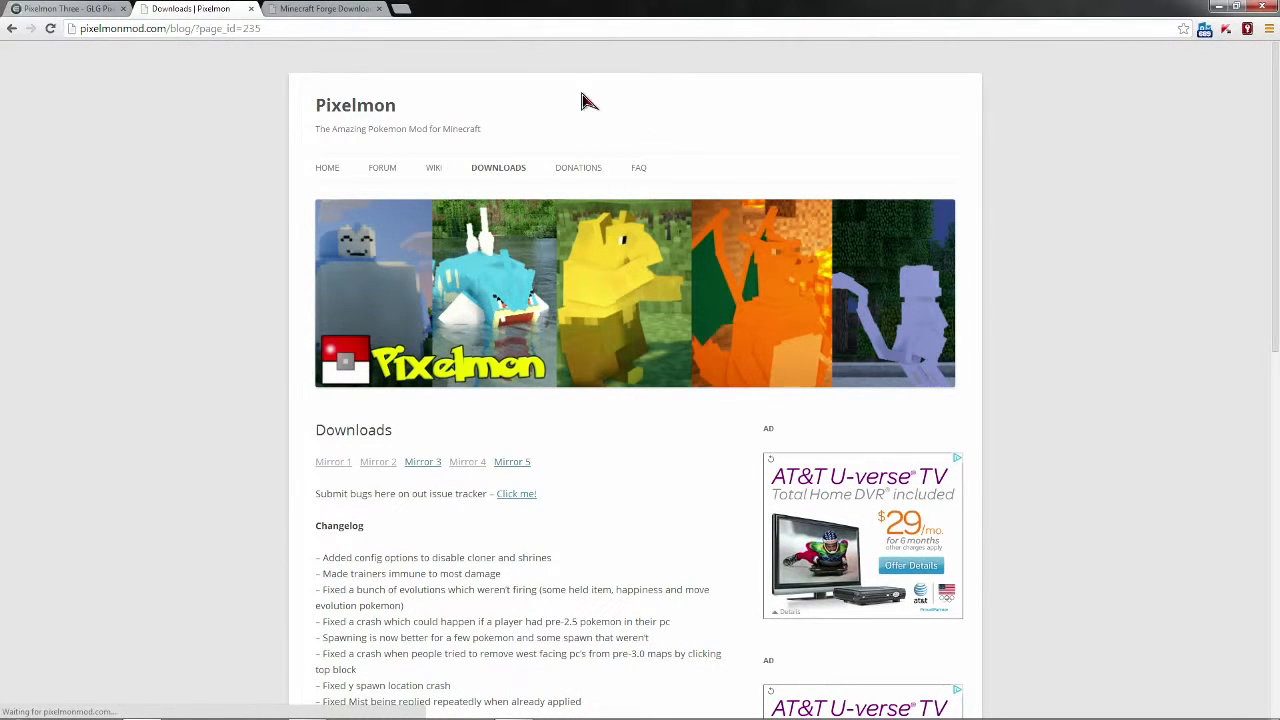
pyautogui.moveTo(519, 177)
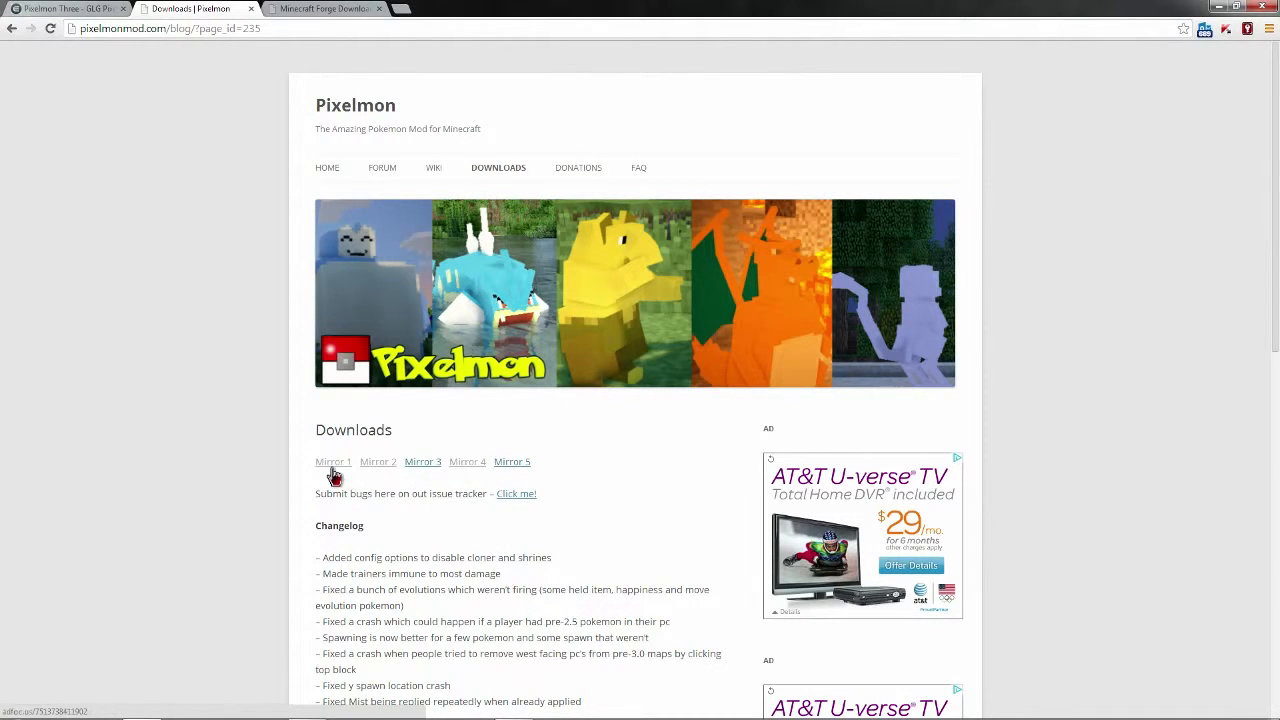
# Follow the Mirror 1 link to the MediaFire page for Pixelmon 3.0.1.zip.
pyautogui.click(333, 461)
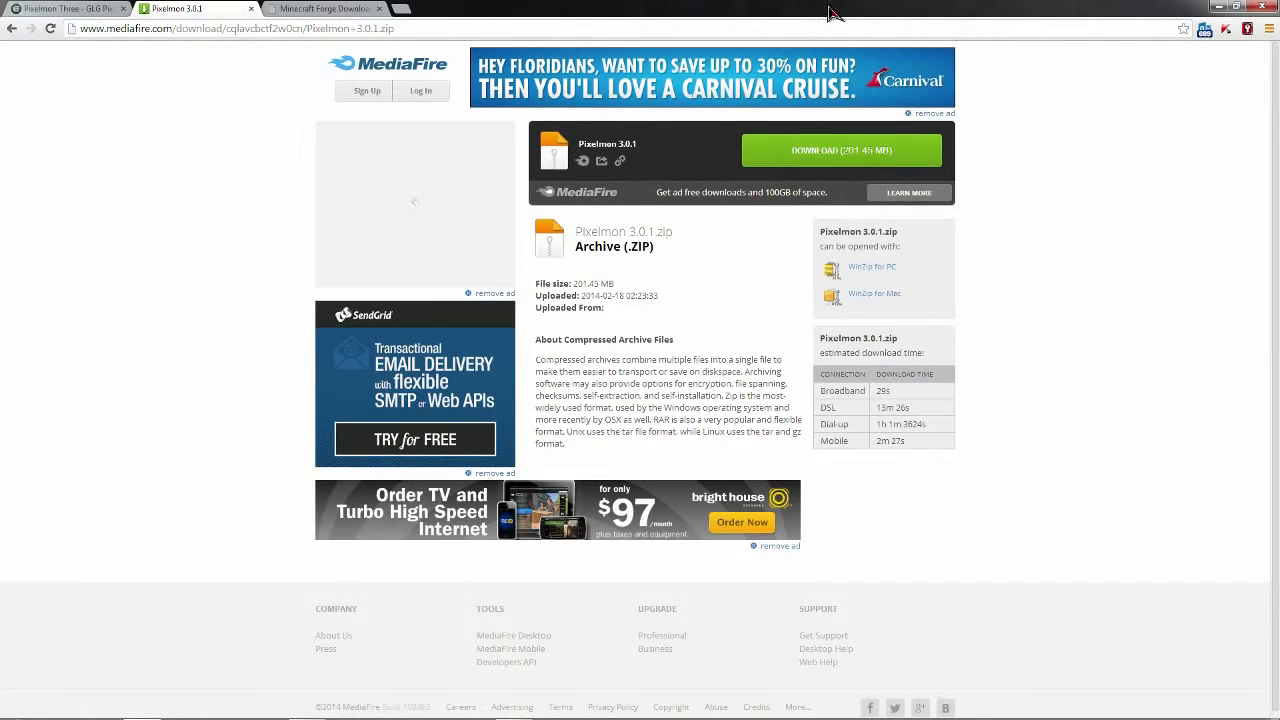
# Download Pixelmon 3.0.1.zip from MediaFire onto the desktop.
pyautogui.click(840, 150)
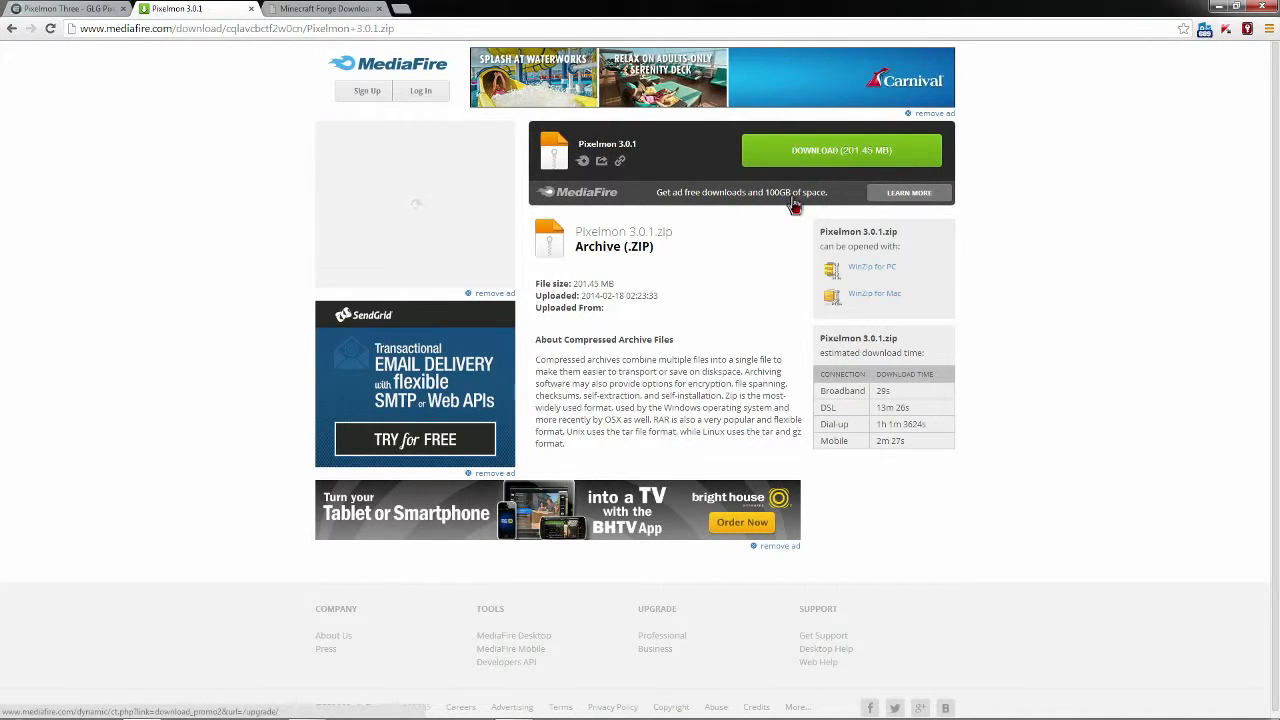
pyautogui.click(325, 8)
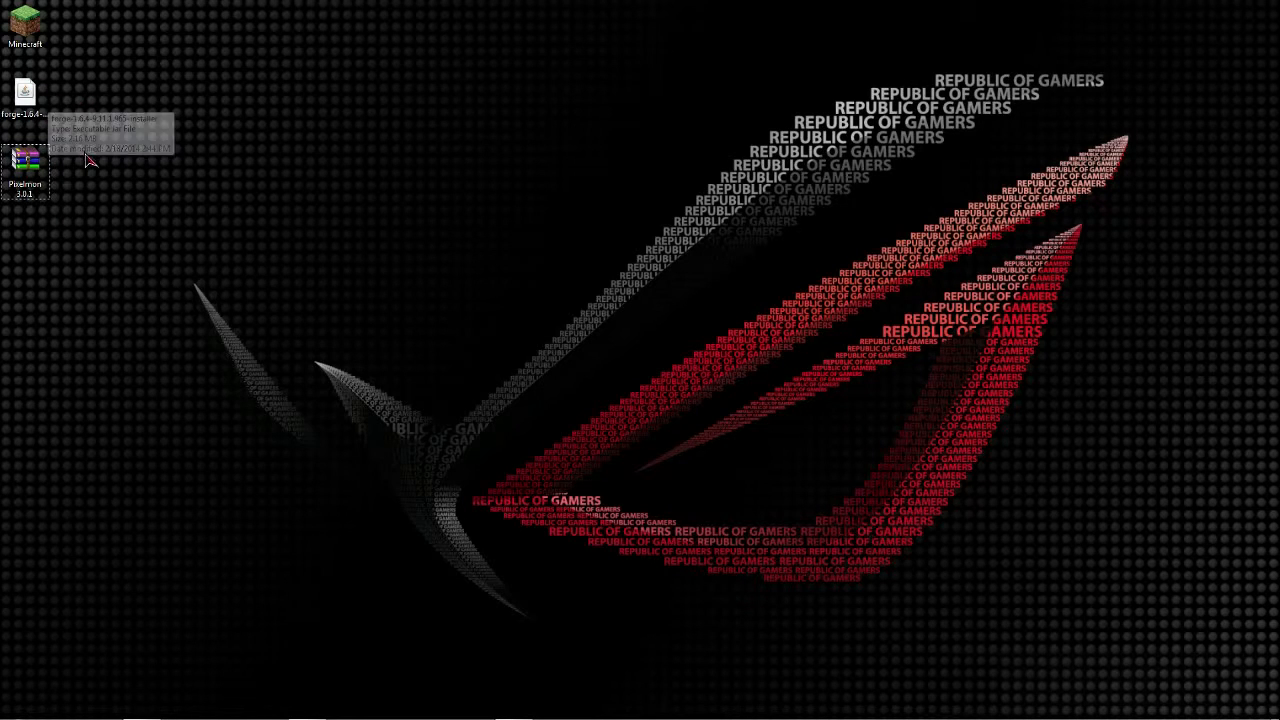
pyautogui.moveTo(45, 77)
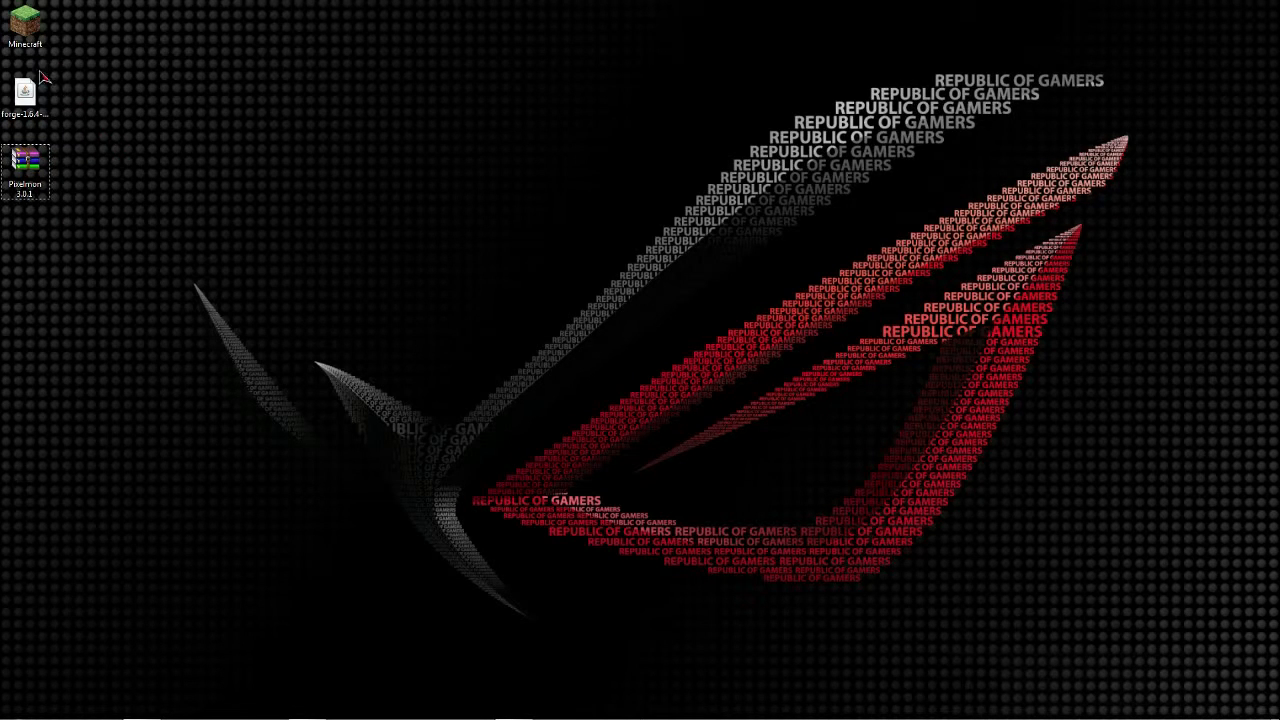
pyautogui.moveTo(150, 183)
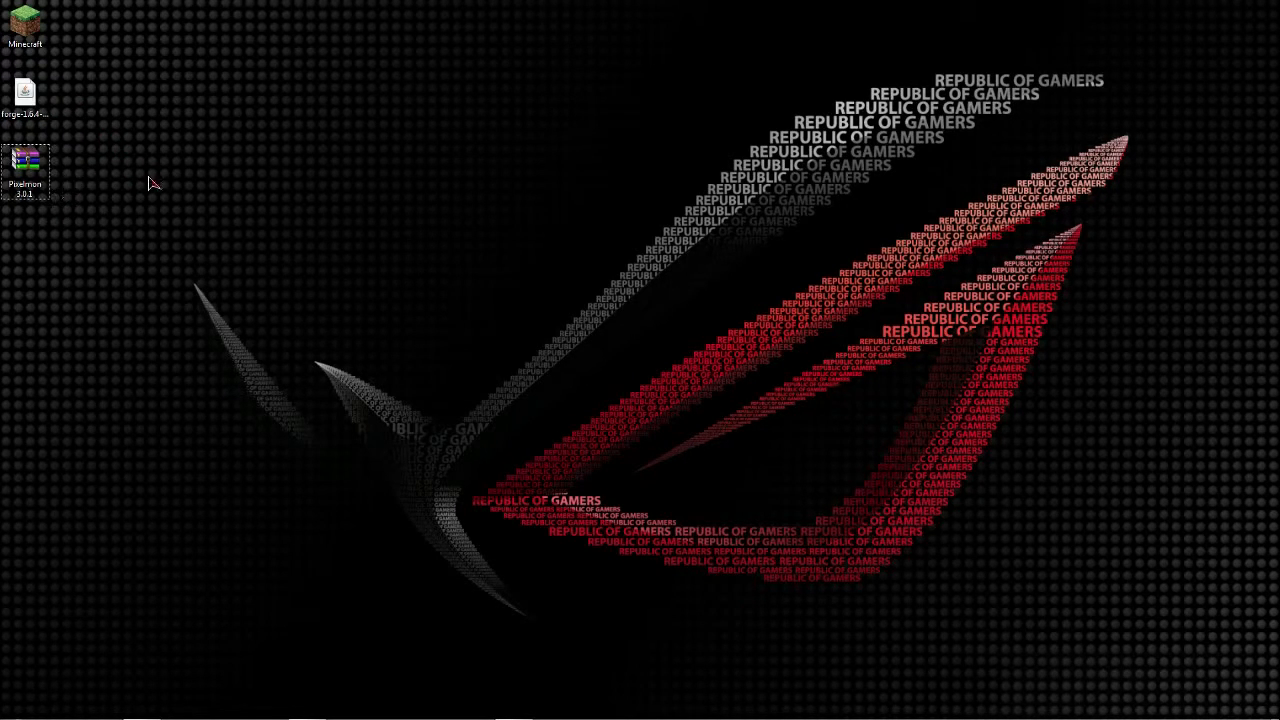
pyautogui.moveTo(177, 223)
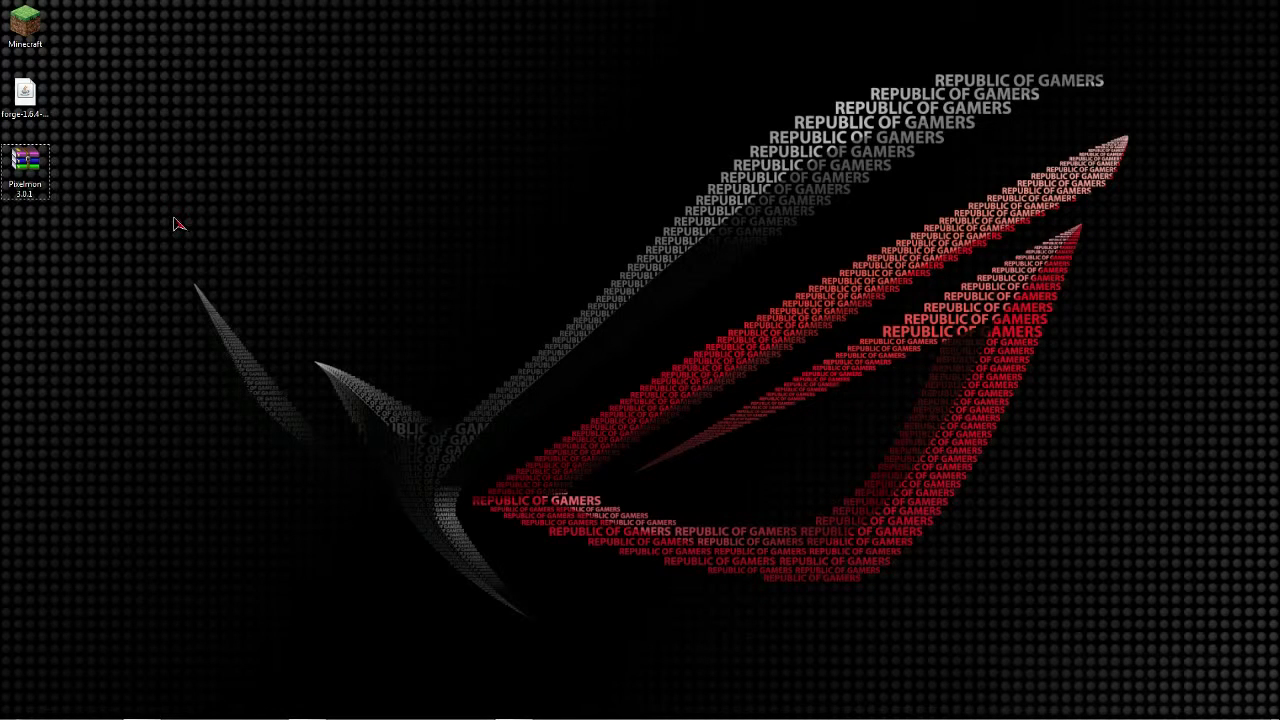
pyautogui.moveTo(288, 385)
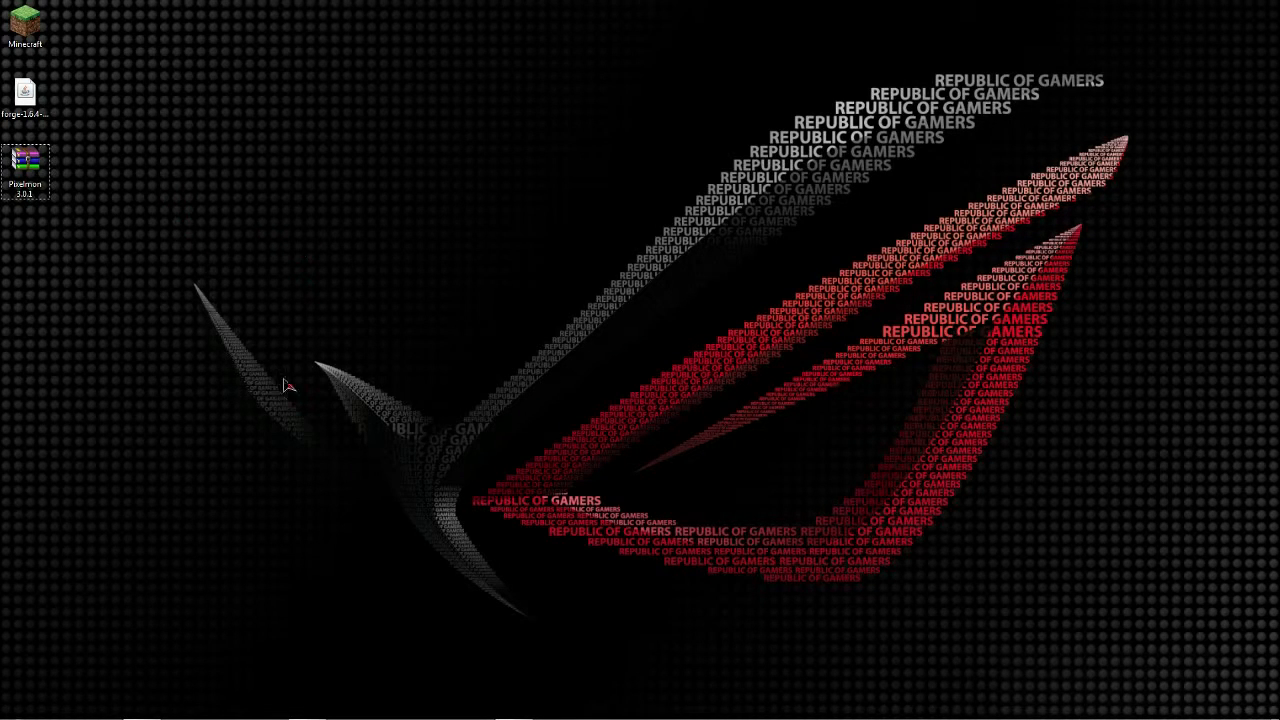
# Search for %appdata% from the Start menu to reach the Roaming folder.
pyautogui.click(15, 708)
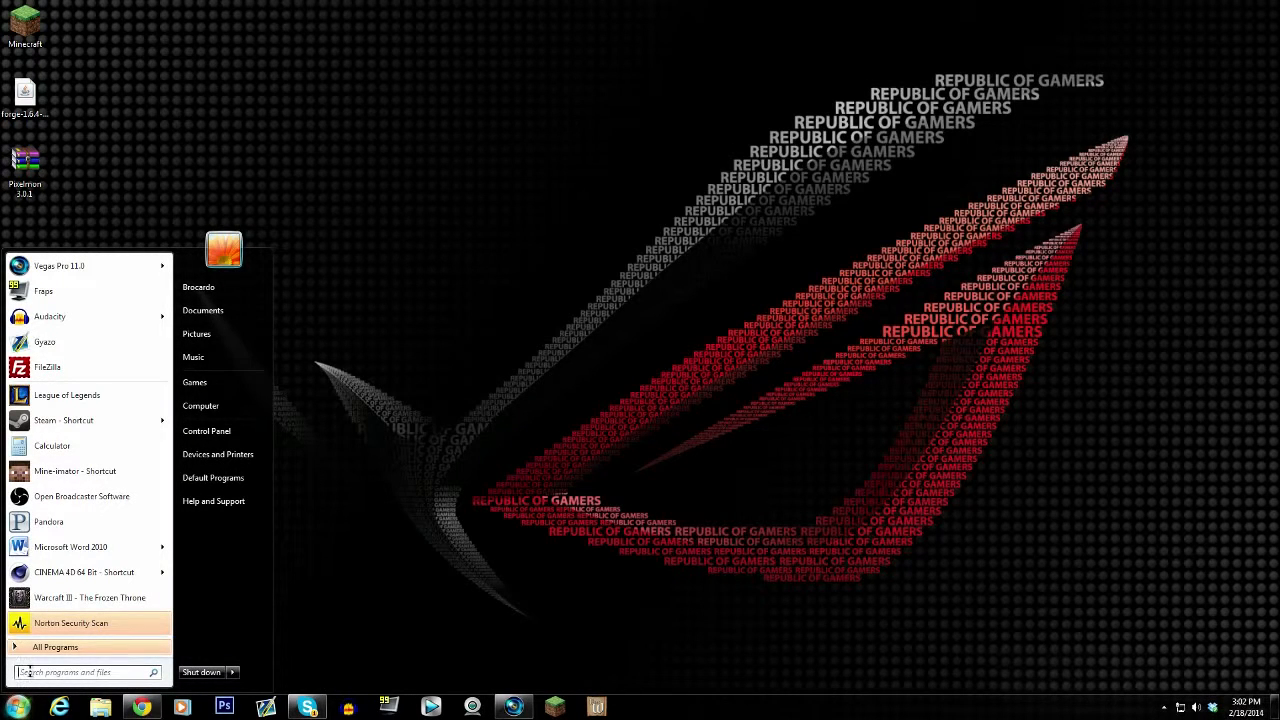
pyautogui.click(85, 672)
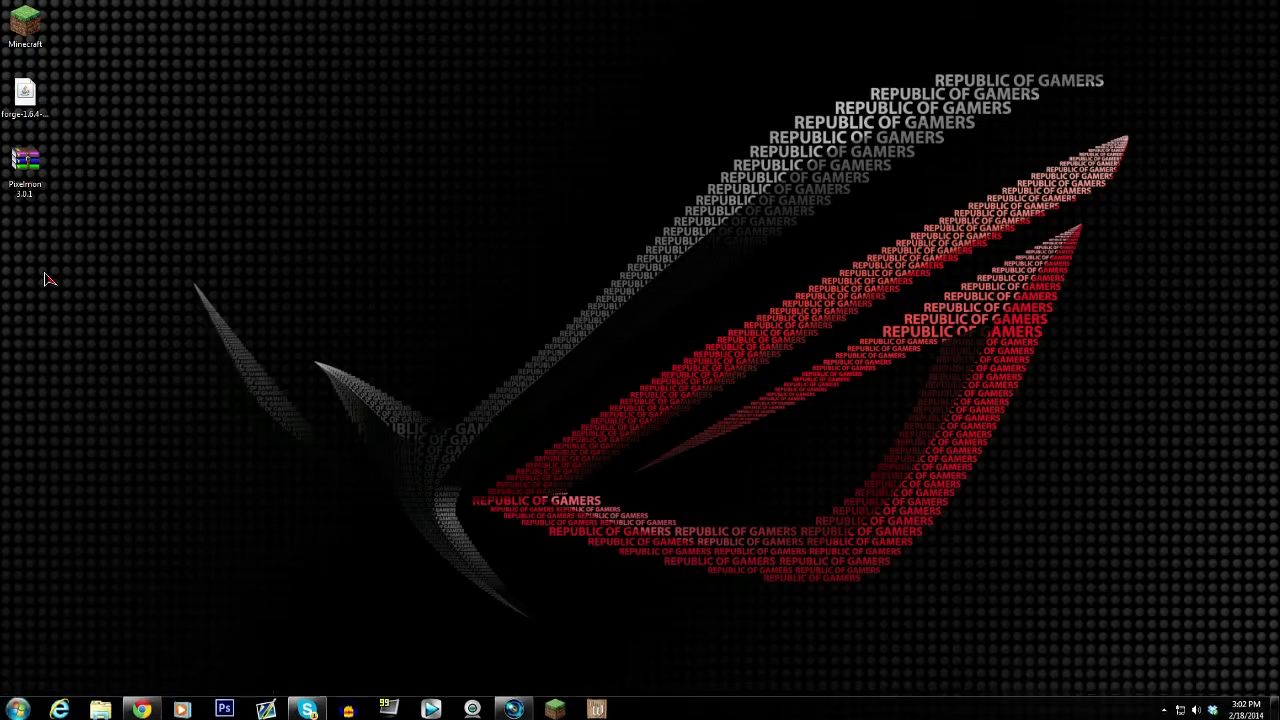
pyautogui.click(99, 708)
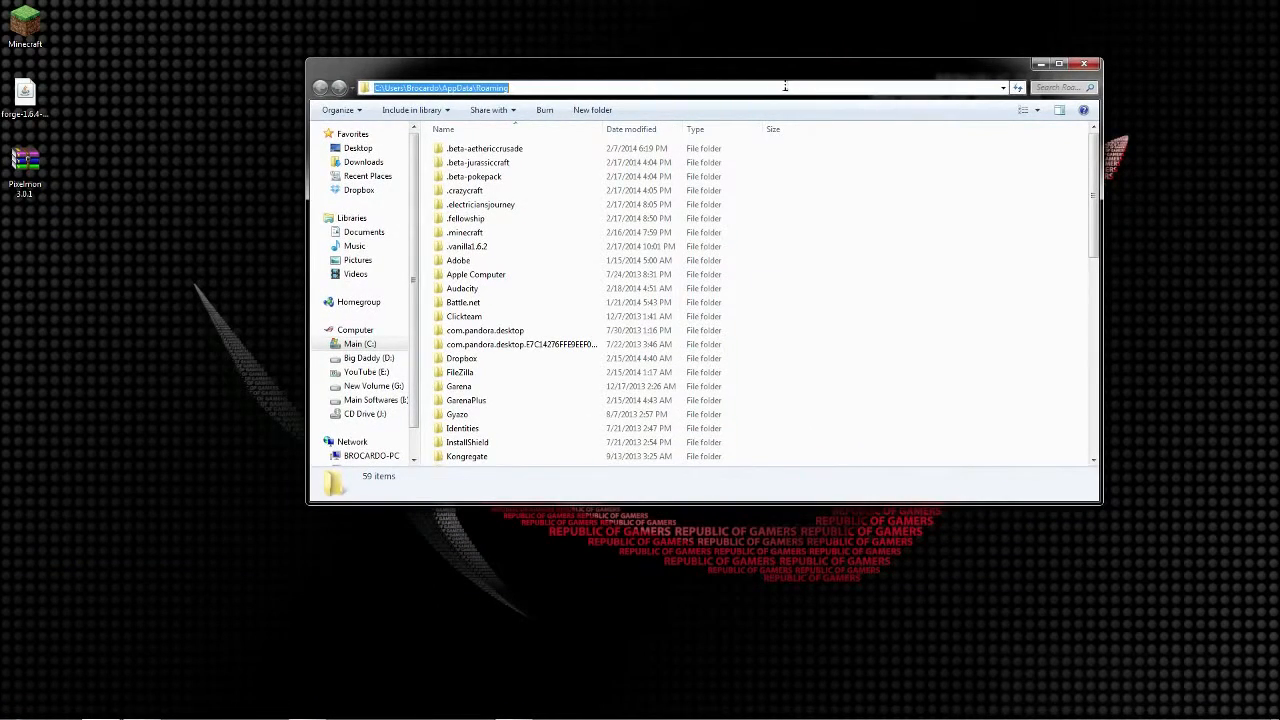
# Open %appdata% via Run and position the Roaming Explorer window showing .minecraft.
pyautogui.moveTo(700, 64); pyautogui.dragTo(850, 48)
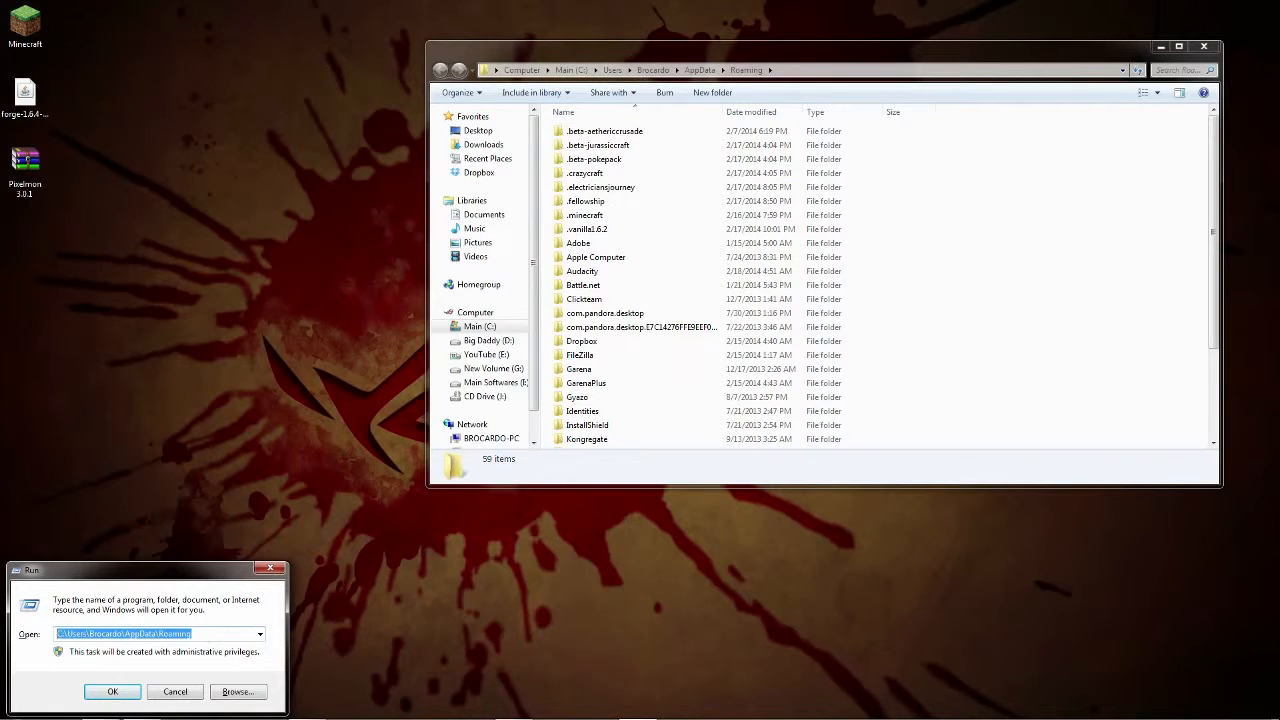
pyautogui.write('%appdata%')
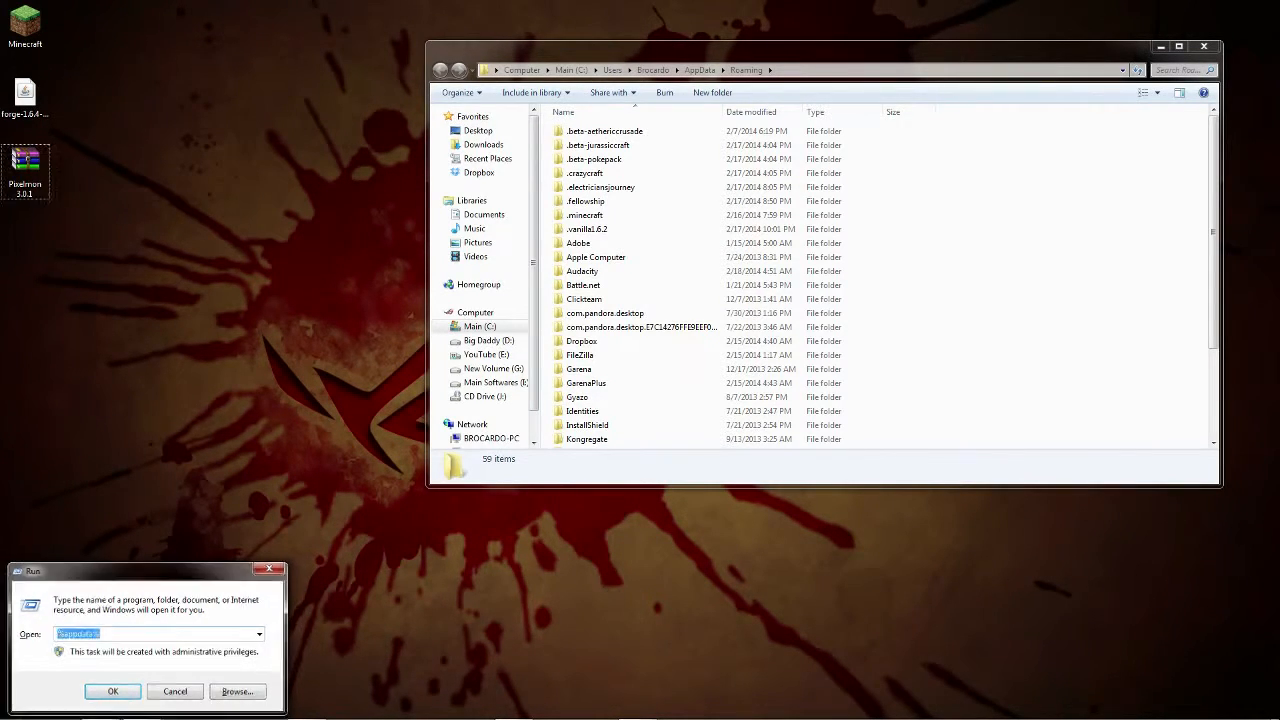
pyautogui.click(112, 691)
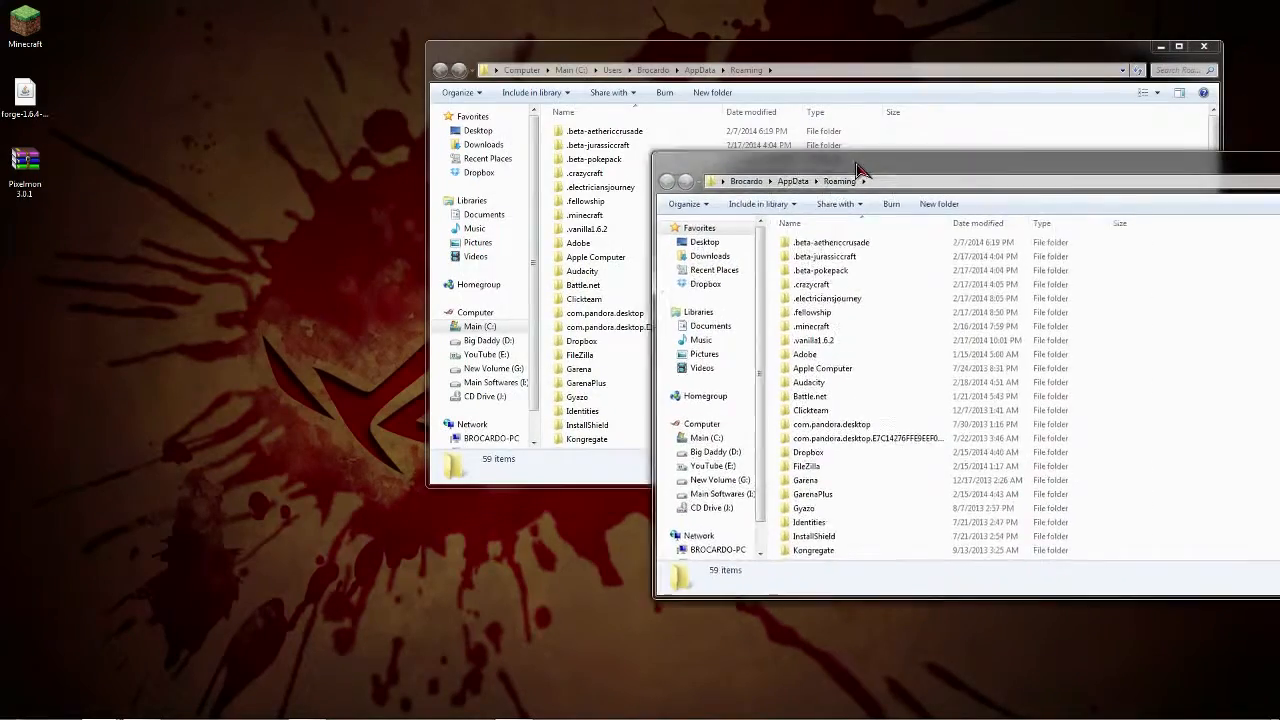
pyautogui.moveTo(860, 181); pyautogui.dragTo(680, 53)
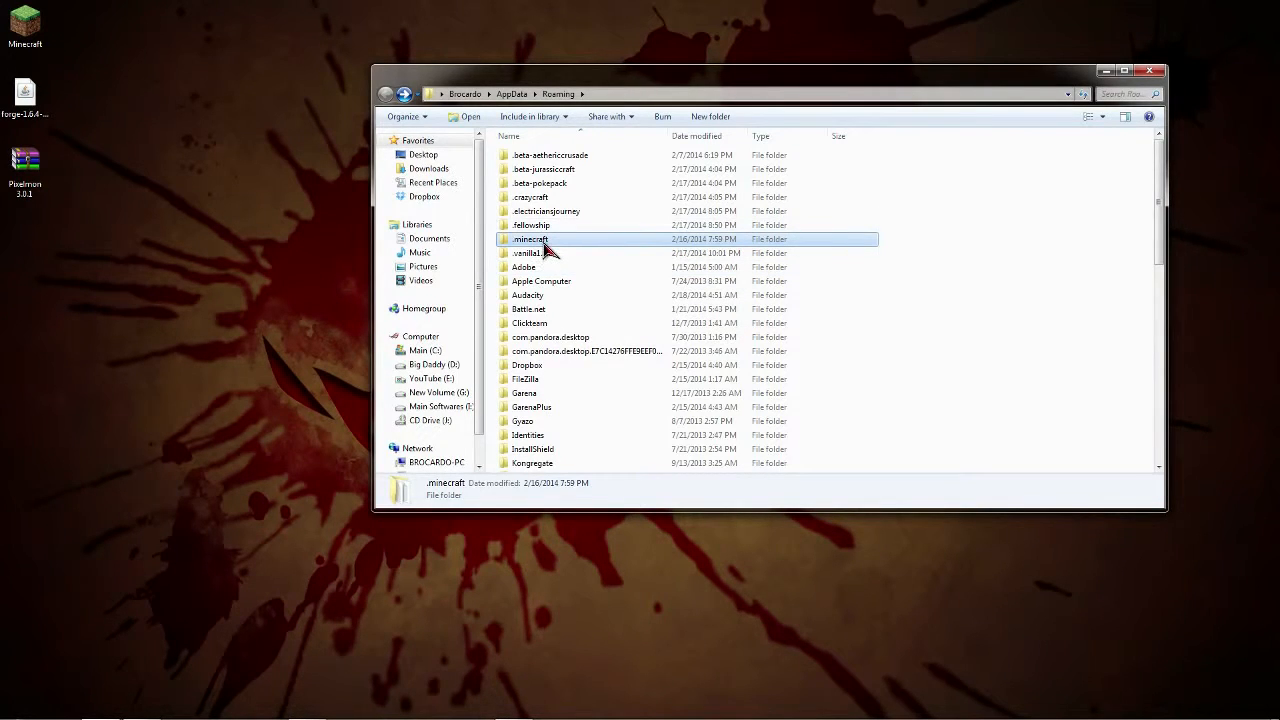
# Create a desktop folder 'BackUp Minecraft' and paste a copy of .minecraft into it.
pyautogui.rightClick(530, 239)
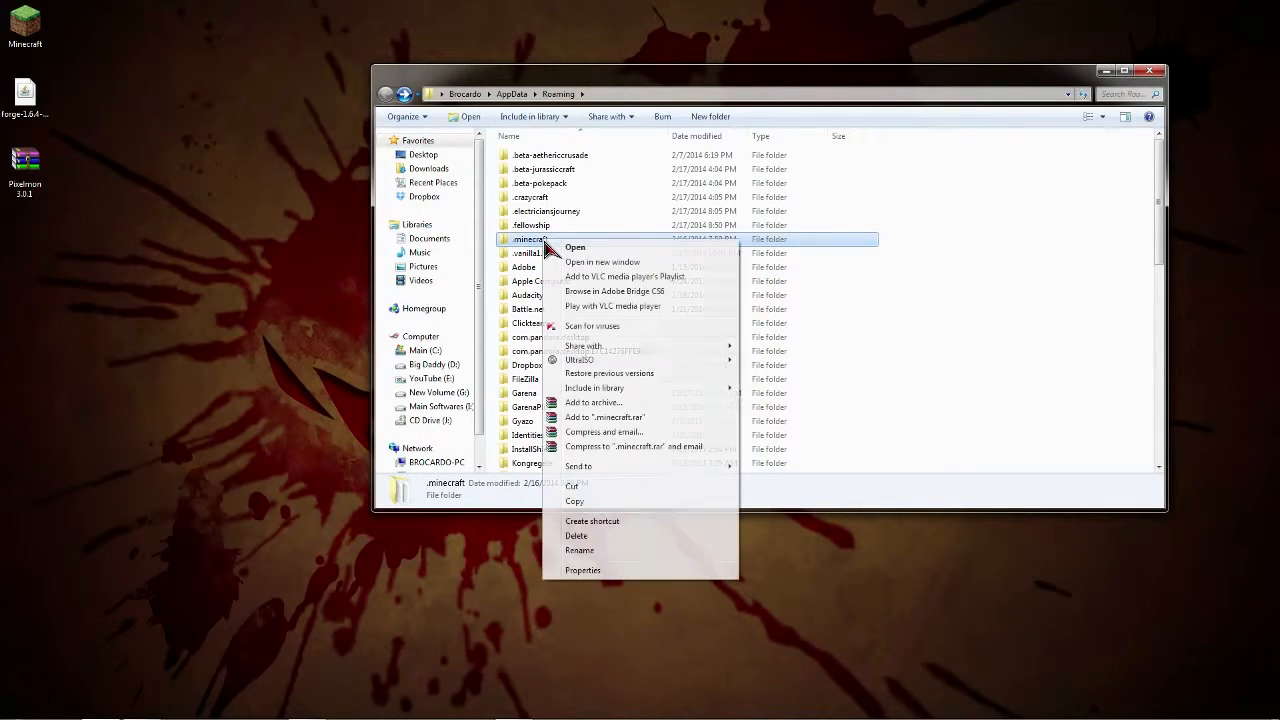
pyautogui.moveTo(595, 550)
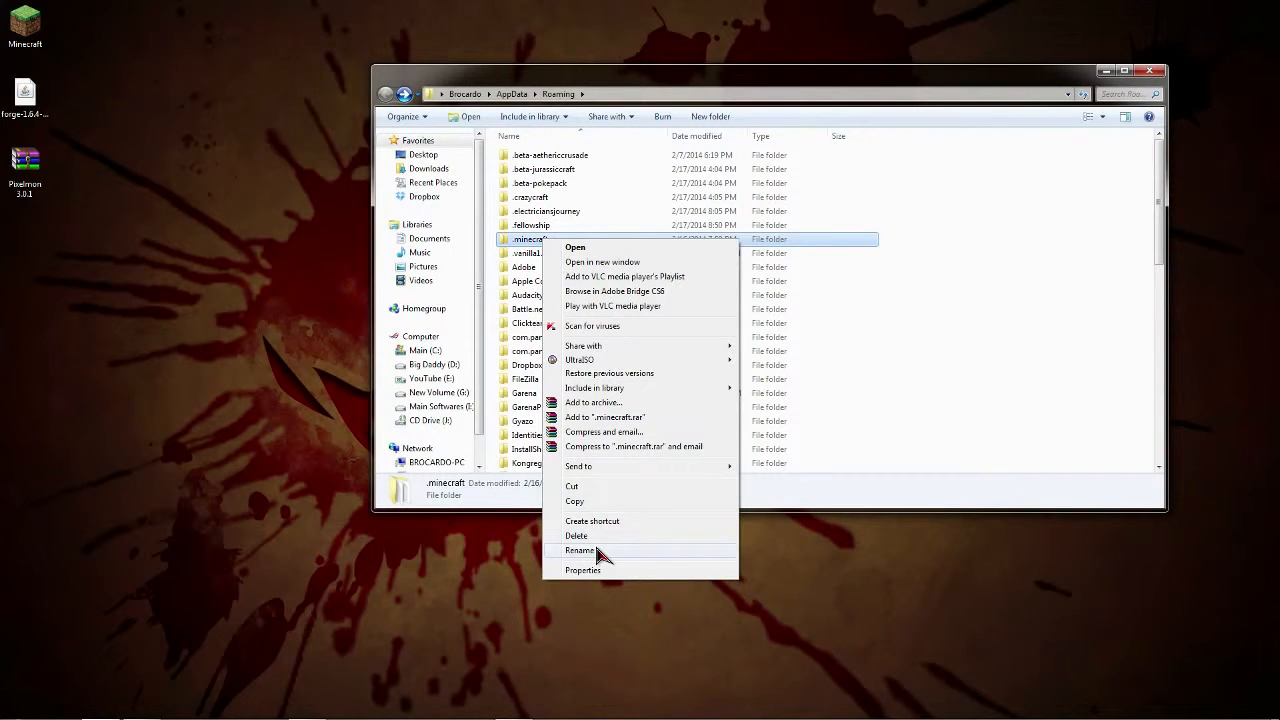
pyautogui.moveTo(602, 551)
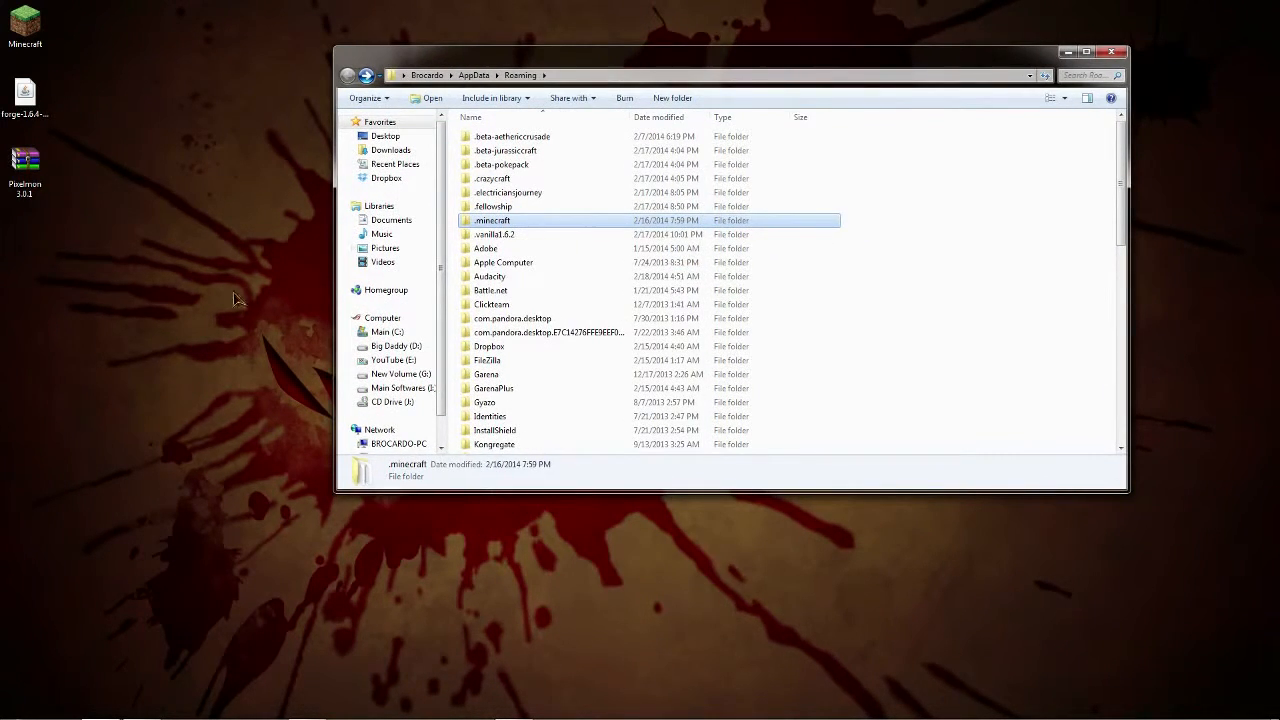
pyautogui.rightClick(235, 300)
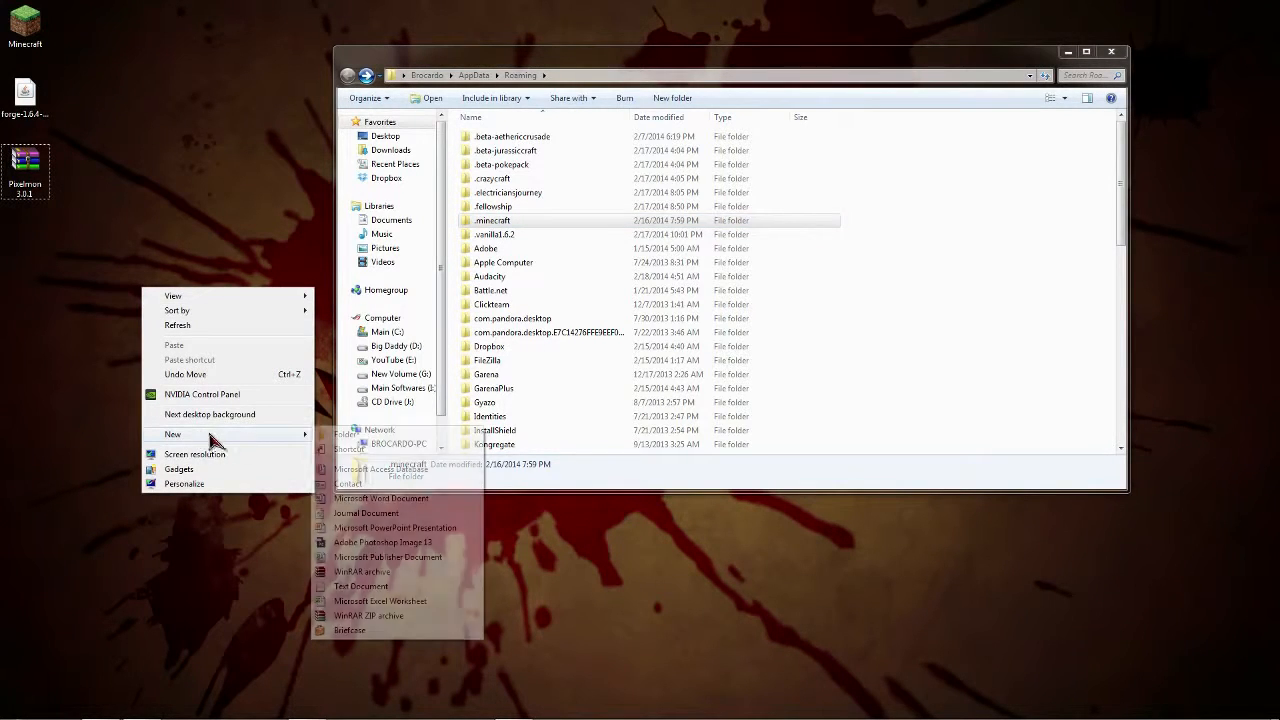
pyautogui.click(362, 432)
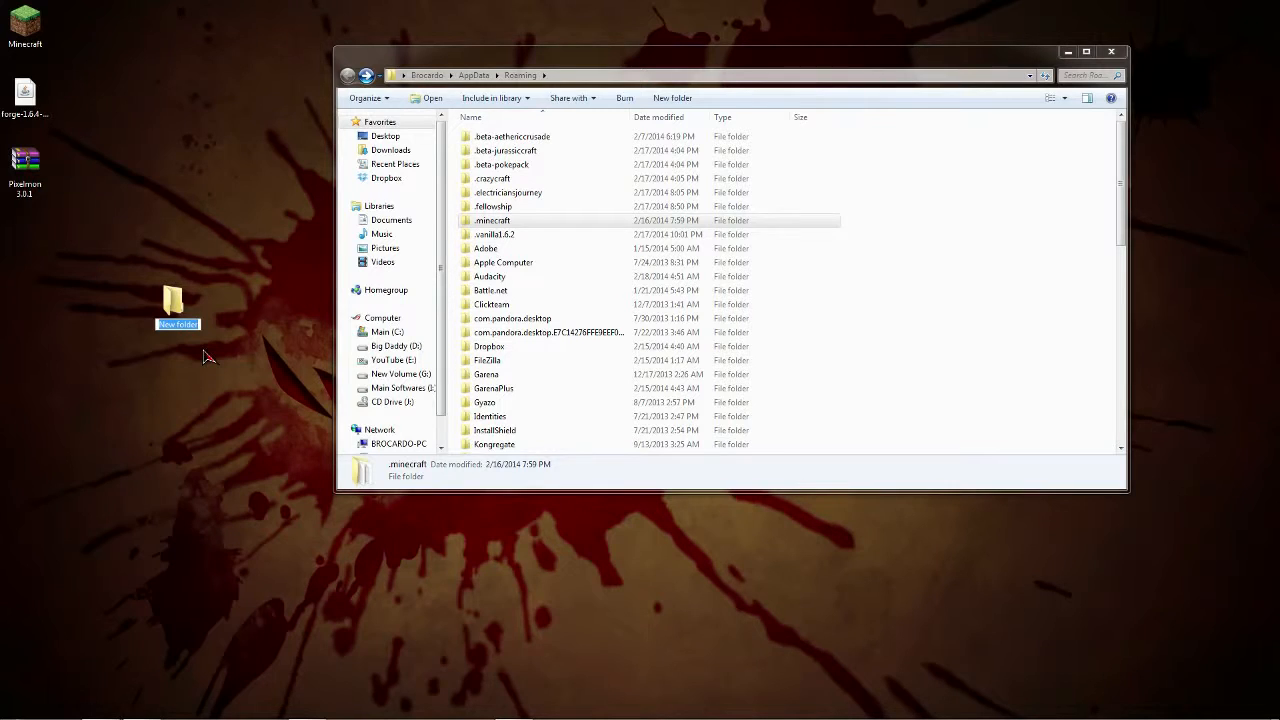
pyautogui.write('BackUp Minecraft')
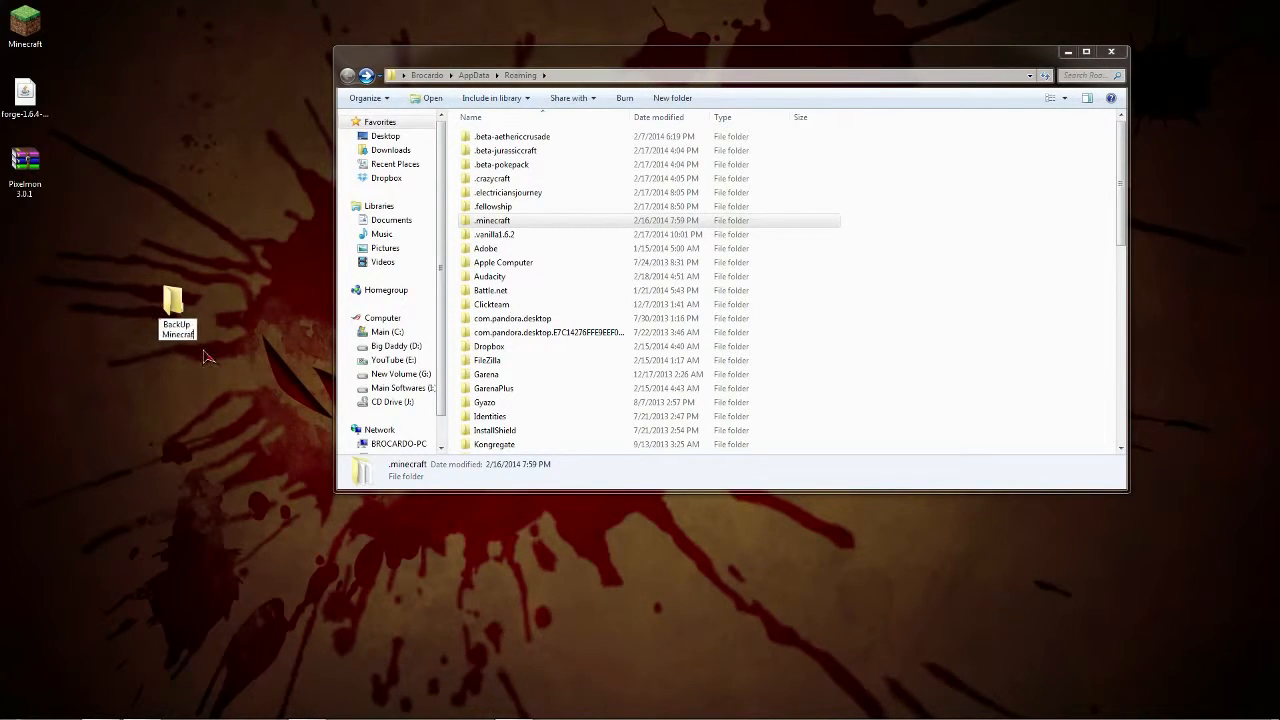
pyautogui.doubleClick(176, 308)
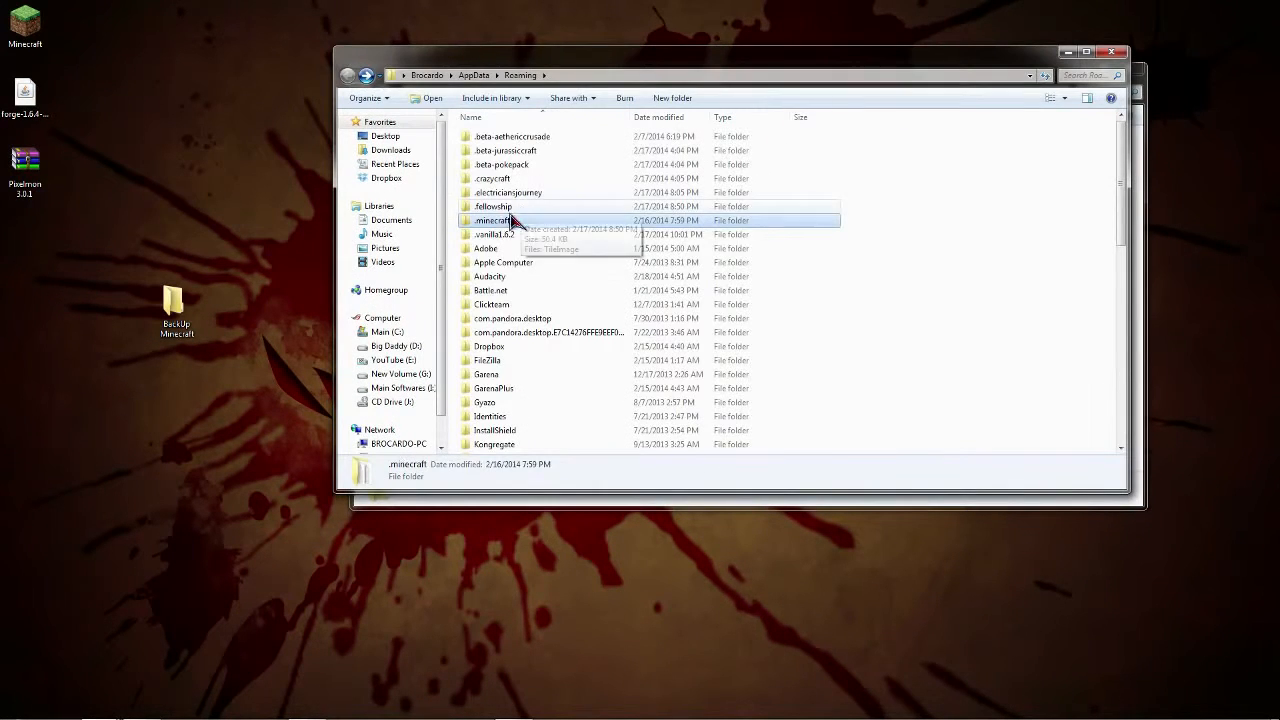
pyautogui.rightClick(487, 220)
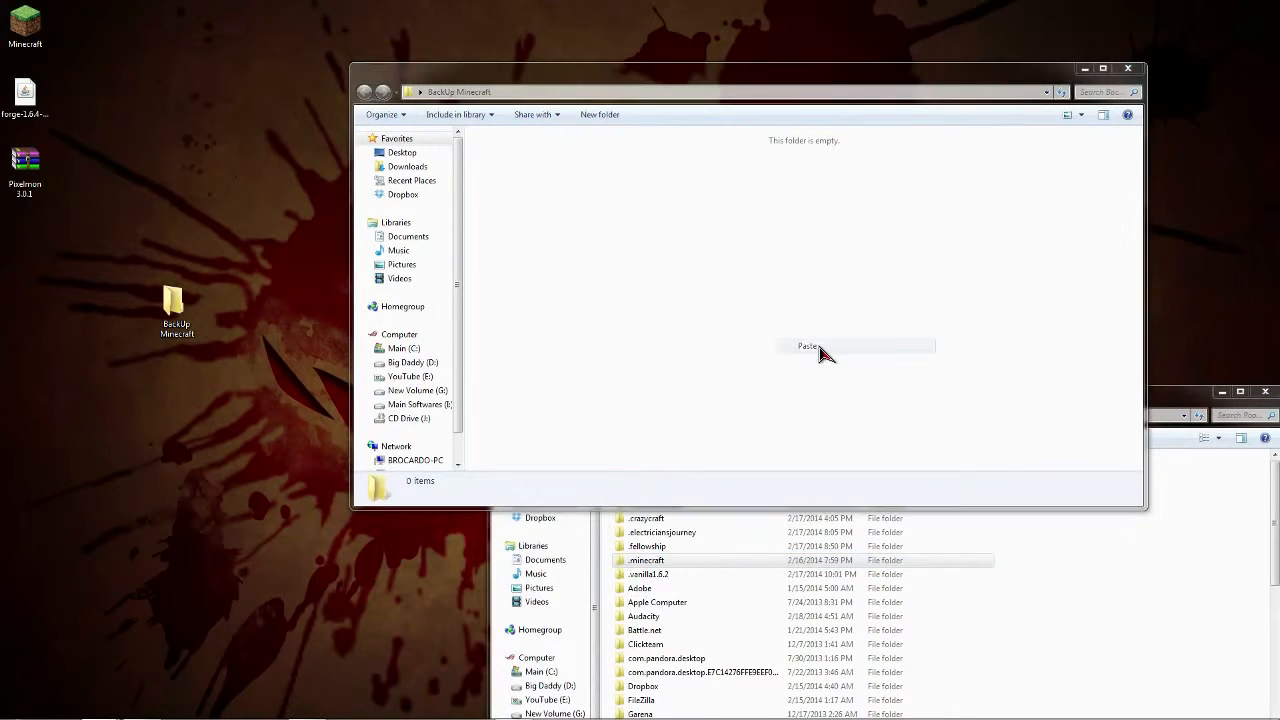
pyautogui.click(807, 346)
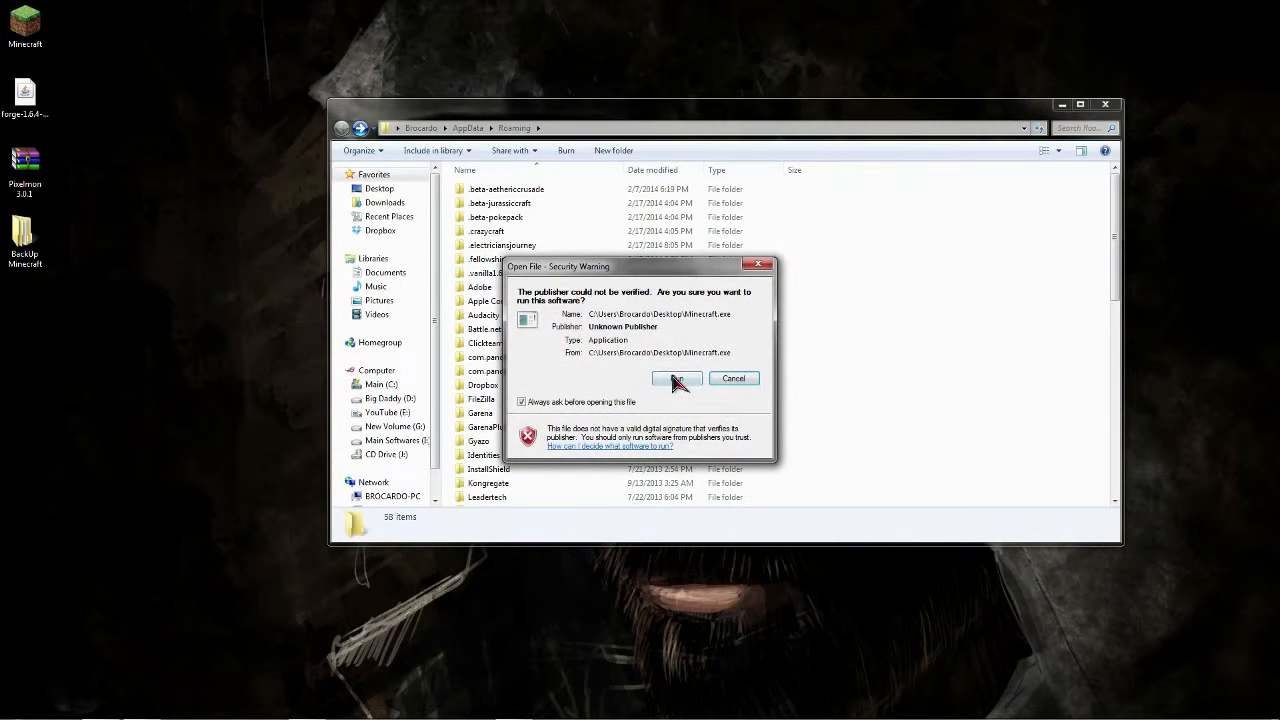
# Run Minecraft.exe past the unverified-publisher security warning.
pyautogui.click(676, 378)
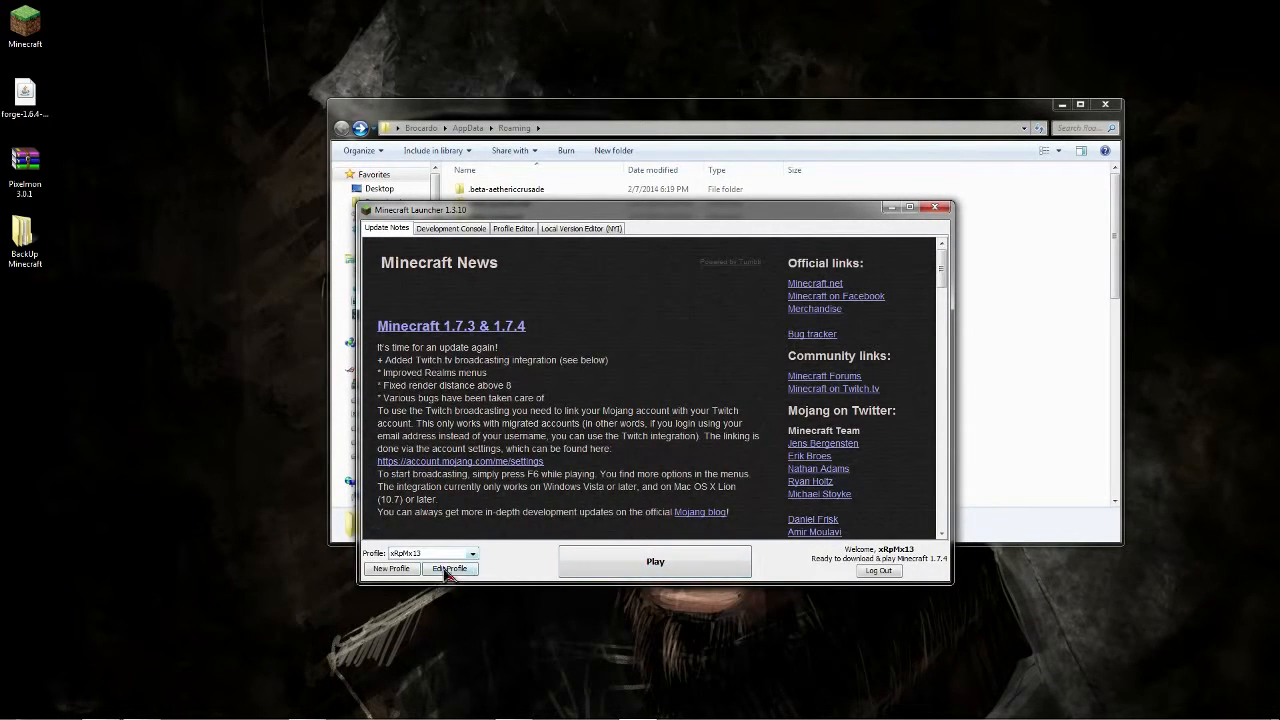
# Add launcher profile '1.6.4' on release 1.6.4, play it once, then close the game.
pyautogui.click(449, 568)
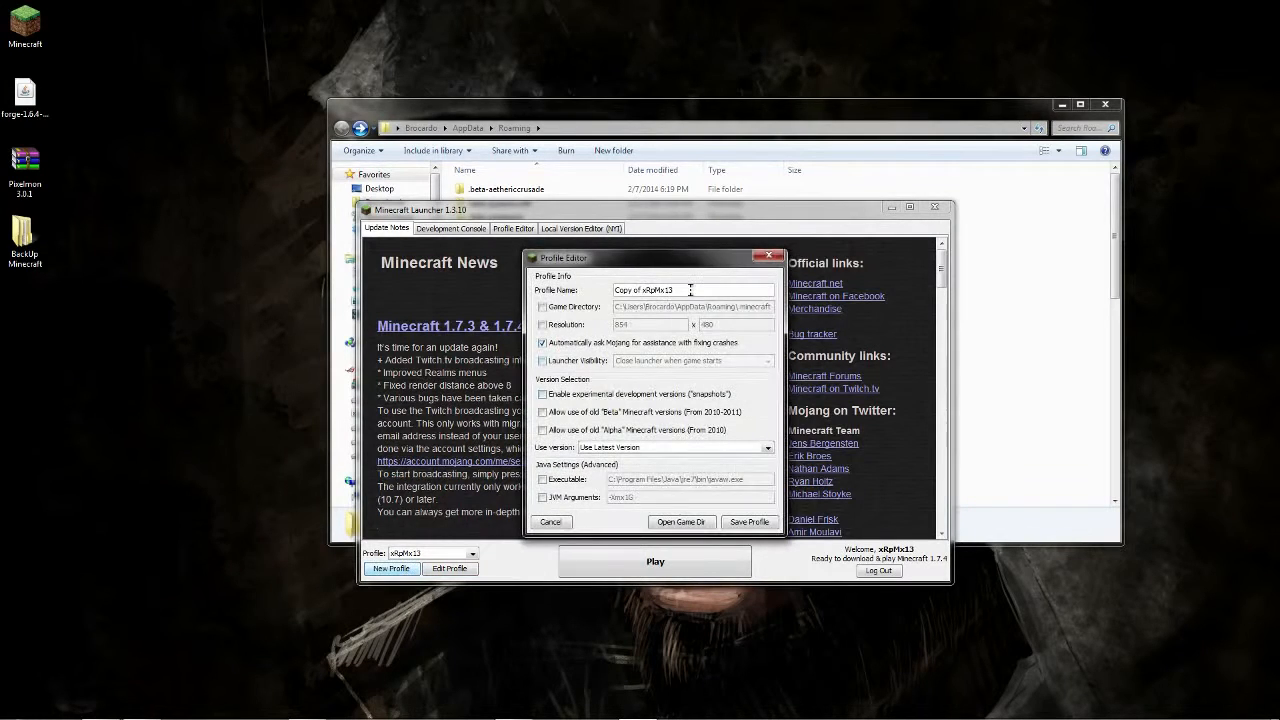
pyautogui.write('1.')
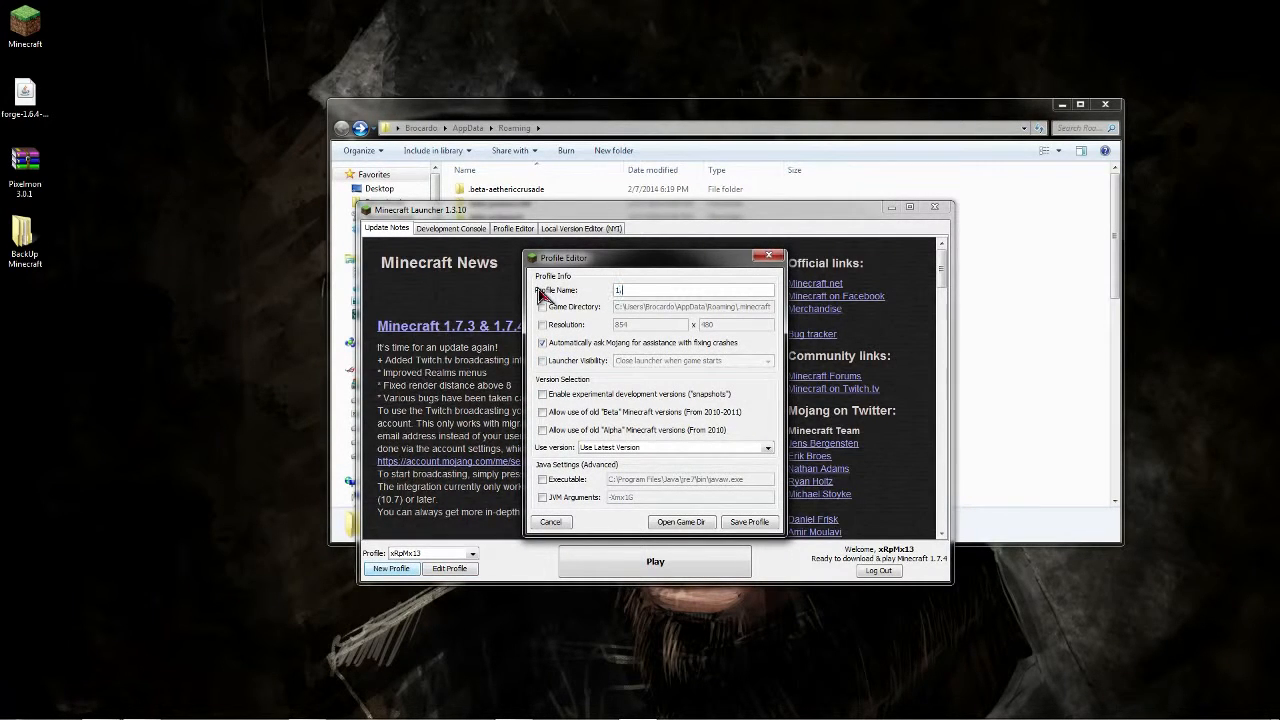
pyautogui.write('.6.4')
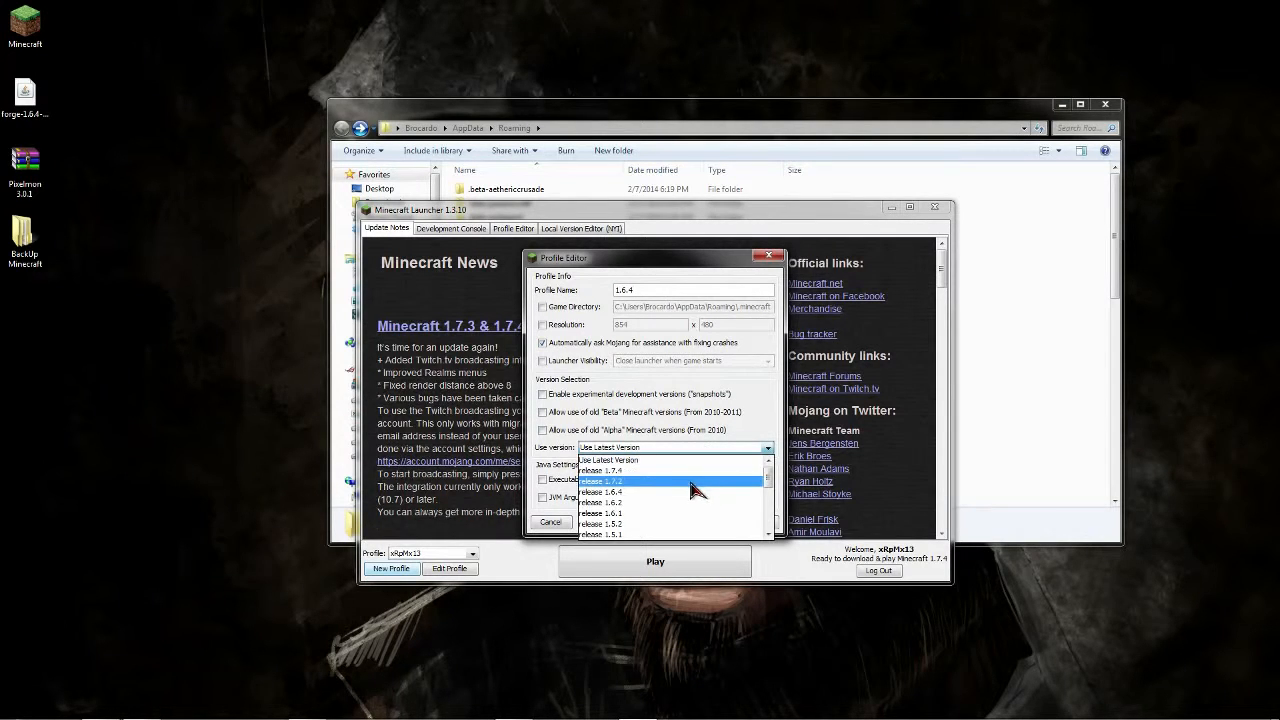
pyautogui.click(603, 491)
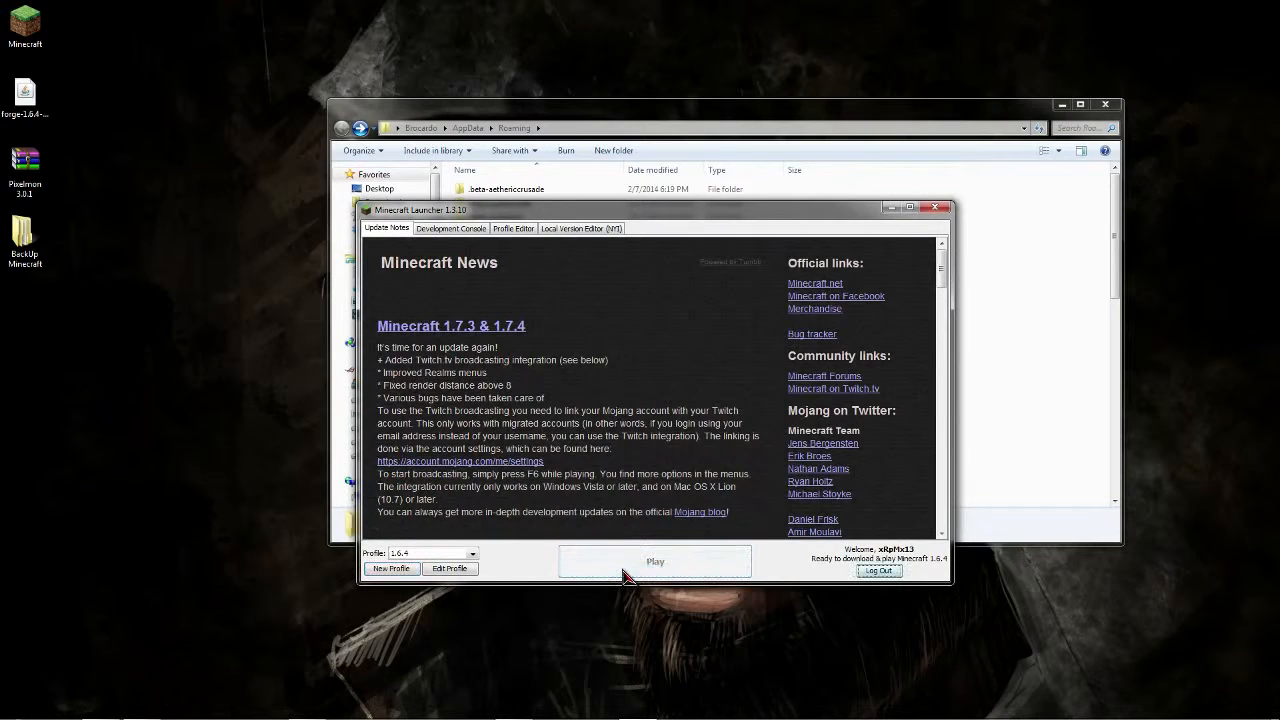
pyautogui.click(655, 561)
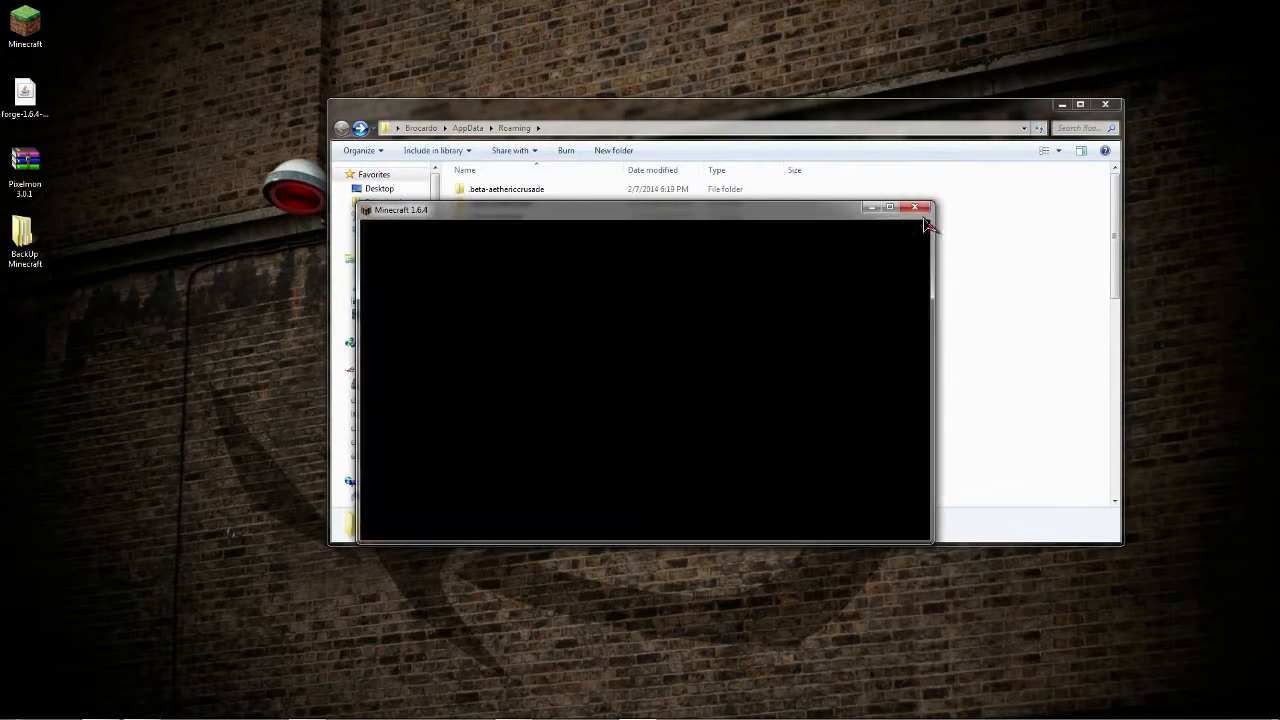
pyautogui.click(914, 207)
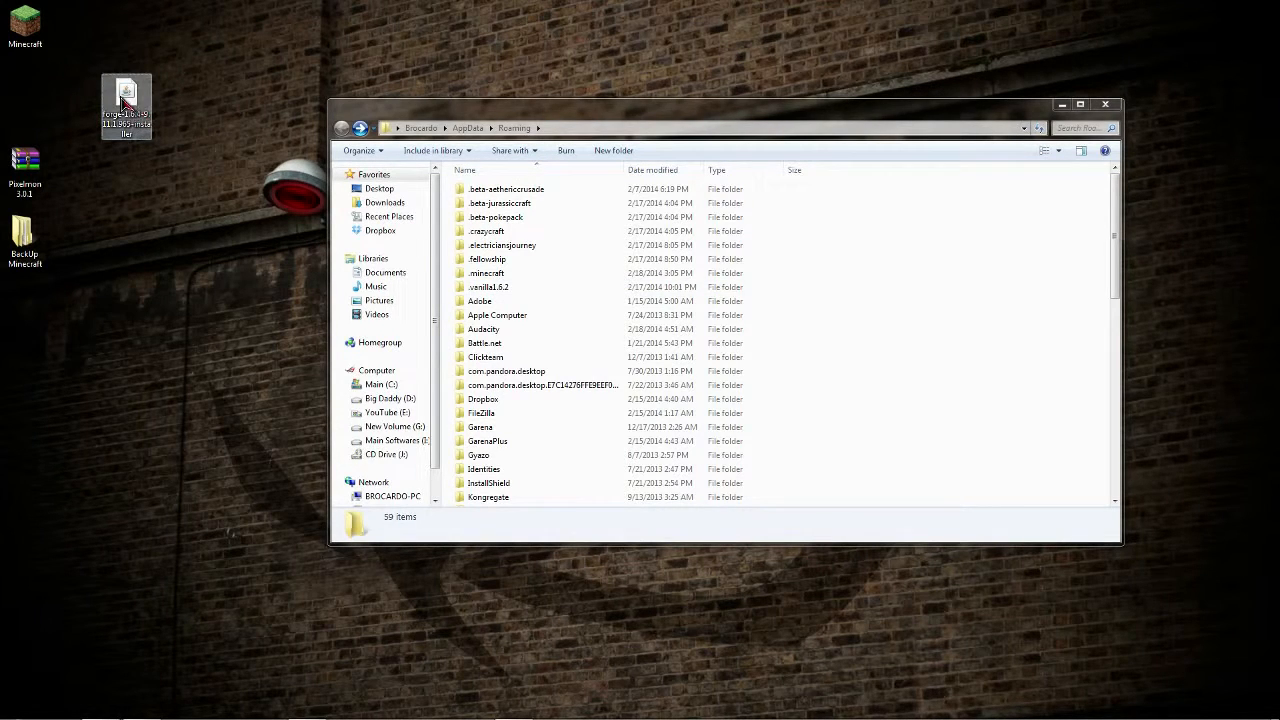
# Install the Forge 9.11.1.965 client and dismiss the completion message.
pyautogui.doubleClick(126, 95)
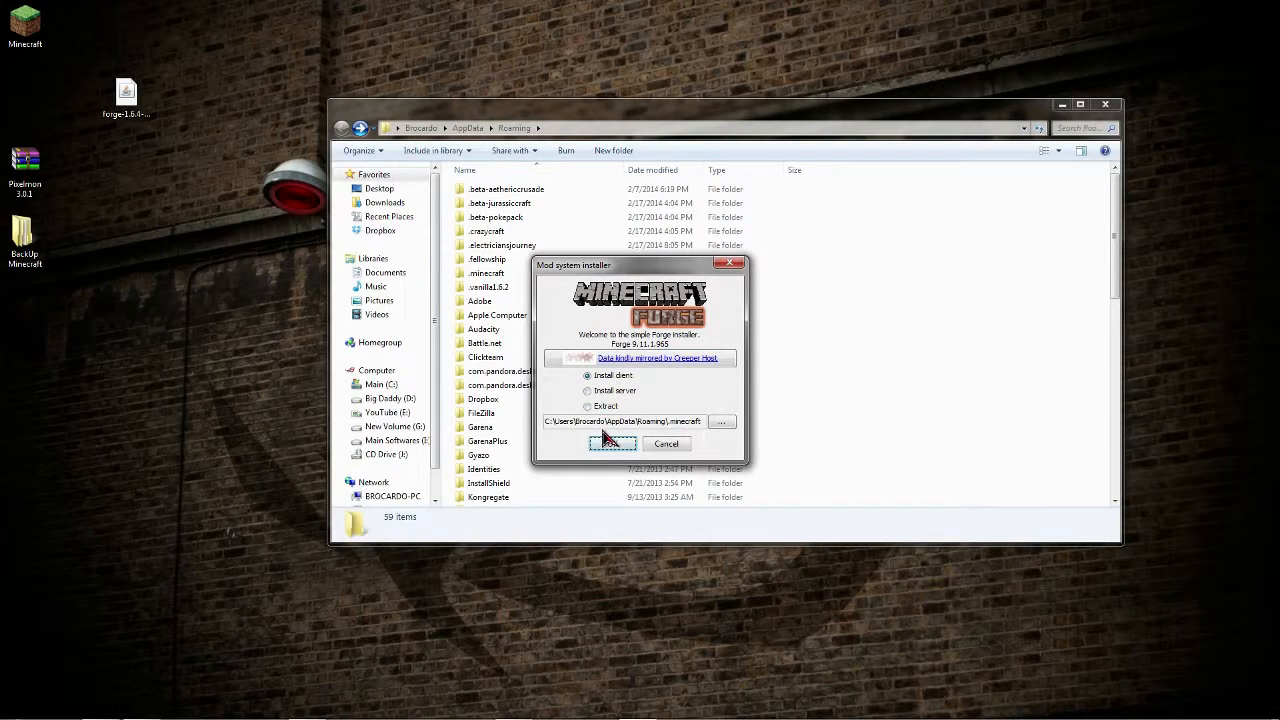
pyautogui.click(613, 443)
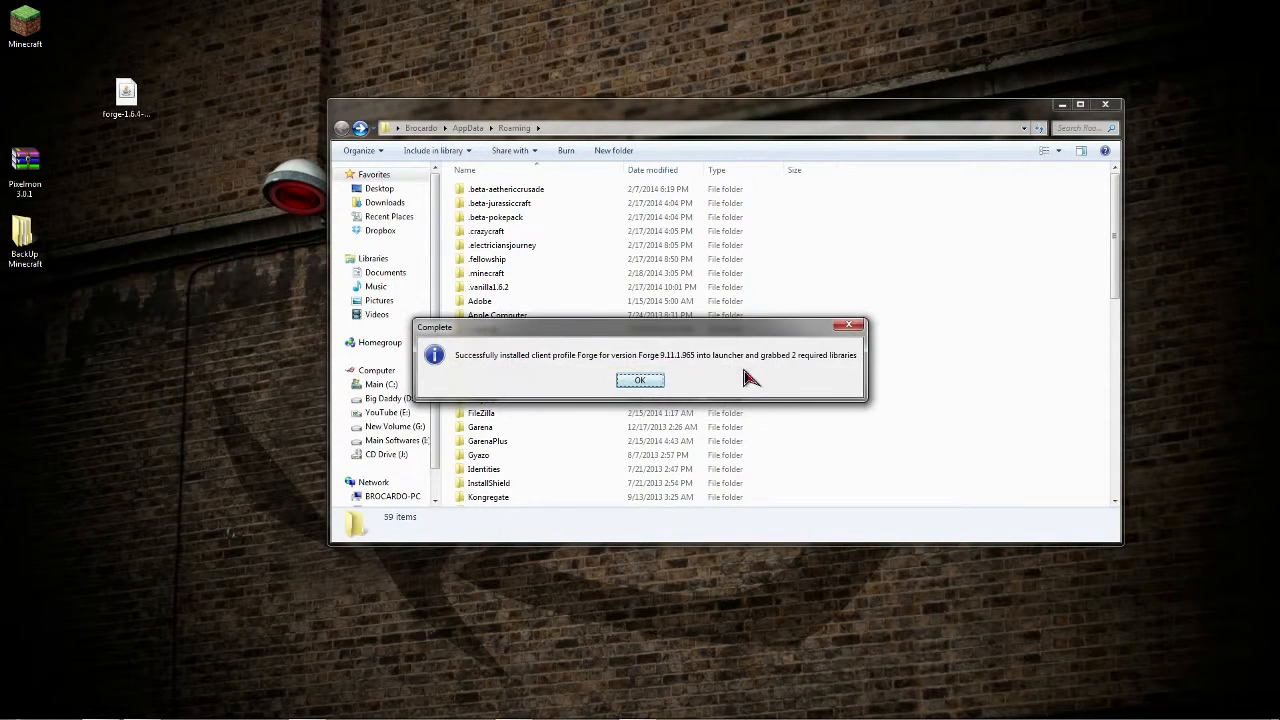
pyautogui.moveTo(490, 373)
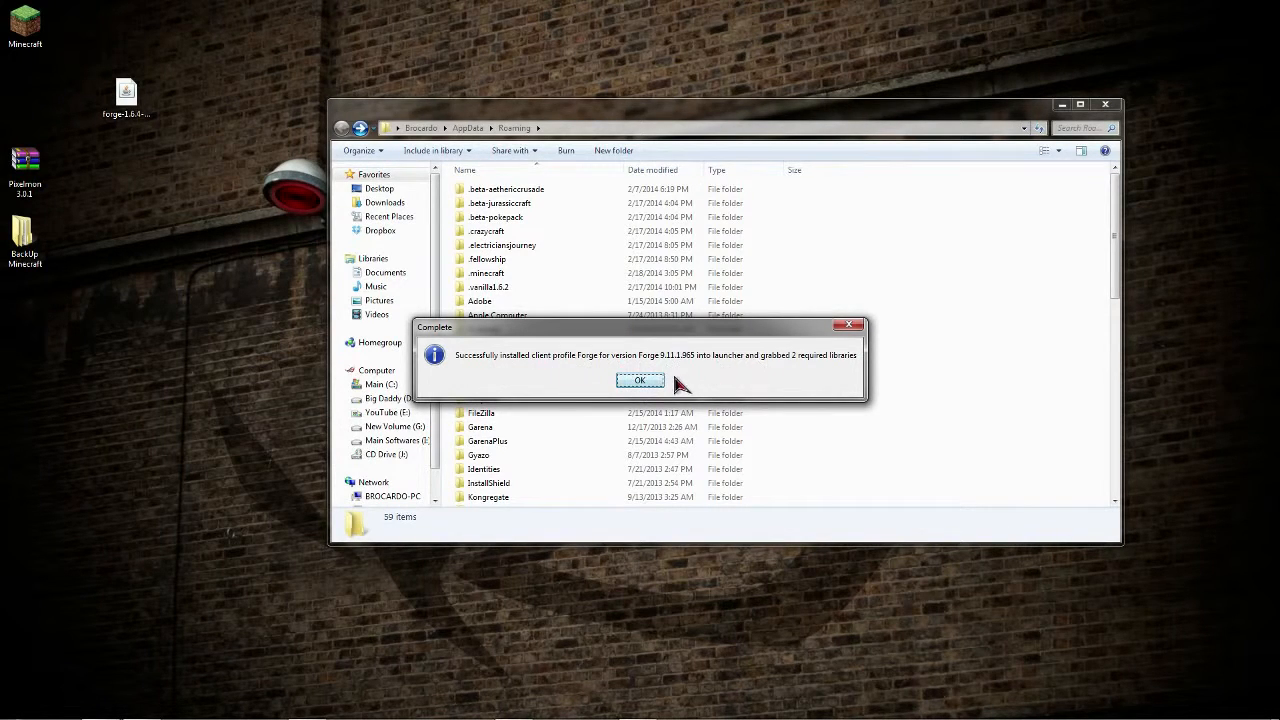
pyautogui.click(640, 380)
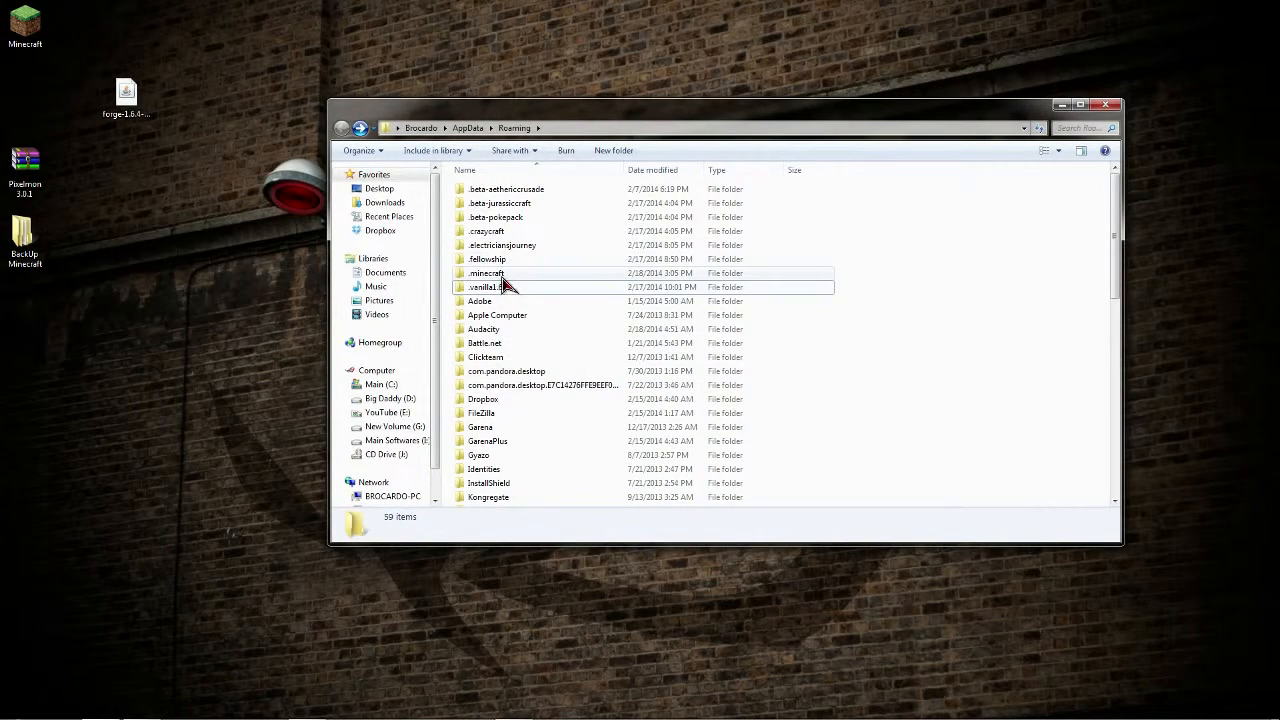
# Create a new mods folder inside .minecraft.
pyautogui.click(487, 273)
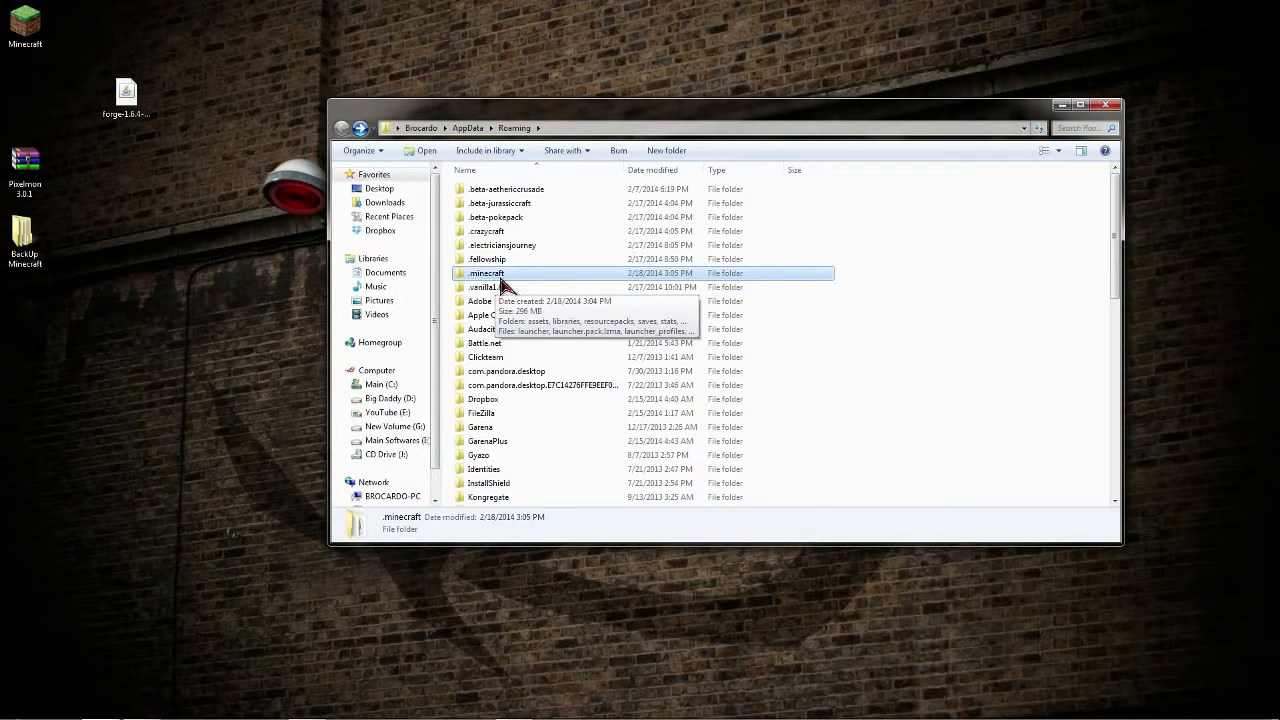
pyautogui.doubleClick(487, 273)
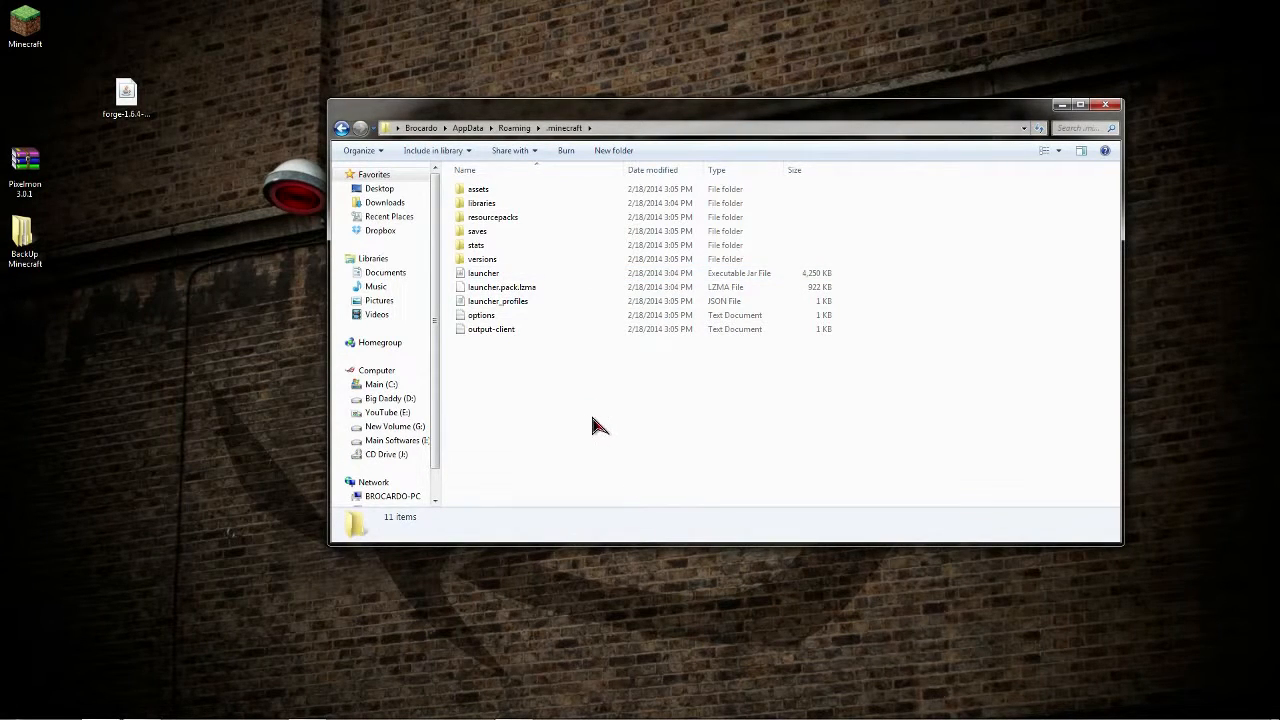
pyautogui.rightClick(600, 425)
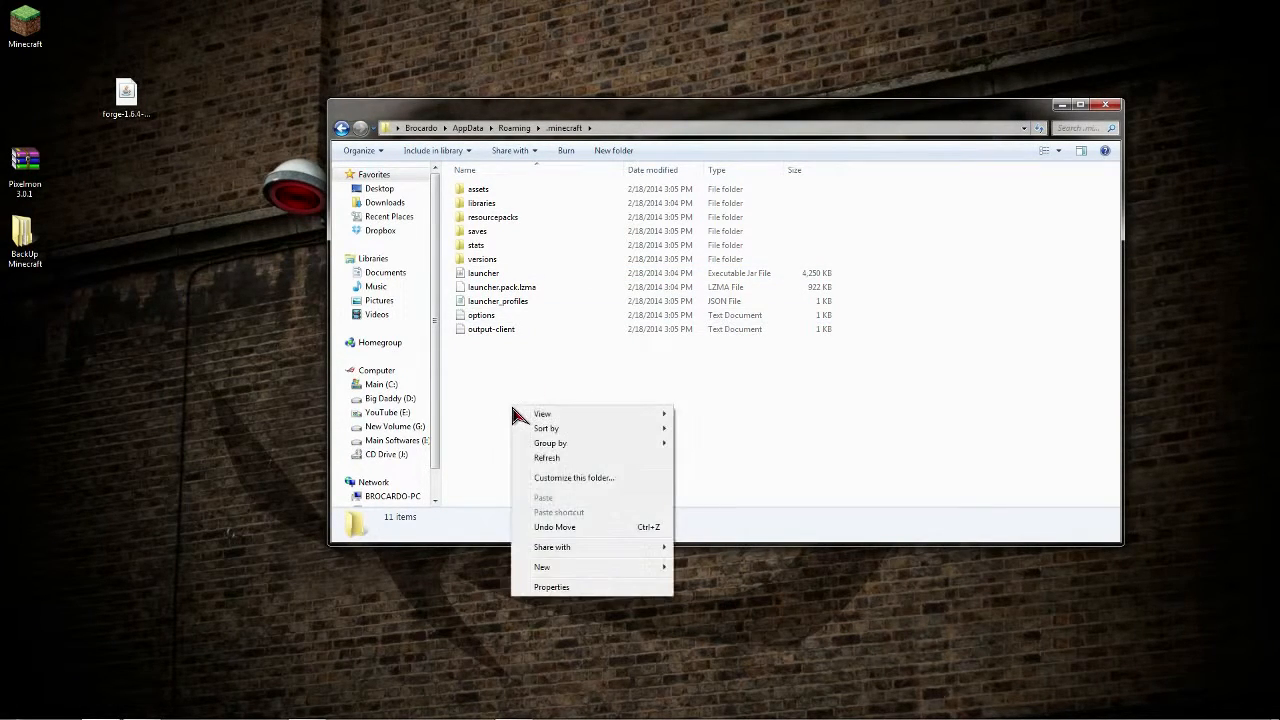
pyautogui.click(542, 567)
pyautogui.write('mods')
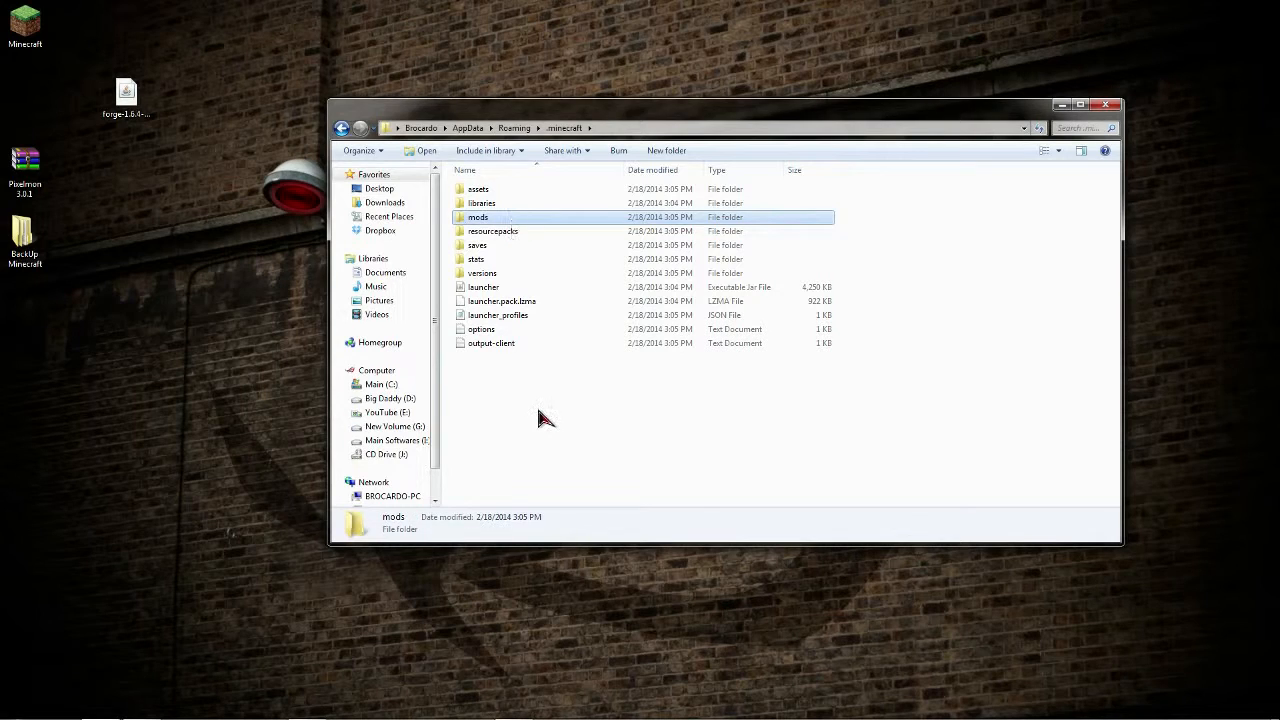
pyautogui.rightClick(545, 418)
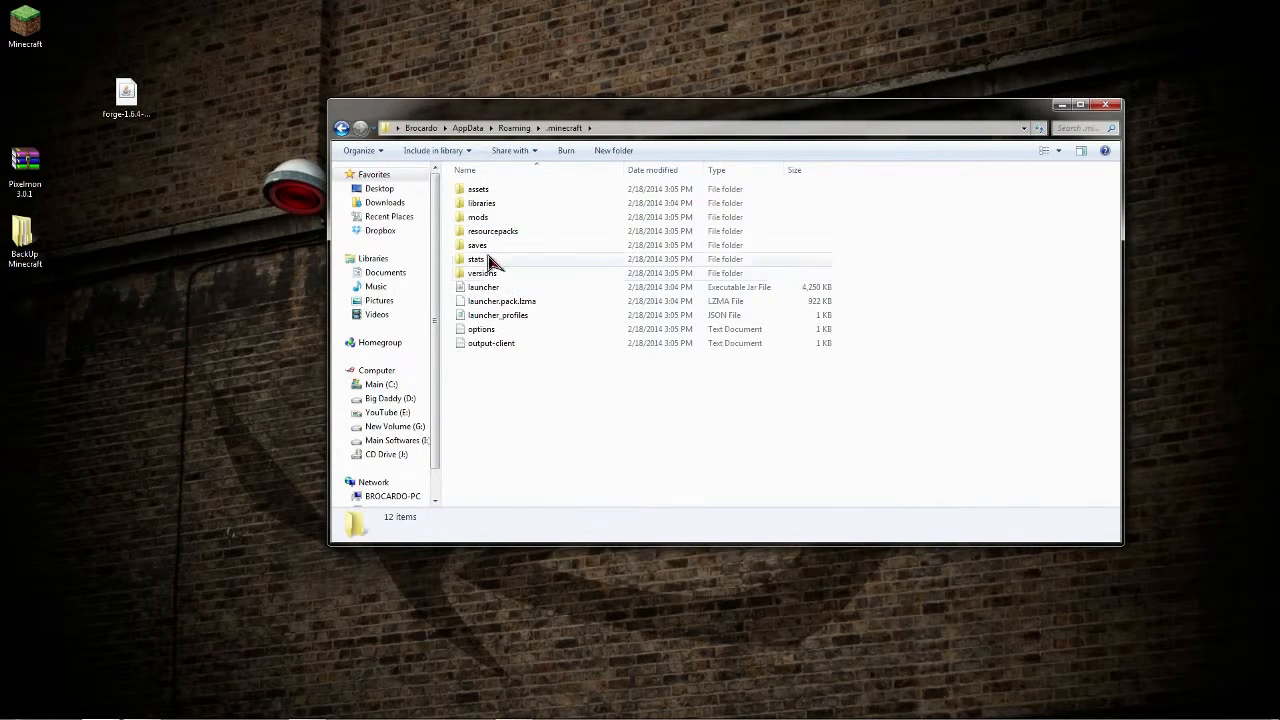
# Move the Pixelmon 3.0.1 archive into mods, then go back to .minecraft.
pyautogui.doubleClick(477, 217)
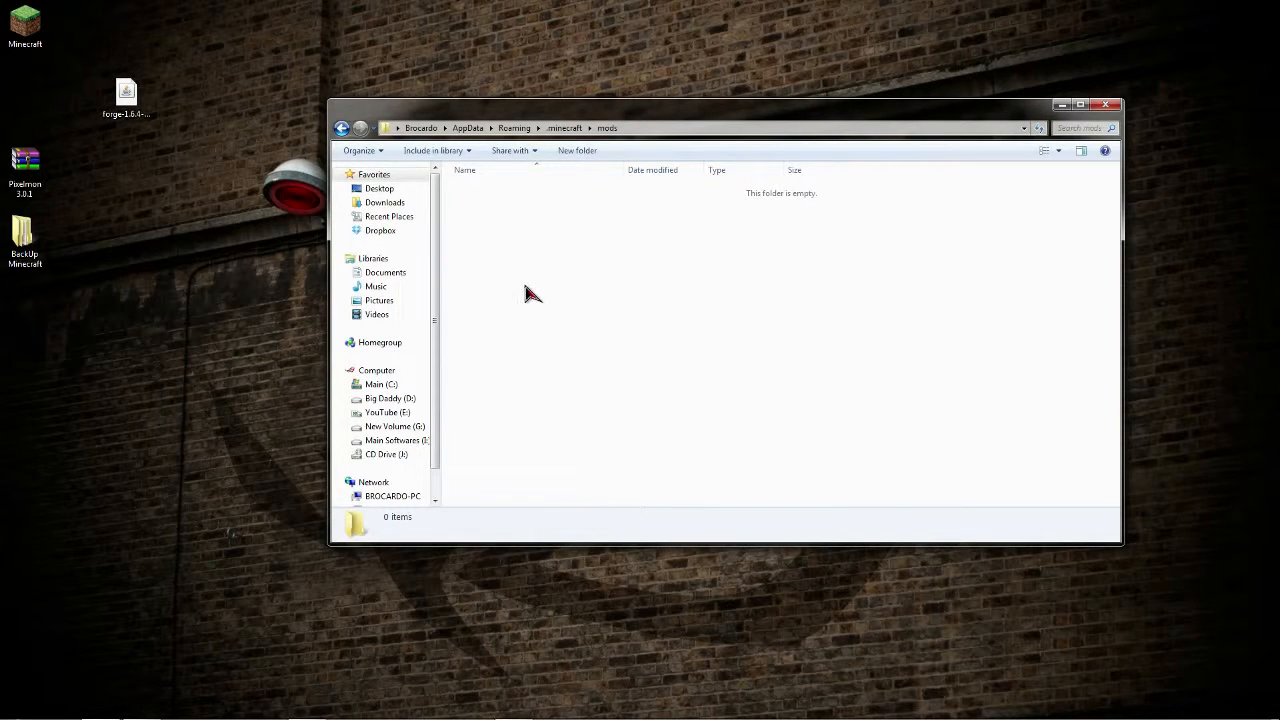
pyautogui.click(25, 165)
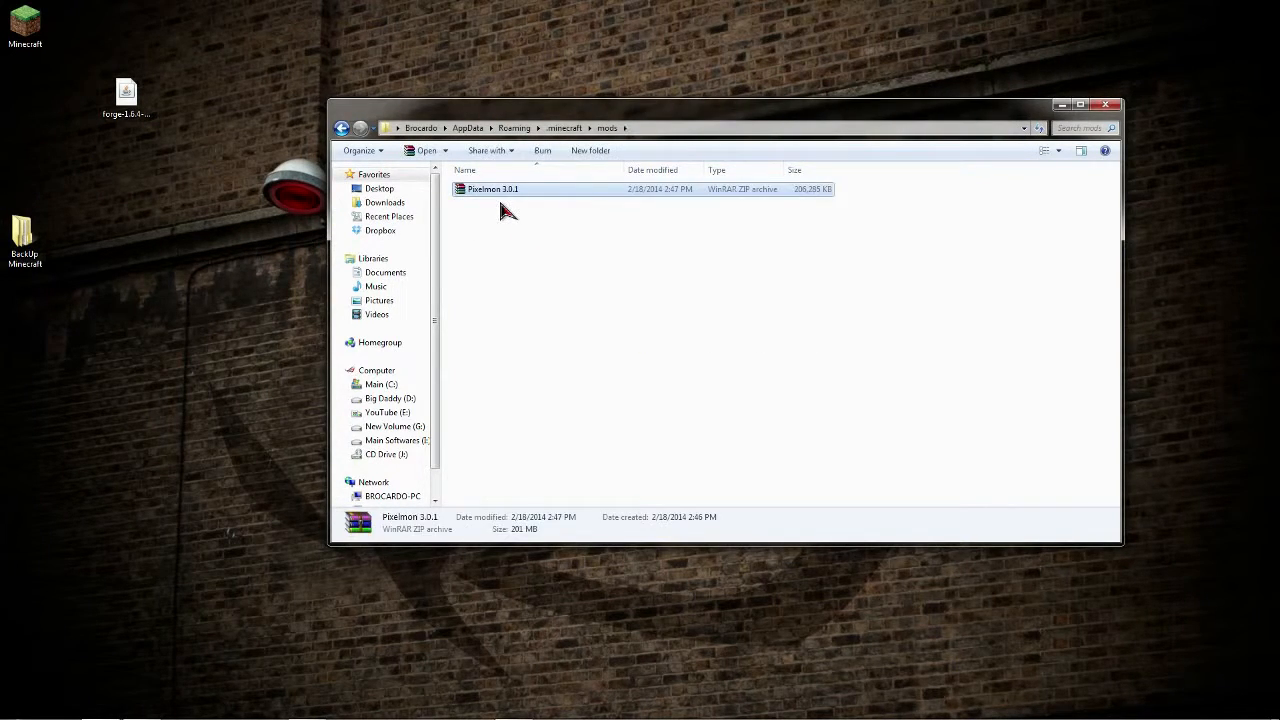
pyautogui.click(610, 260)
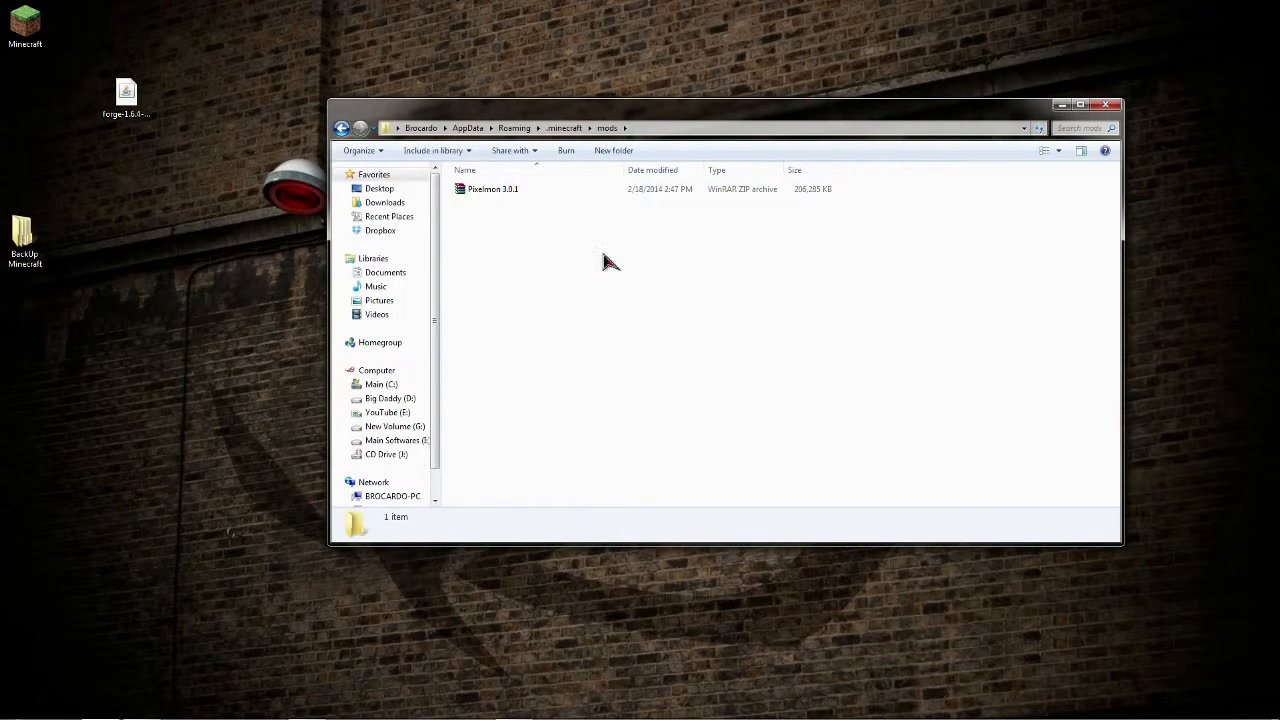
pyautogui.click(342, 128)
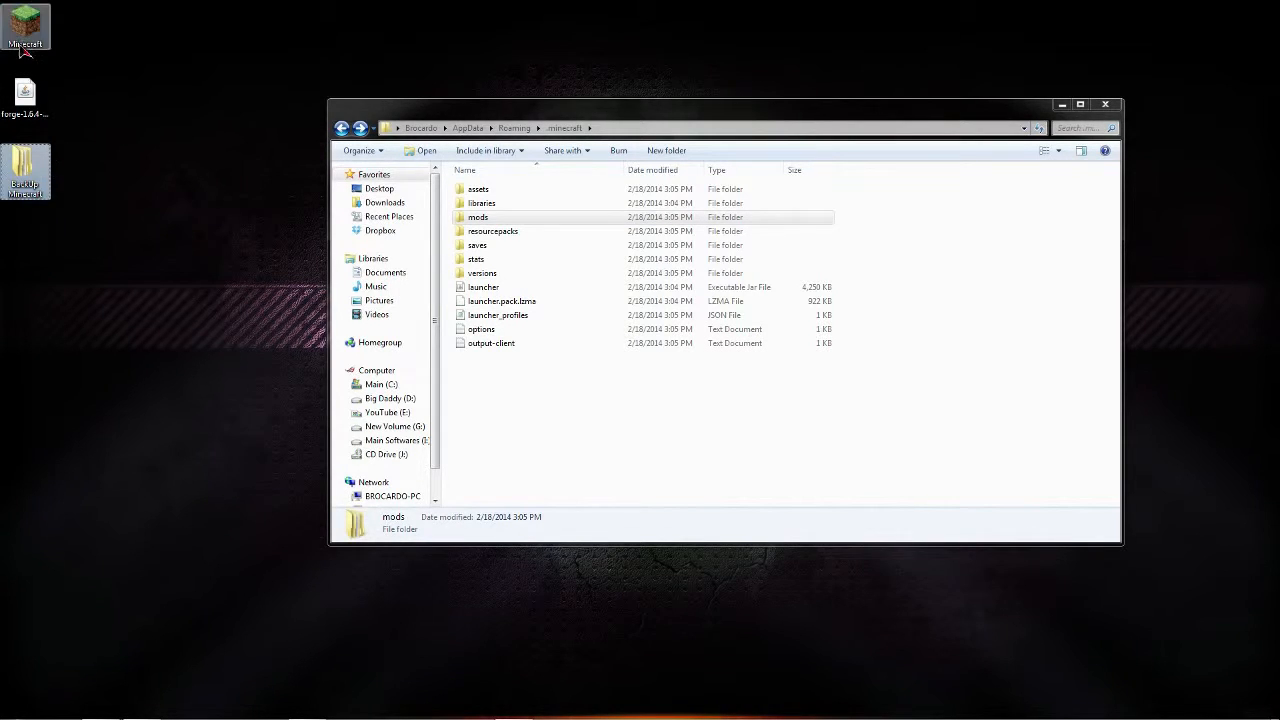
# Relaunch the Minecraft launcher, select the Forge profile, and play Minecraft 1.6.4.
pyautogui.doubleClick(25, 25)
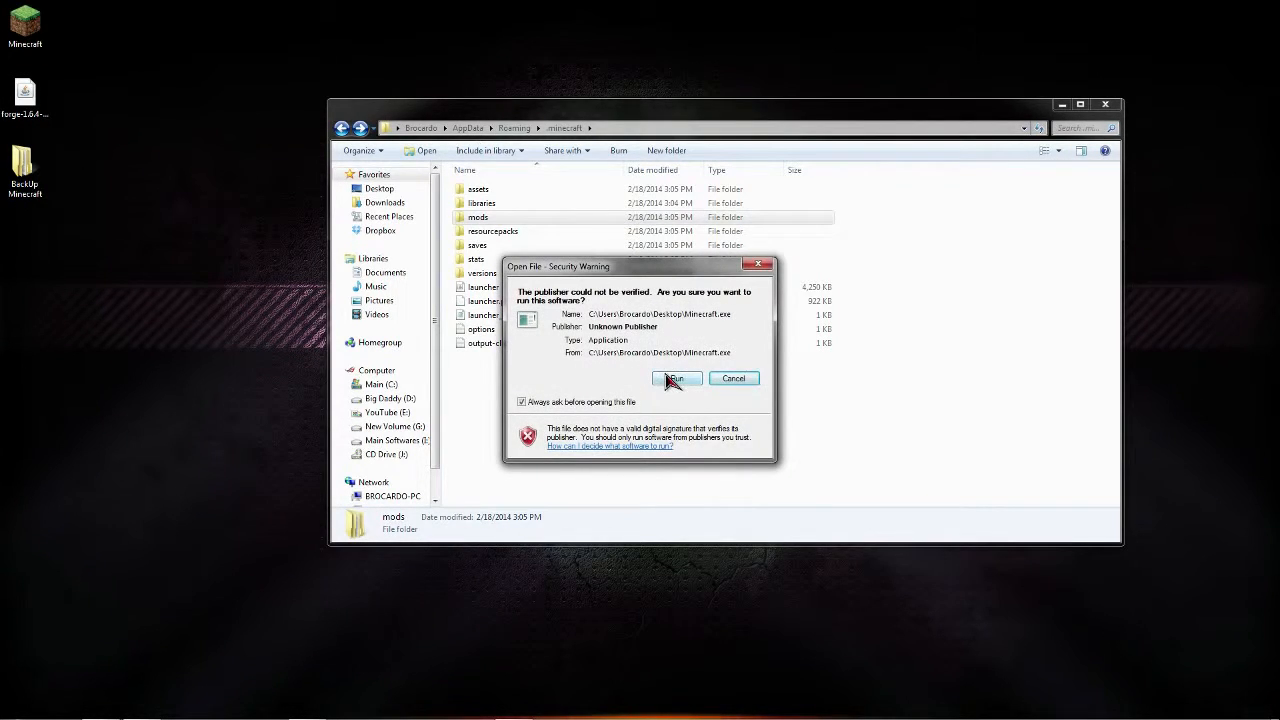
pyautogui.click(676, 378)
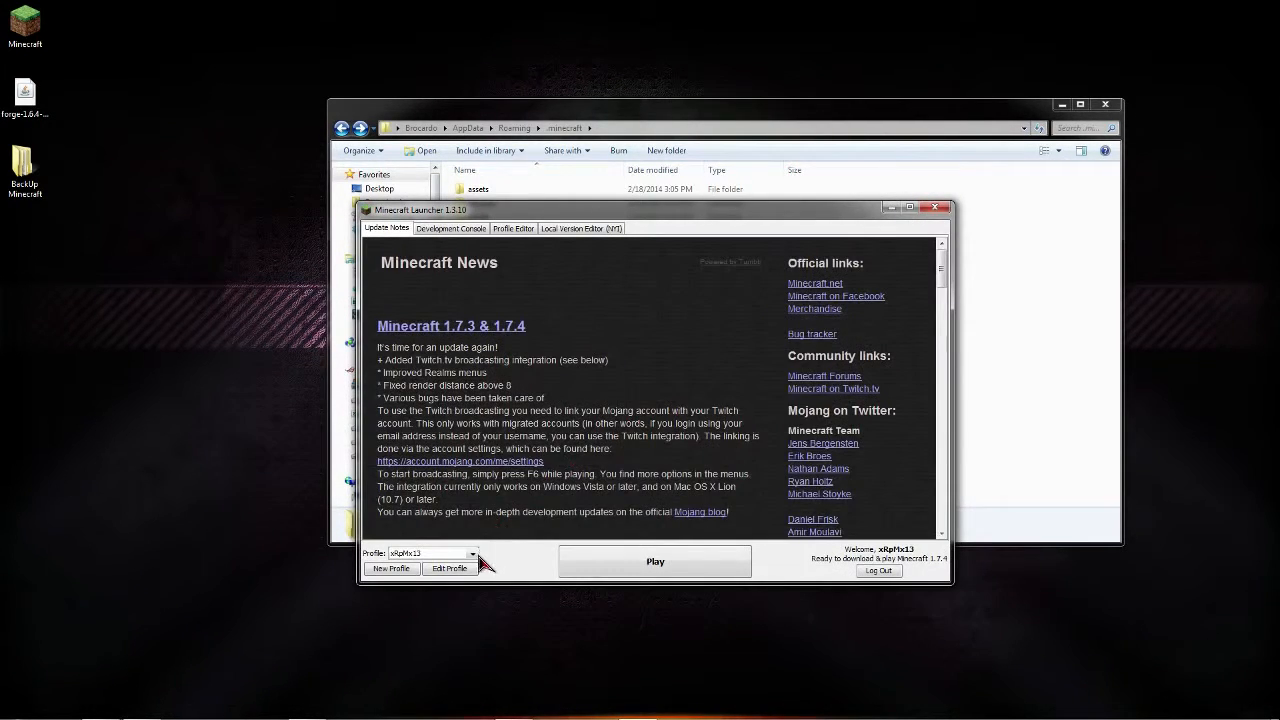
pyautogui.click(472, 554)
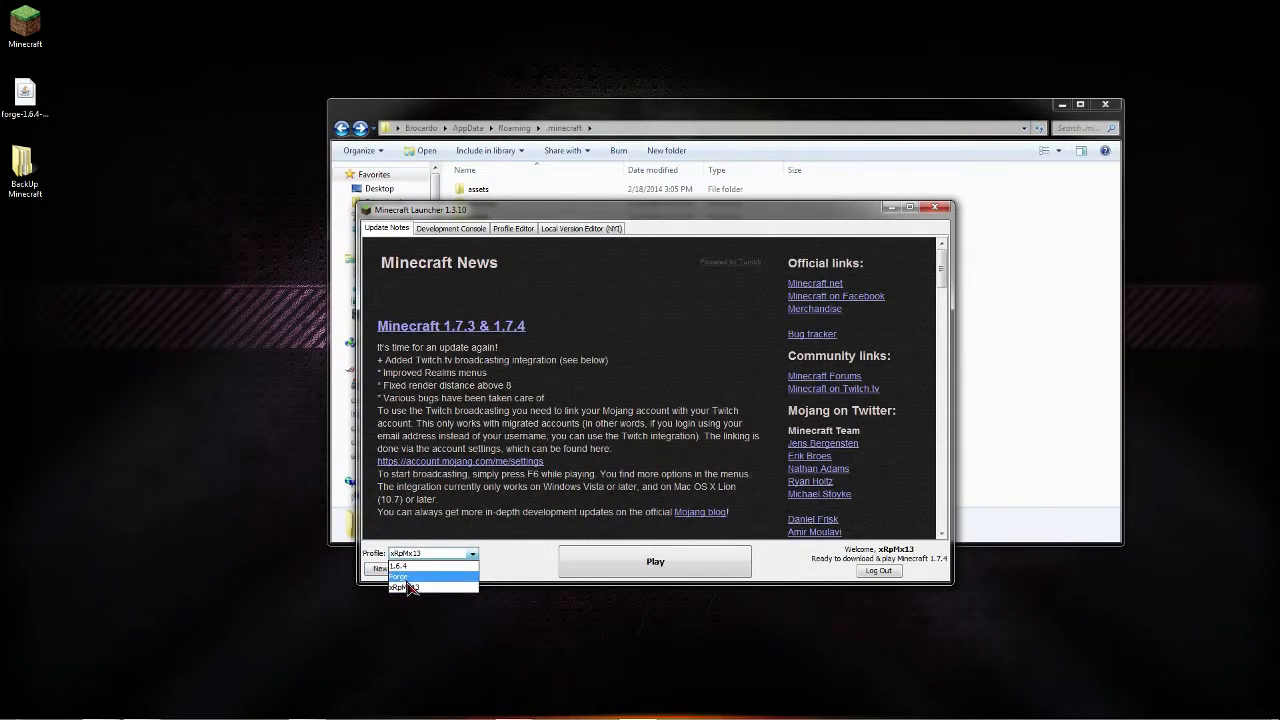
pyautogui.click(405, 587)
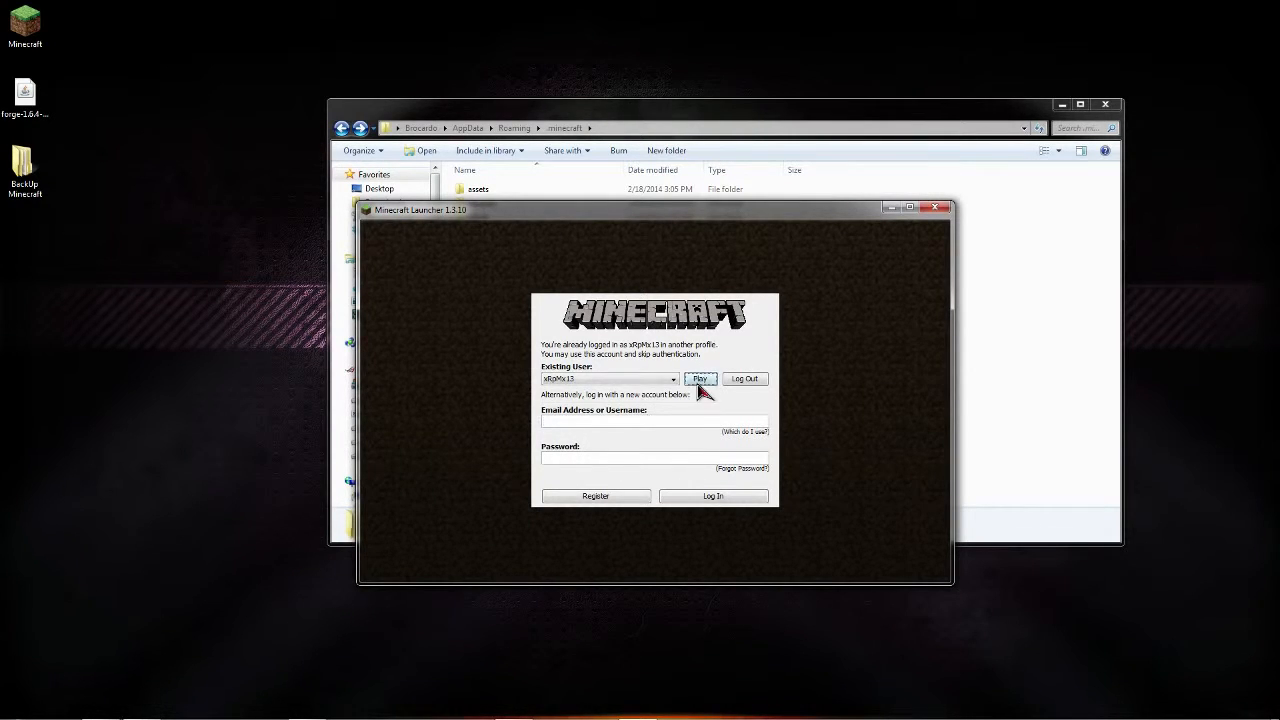
pyautogui.click(700, 379)
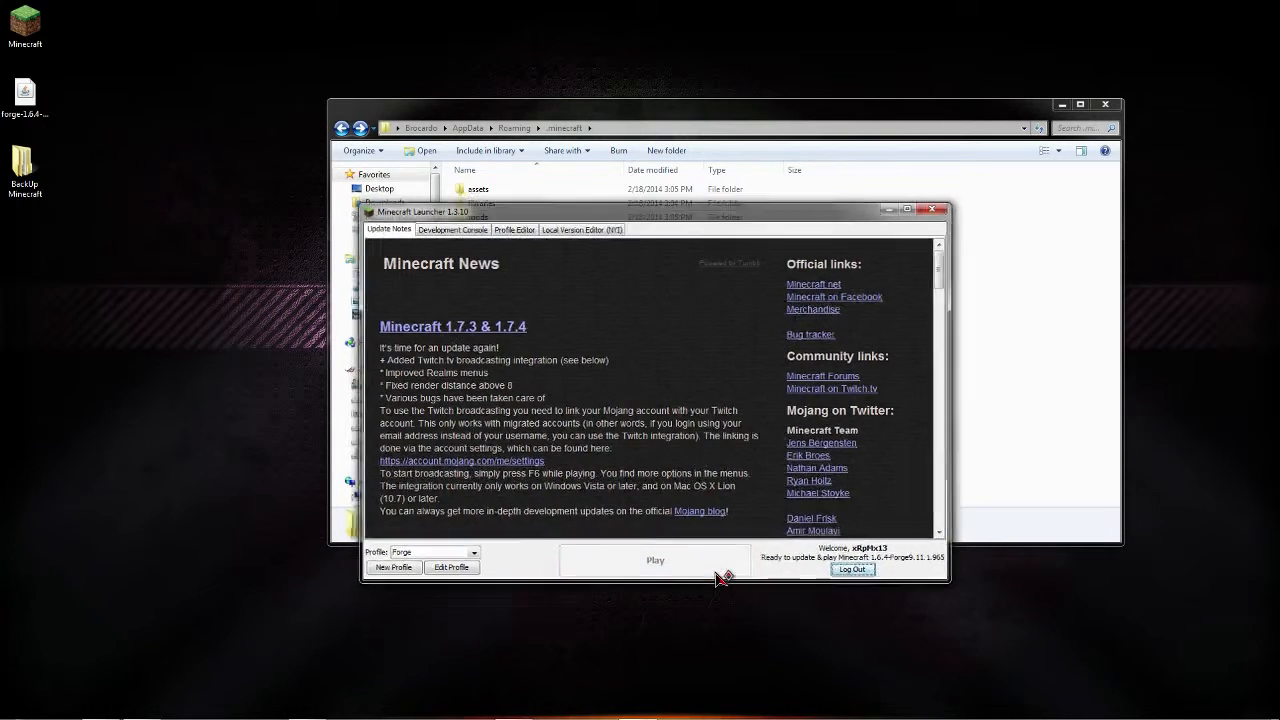
pyautogui.click(931, 209)
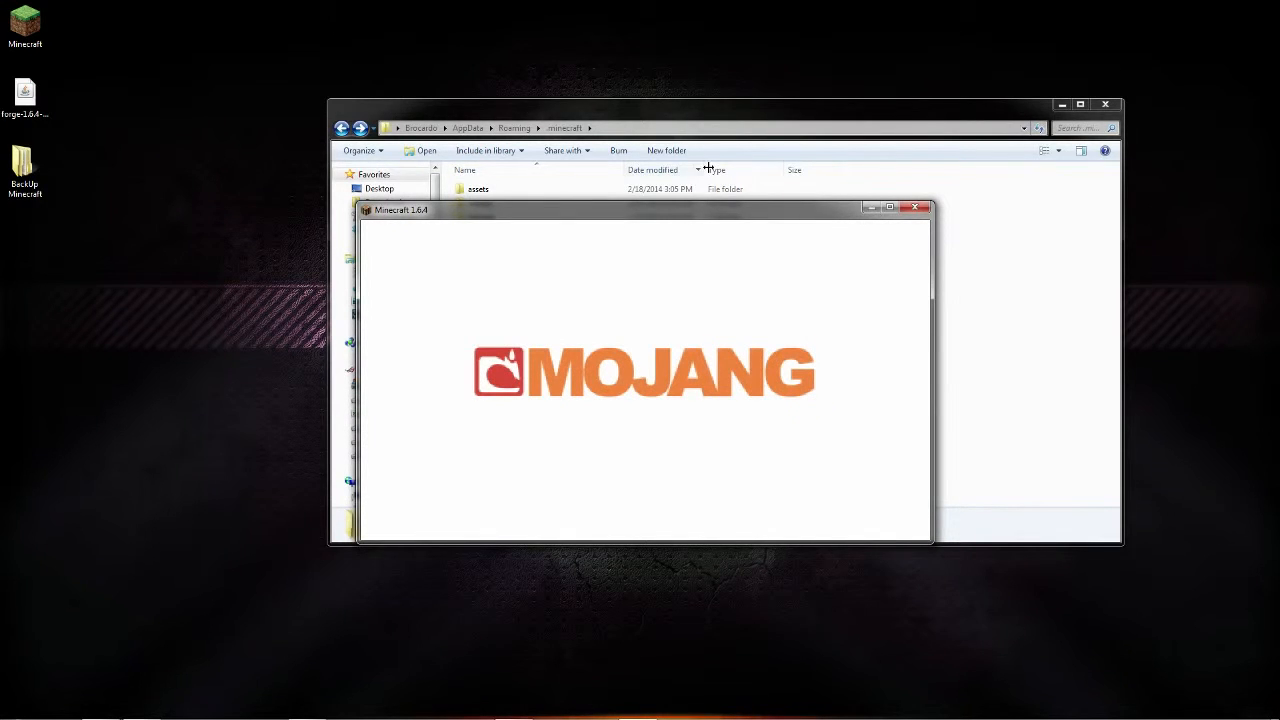
pyautogui.moveTo(742, 225)
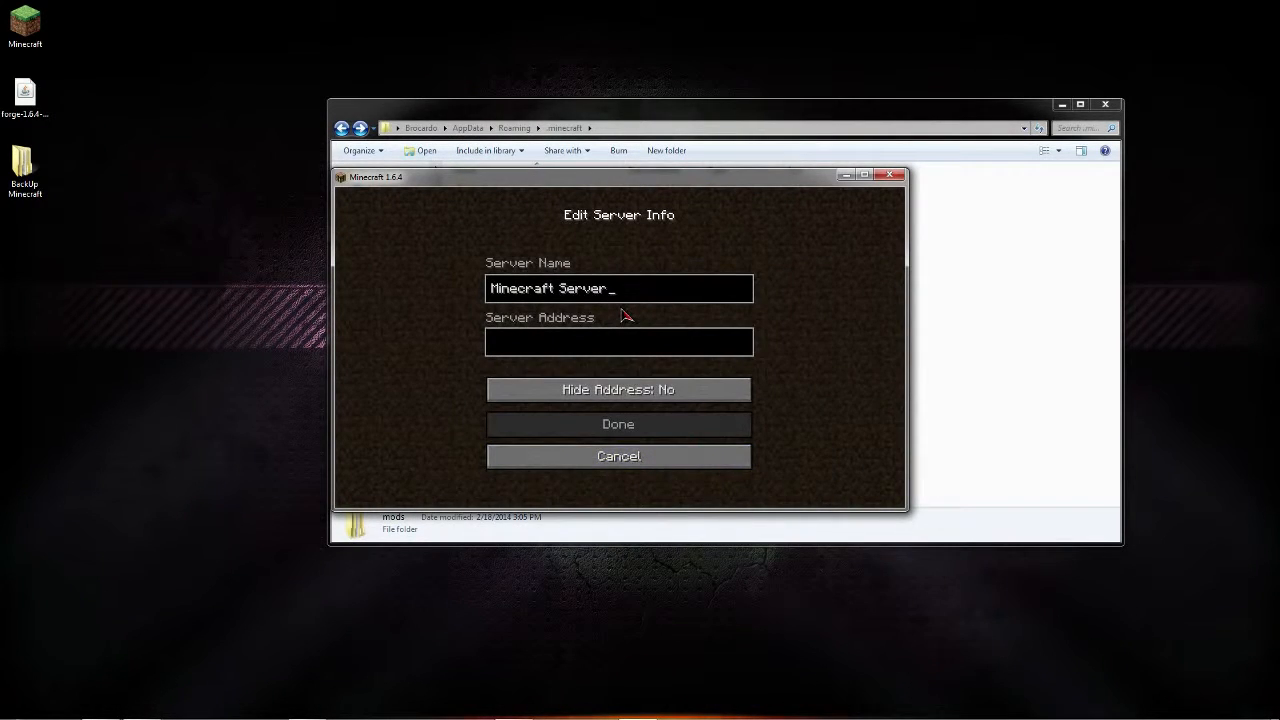
# Add a server named GLG Pm3 with address pm3.glgpixelmon.com to the multiplayer list.
pyautogui.press('ctrl+a')
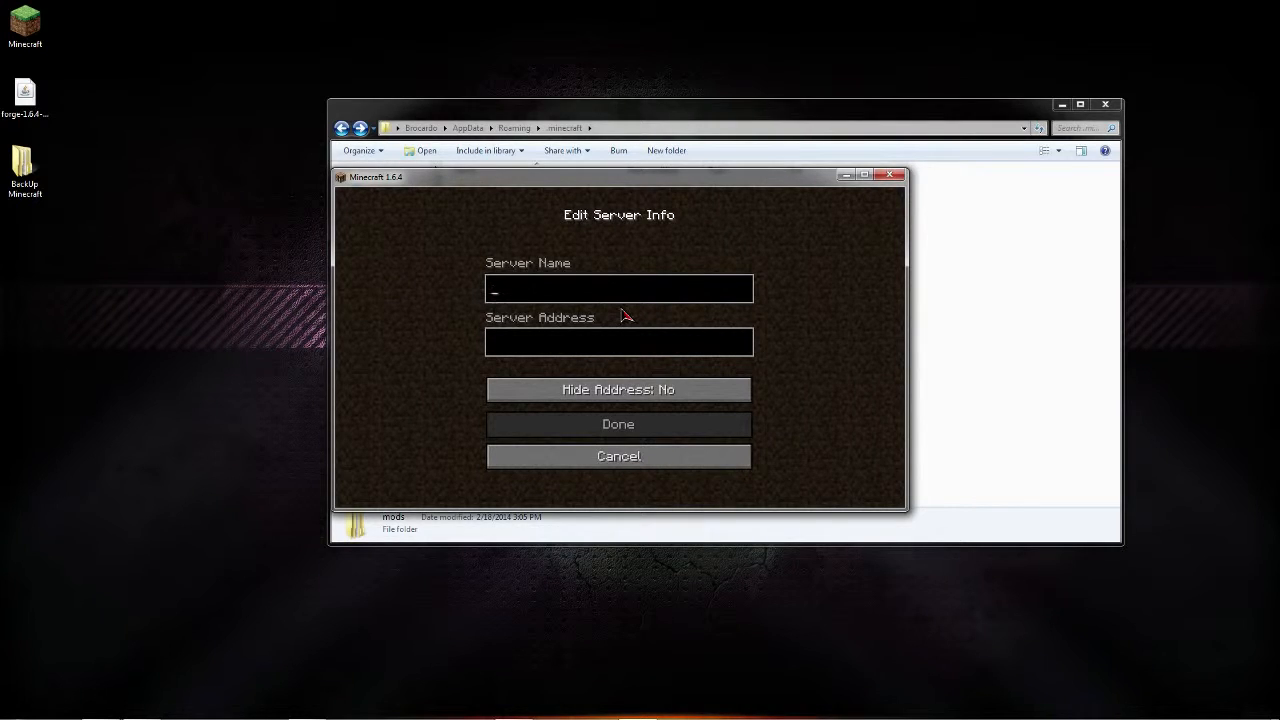
pyautogui.write('GLG Pm3')
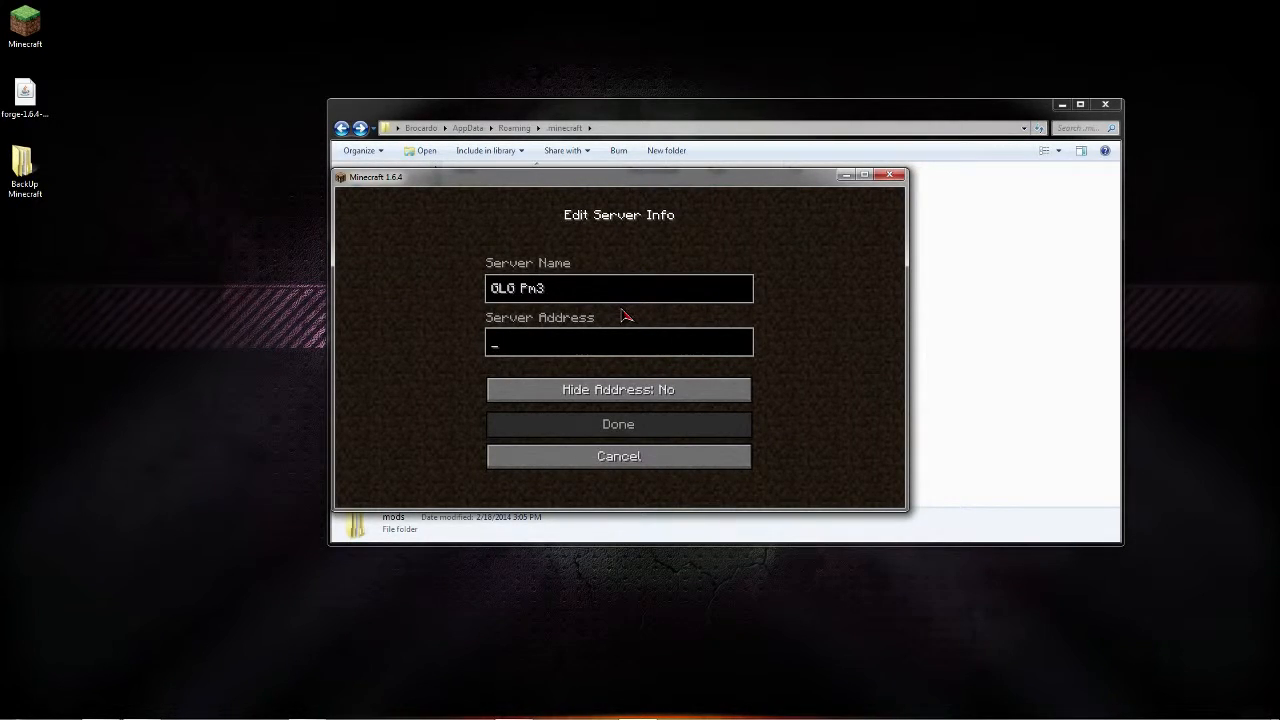
pyautogui.write('pm3.glgpixelmon.com')
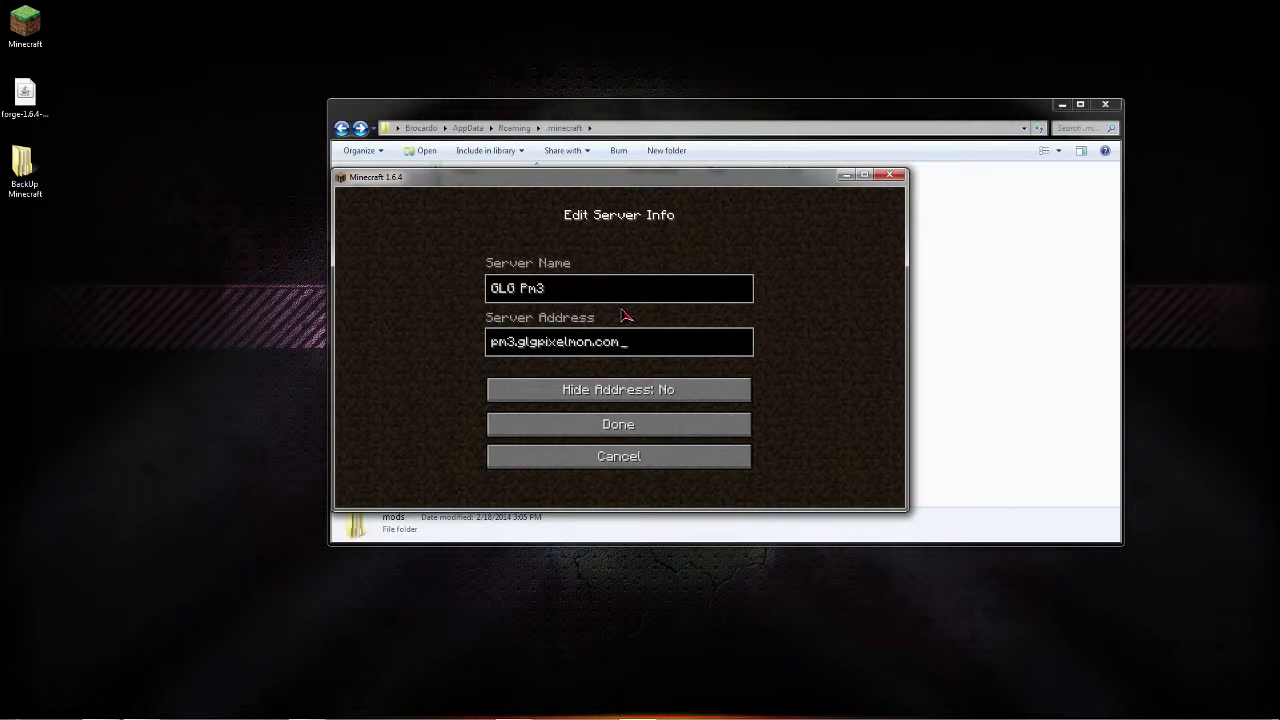
pyautogui.click(618, 424)
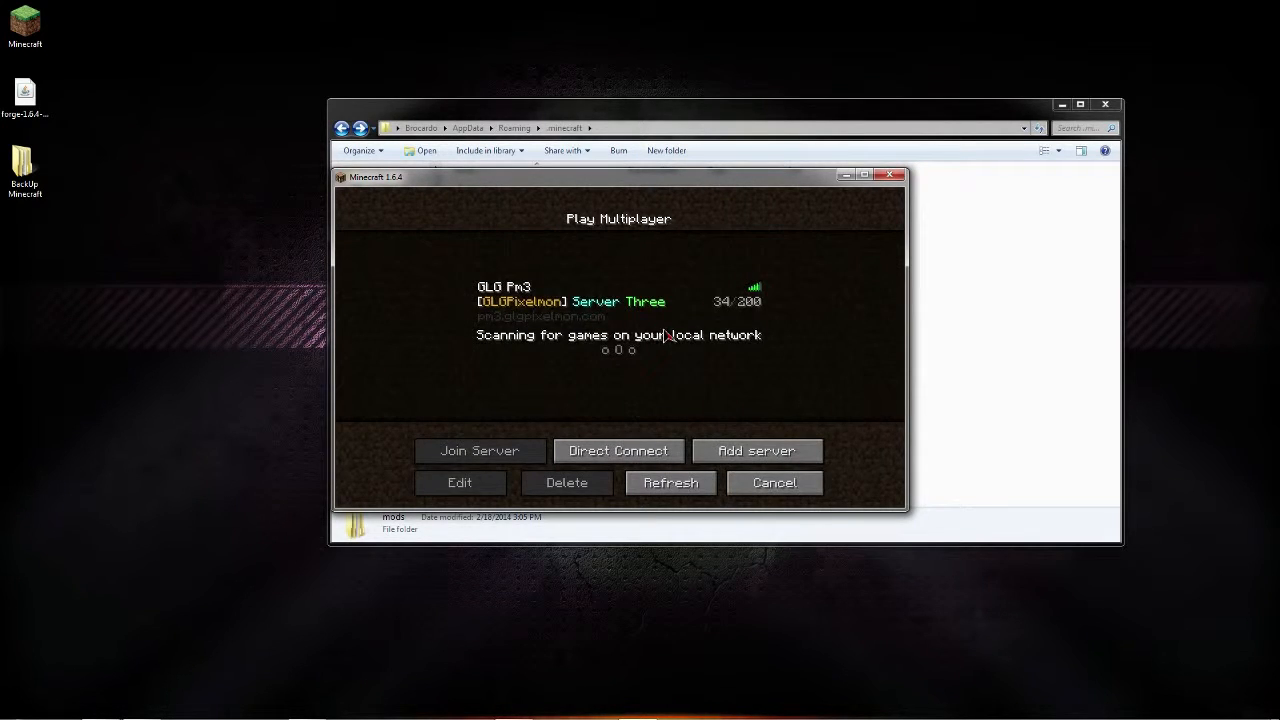
pyautogui.click(479, 450)
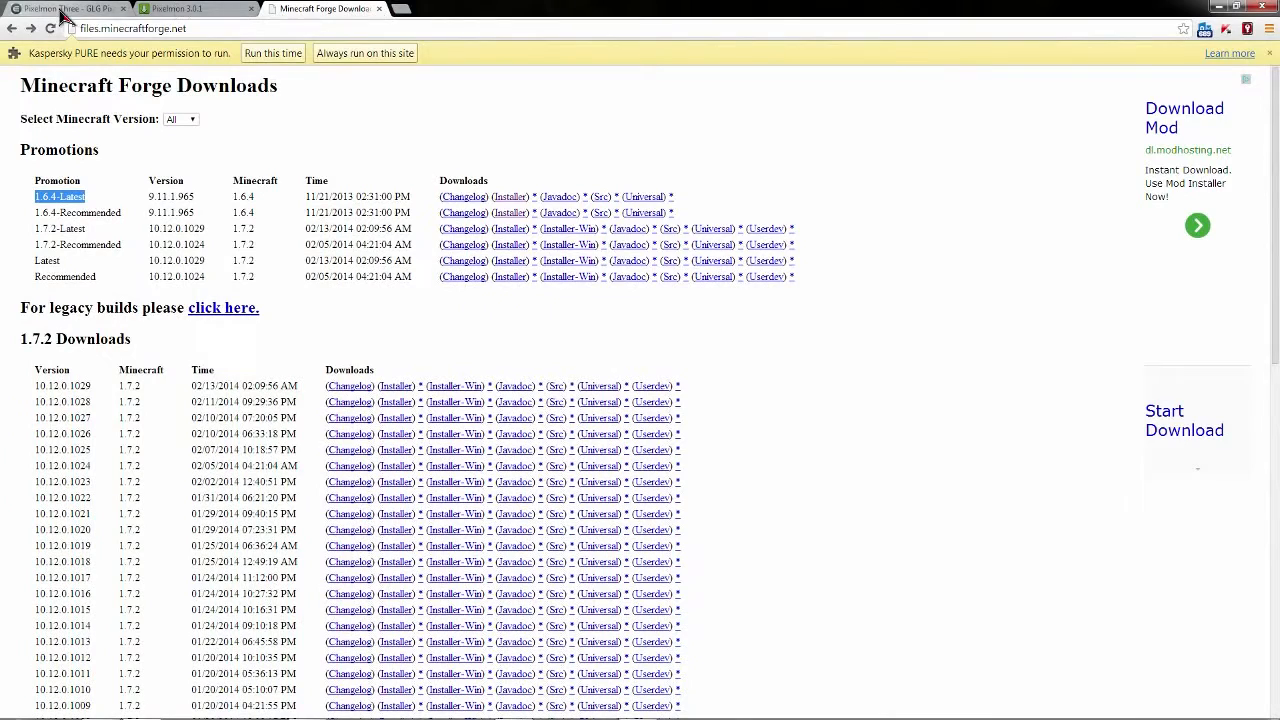
# Switch to the GLG Pixelmon Donation Store tab at glgpixelmon.com/shop.
pyautogui.click(65, 8)
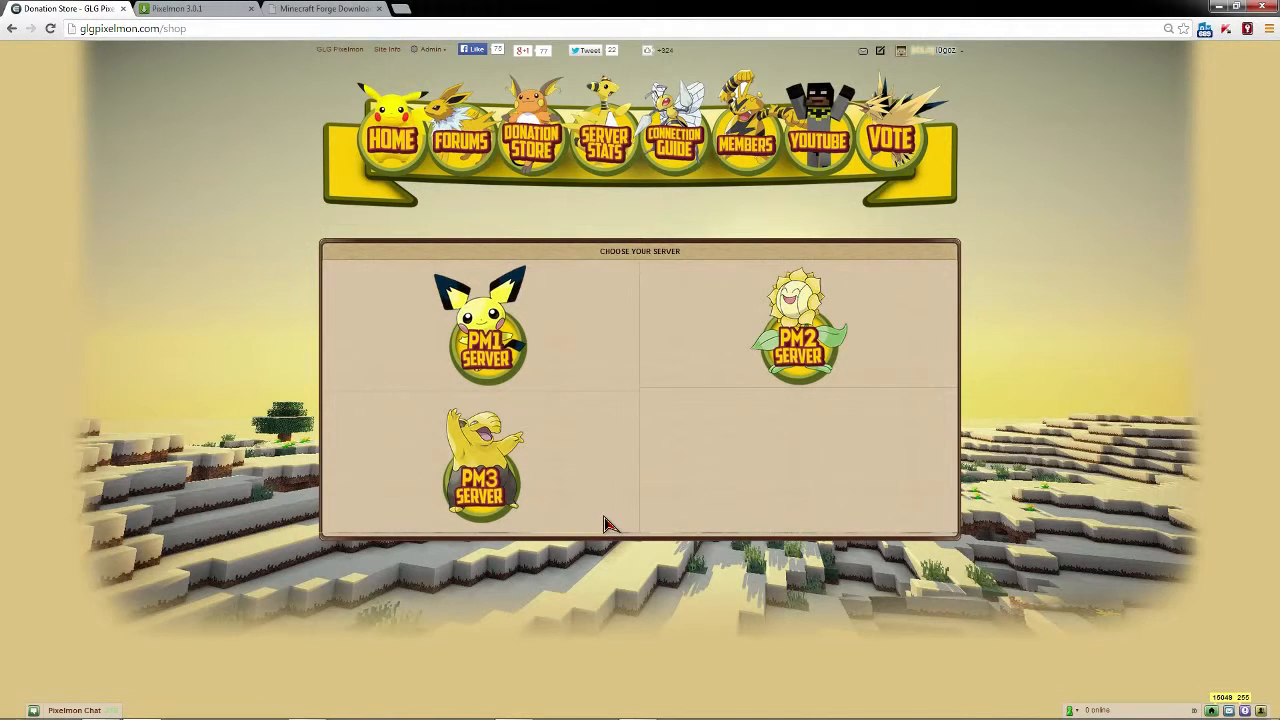
pyautogui.moveTo(628, 520)
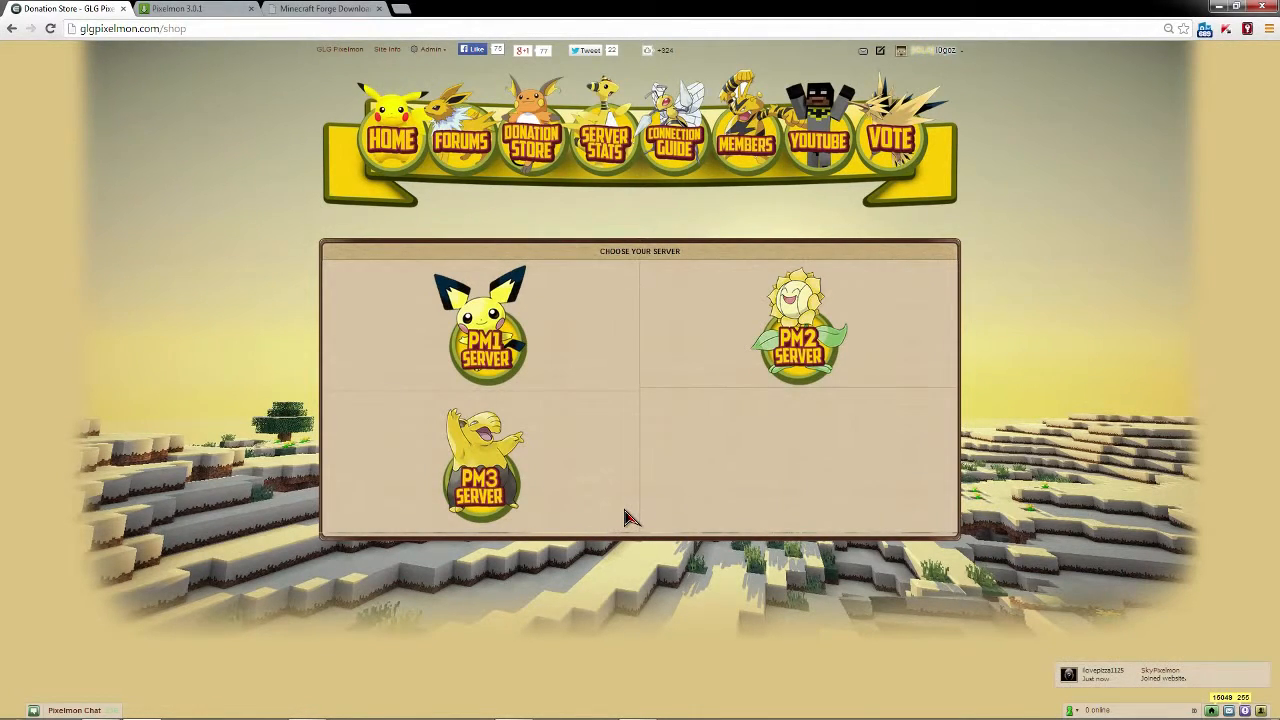
pyautogui.moveTo(648, 448)
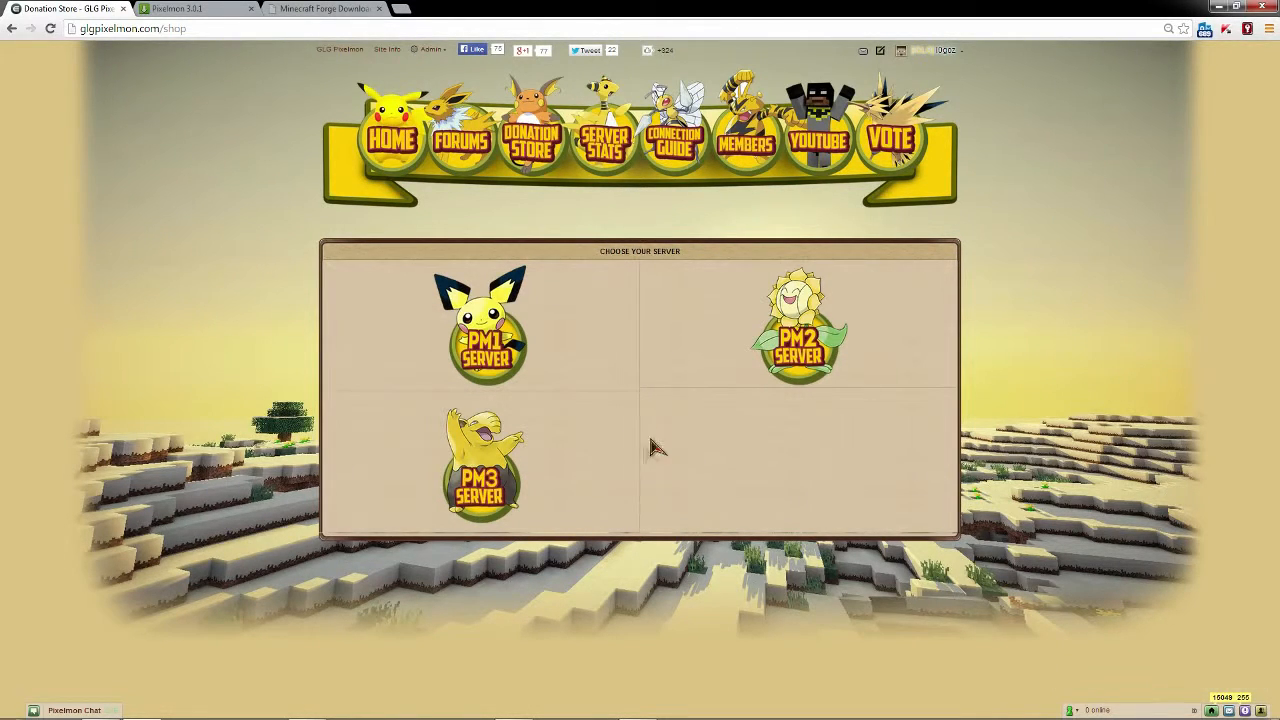
pyautogui.moveTo(213, 58)
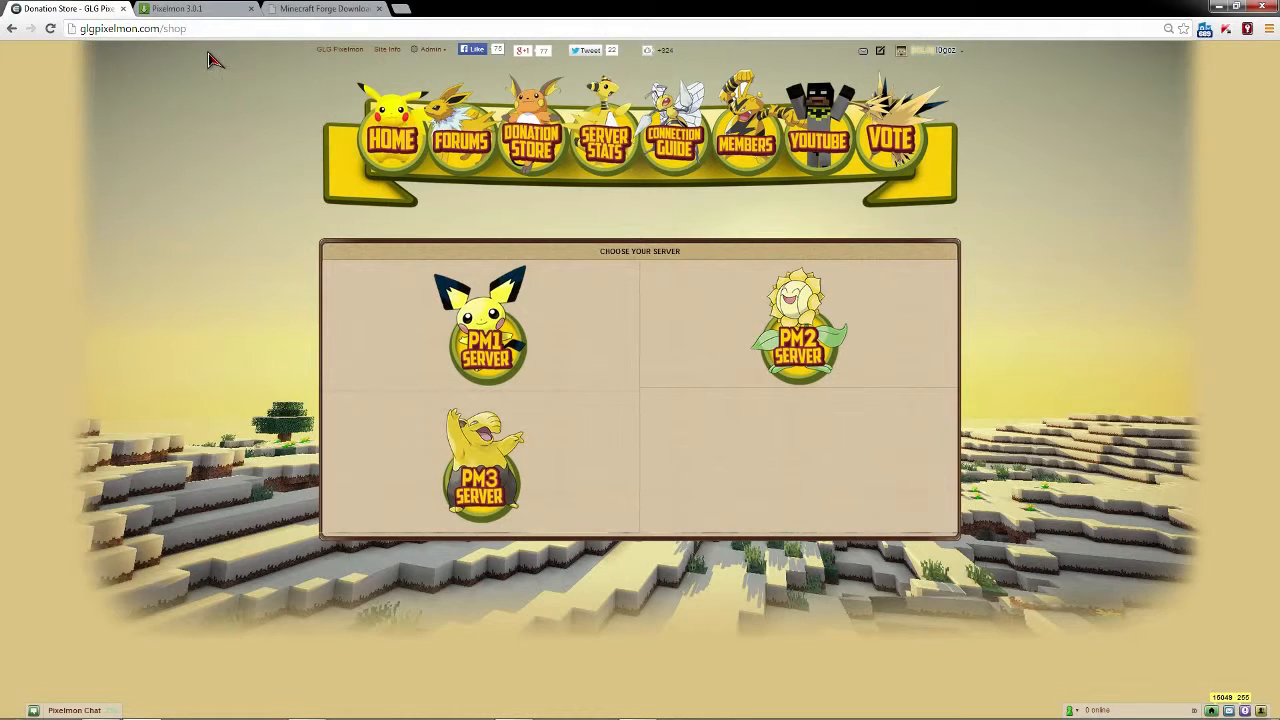
pyautogui.moveTo(592, 186)
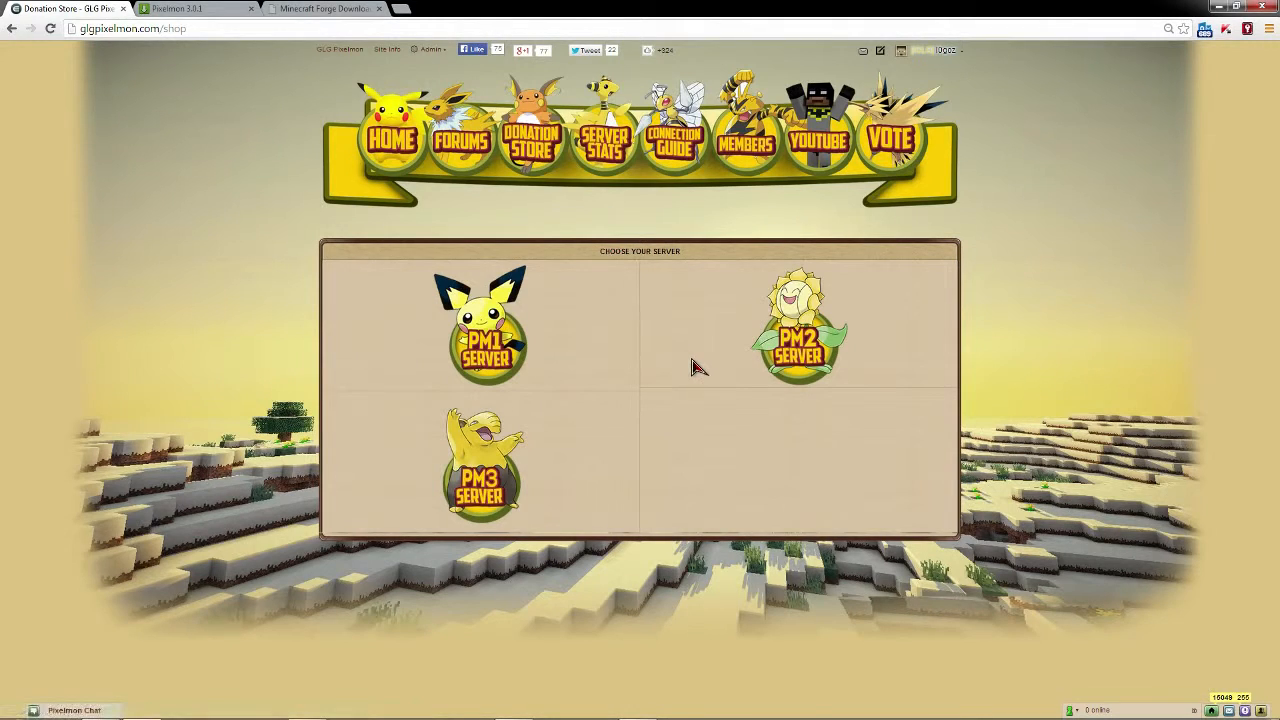
pyautogui.moveTo(600, 350)
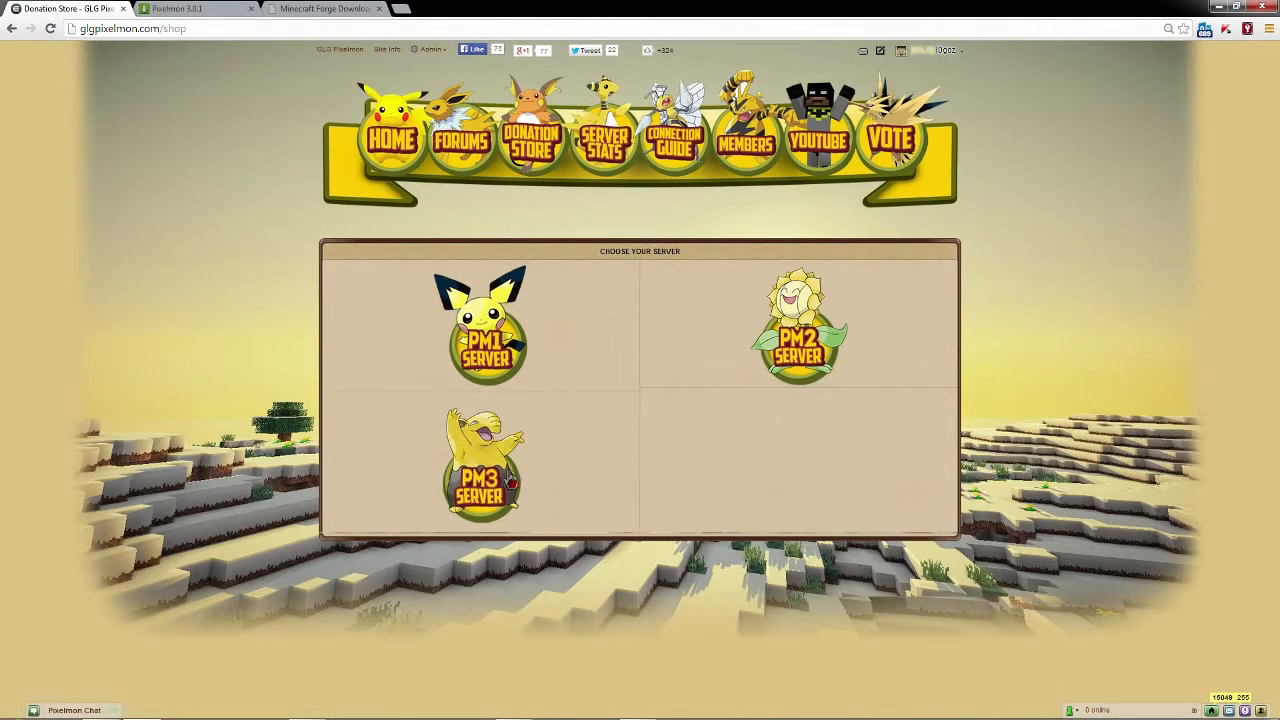
# In the PM3 store, add Starter Rank with Piplup and browse the Pokemon categories.
pyautogui.click(487, 465)
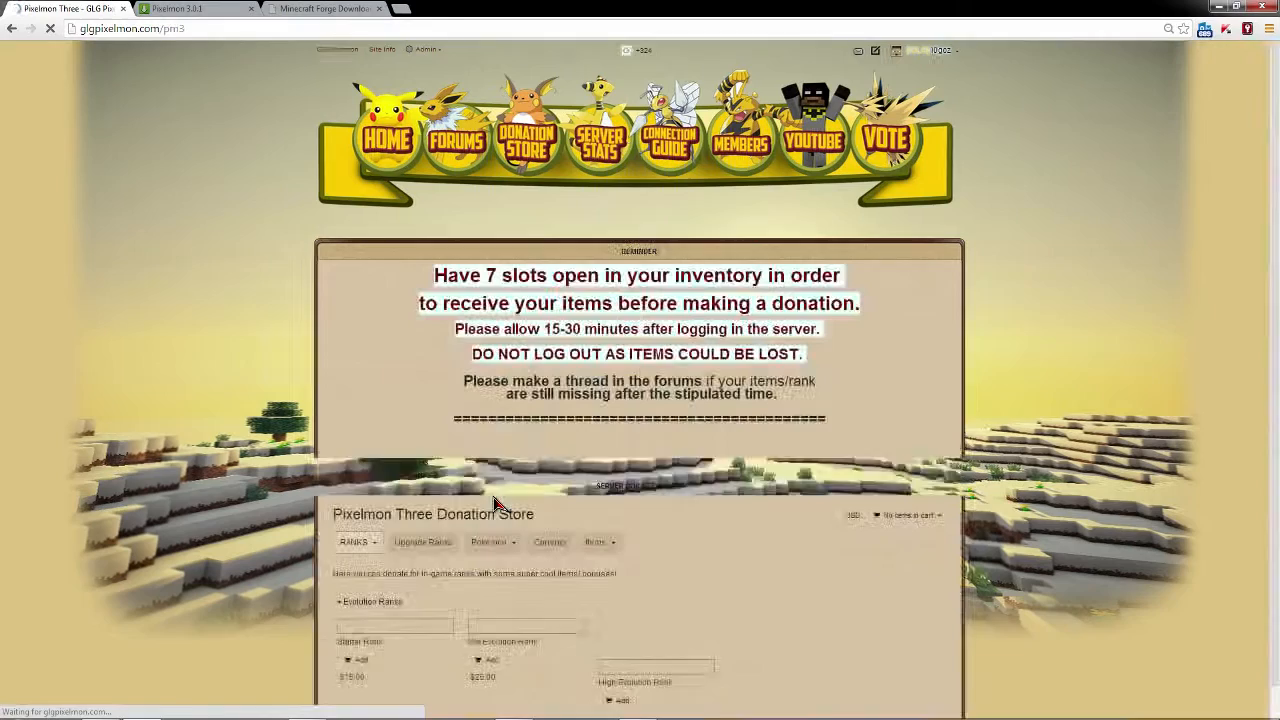
pyautogui.scroll(-3)
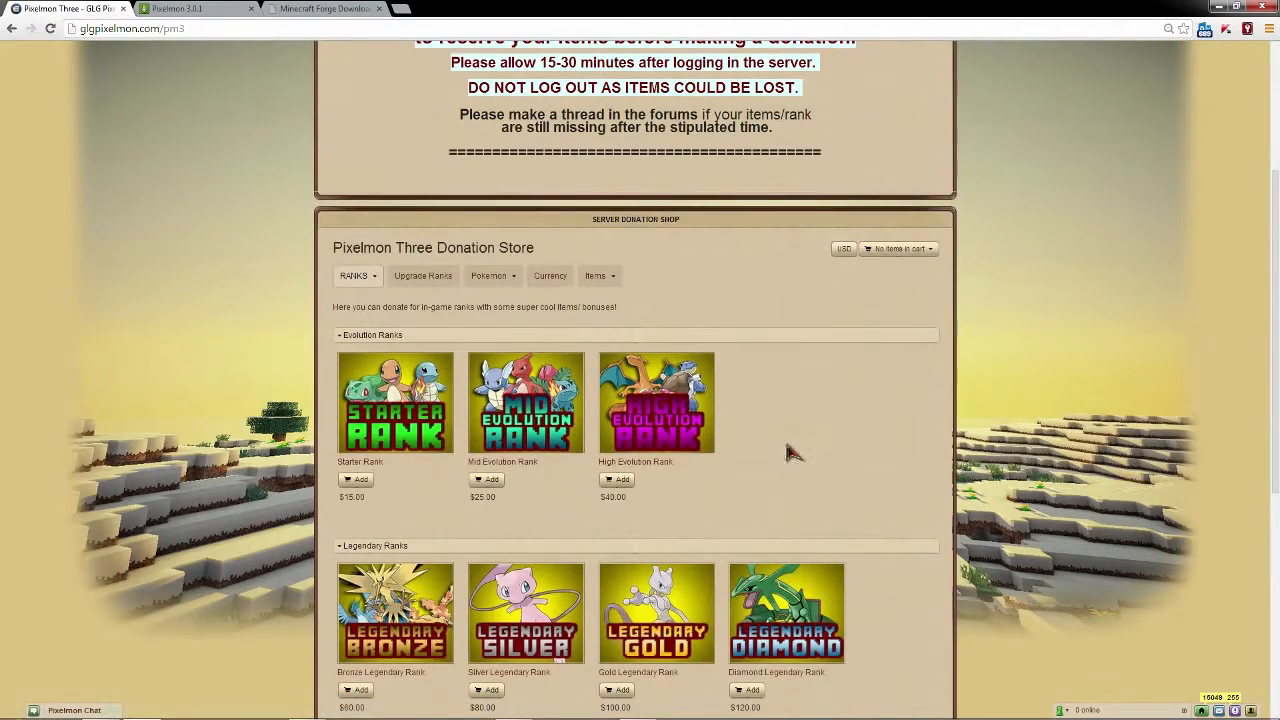
pyautogui.click(395, 402)
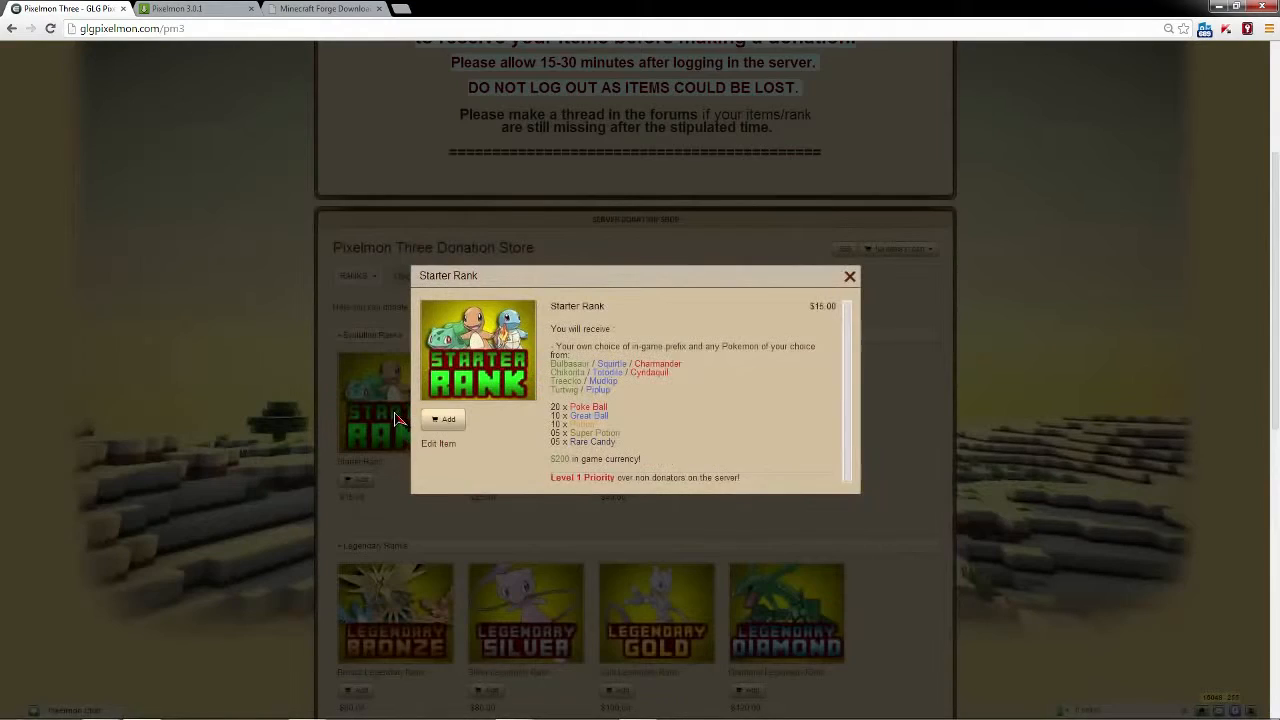
pyautogui.scroll(-3)
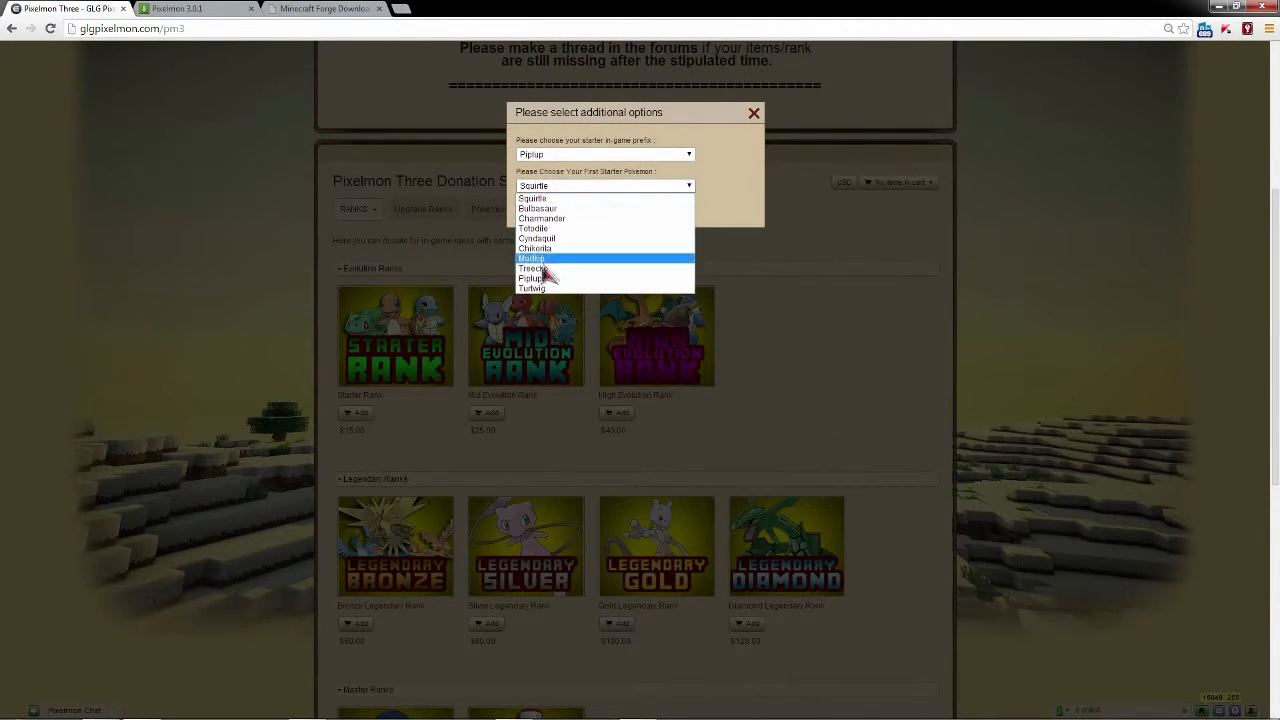
pyautogui.click(531, 258)
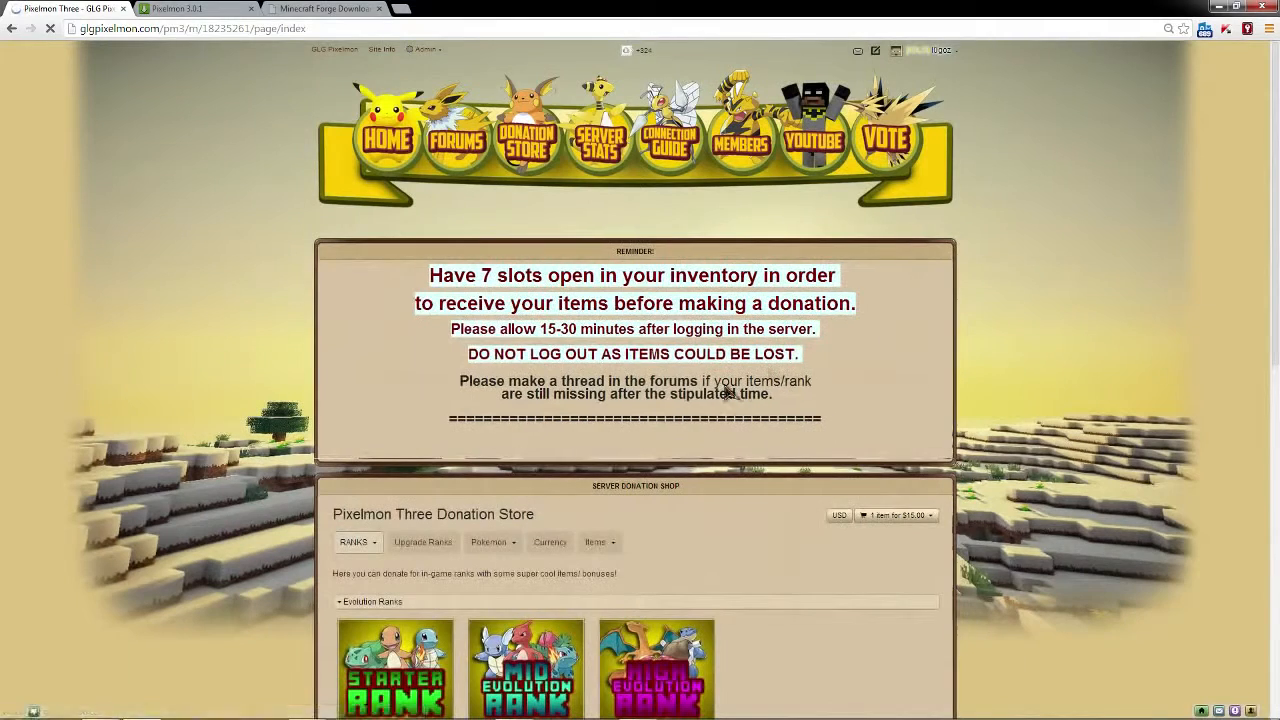
pyautogui.click(490, 542)
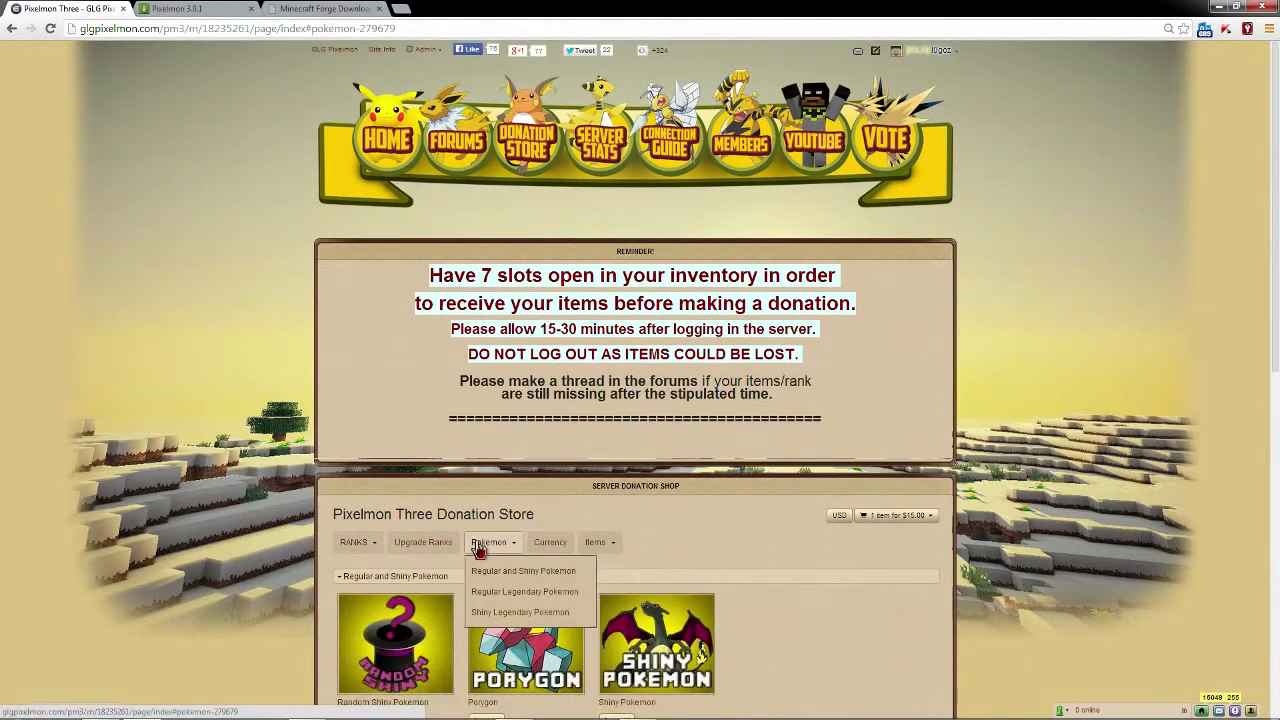
pyautogui.scroll(-3)
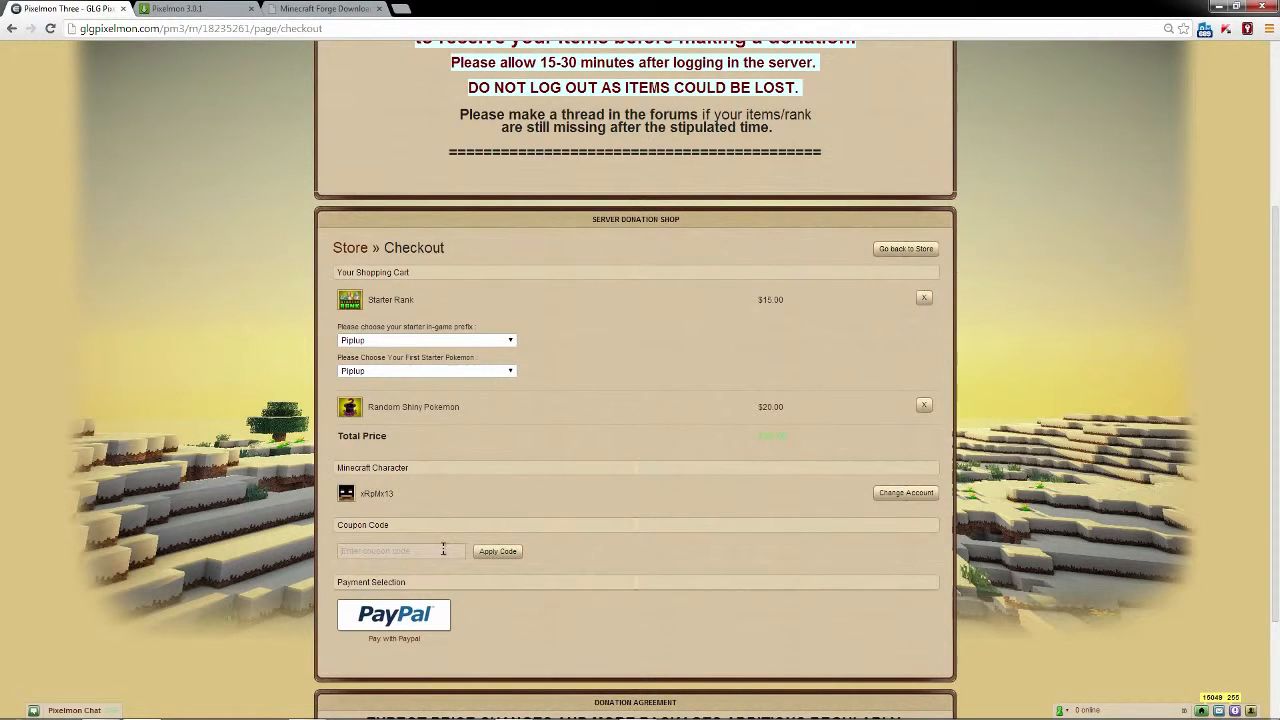
# Apply the GLG coupon code to make the Random Shiny Pokemon free, then review the cart.
pyautogui.write('GLG')
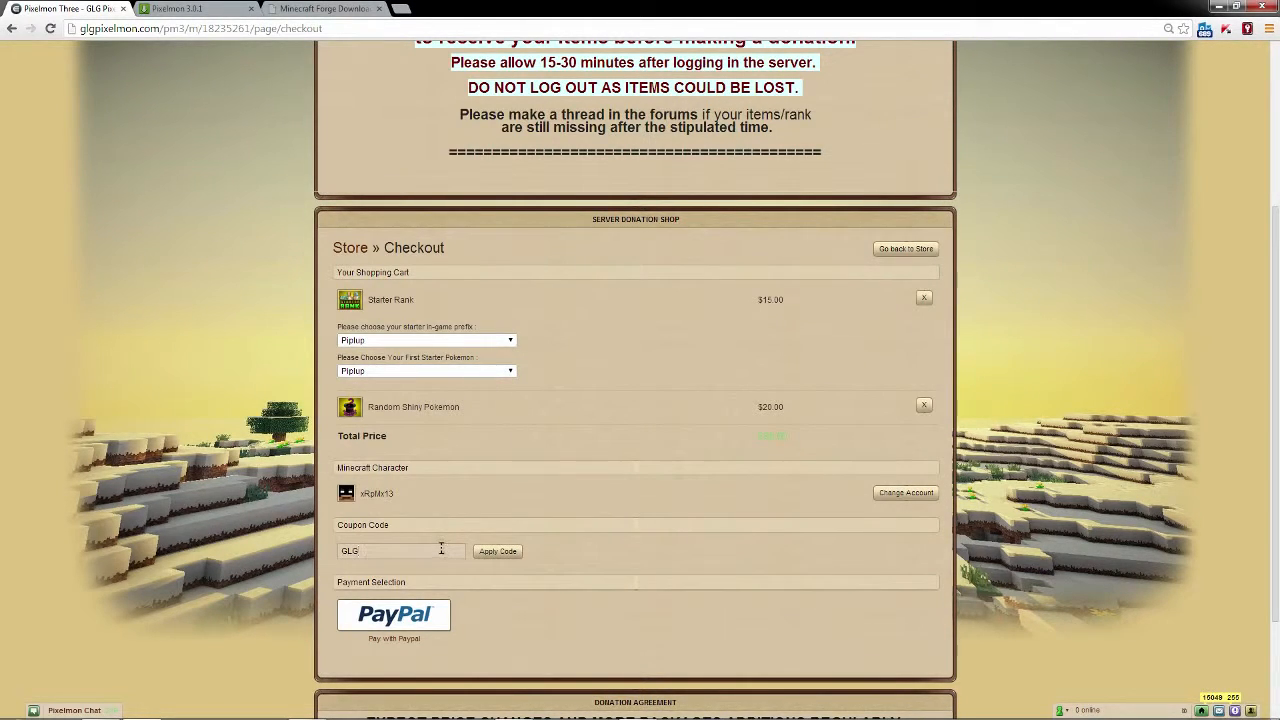
pyautogui.click(497, 551)
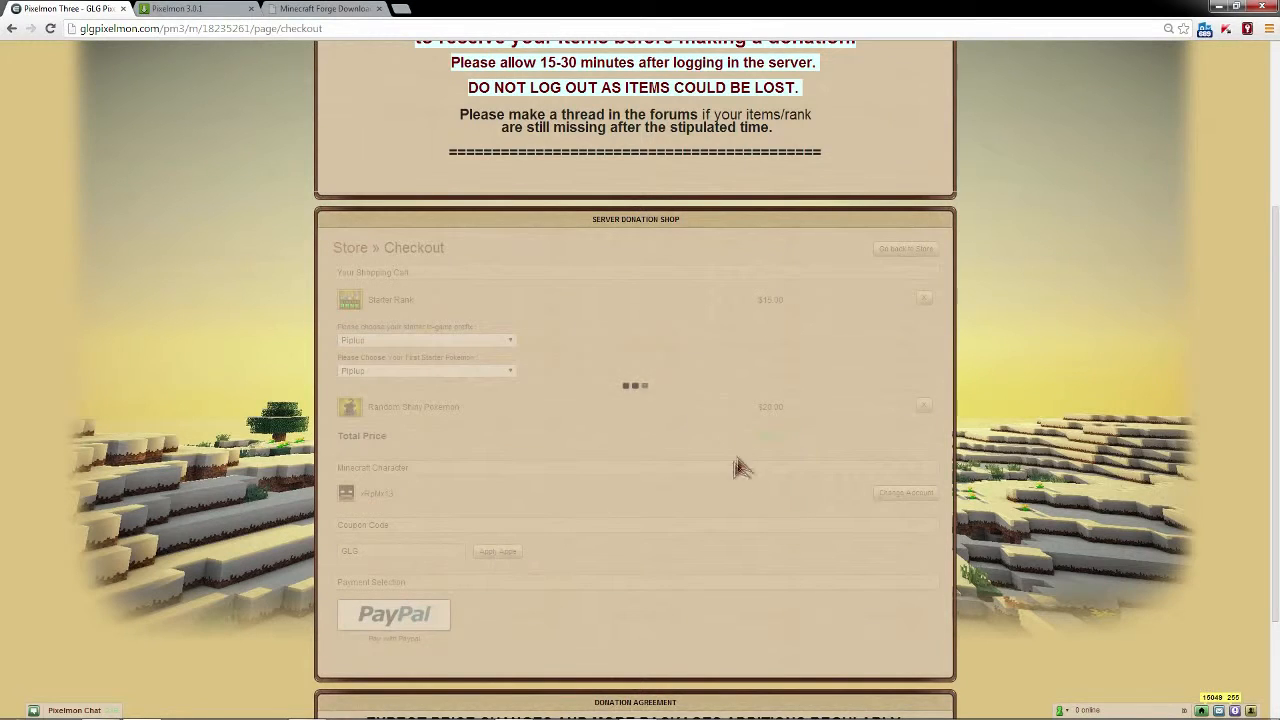
pyautogui.click(497, 551)
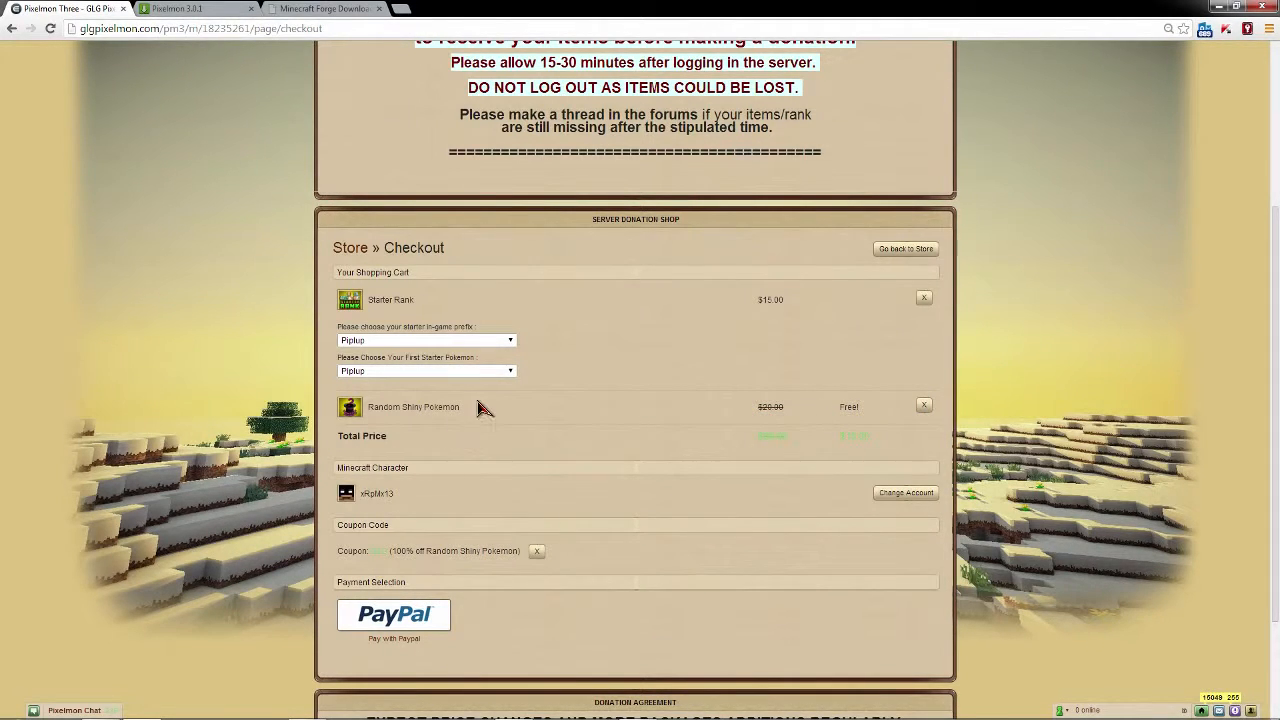
pyautogui.moveTo(835, 400)
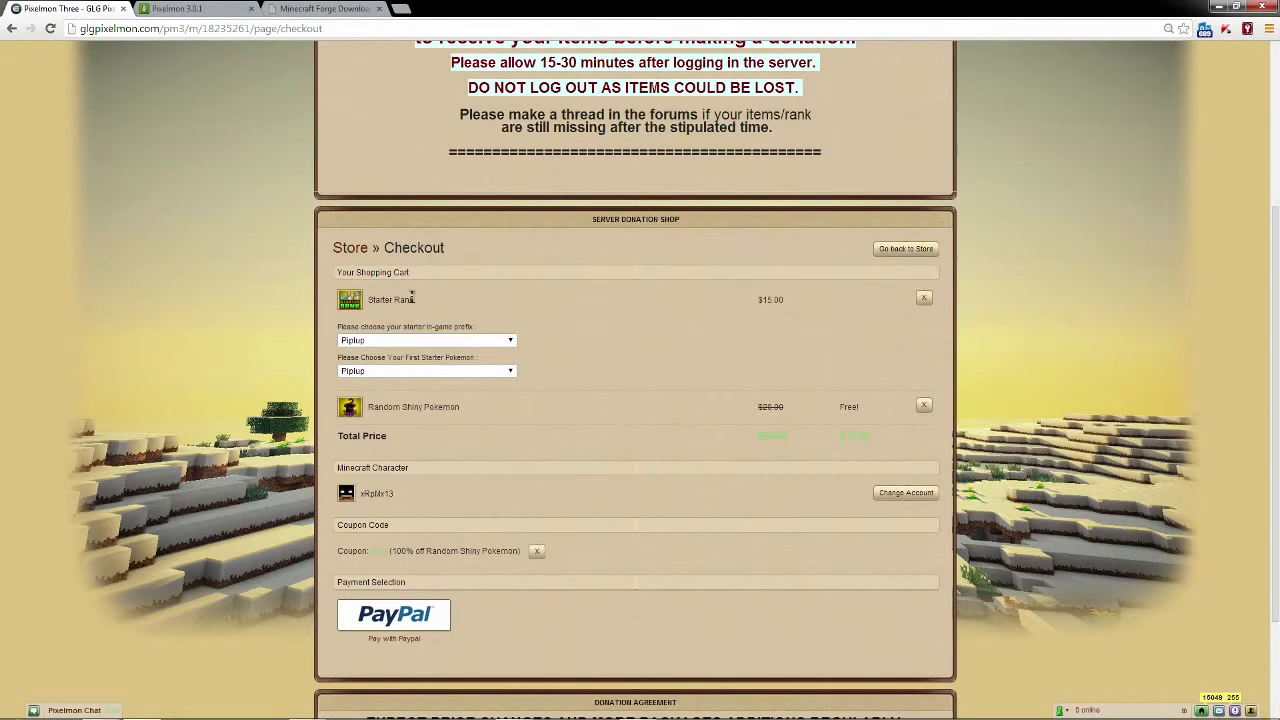
pyautogui.moveTo(555, 303)
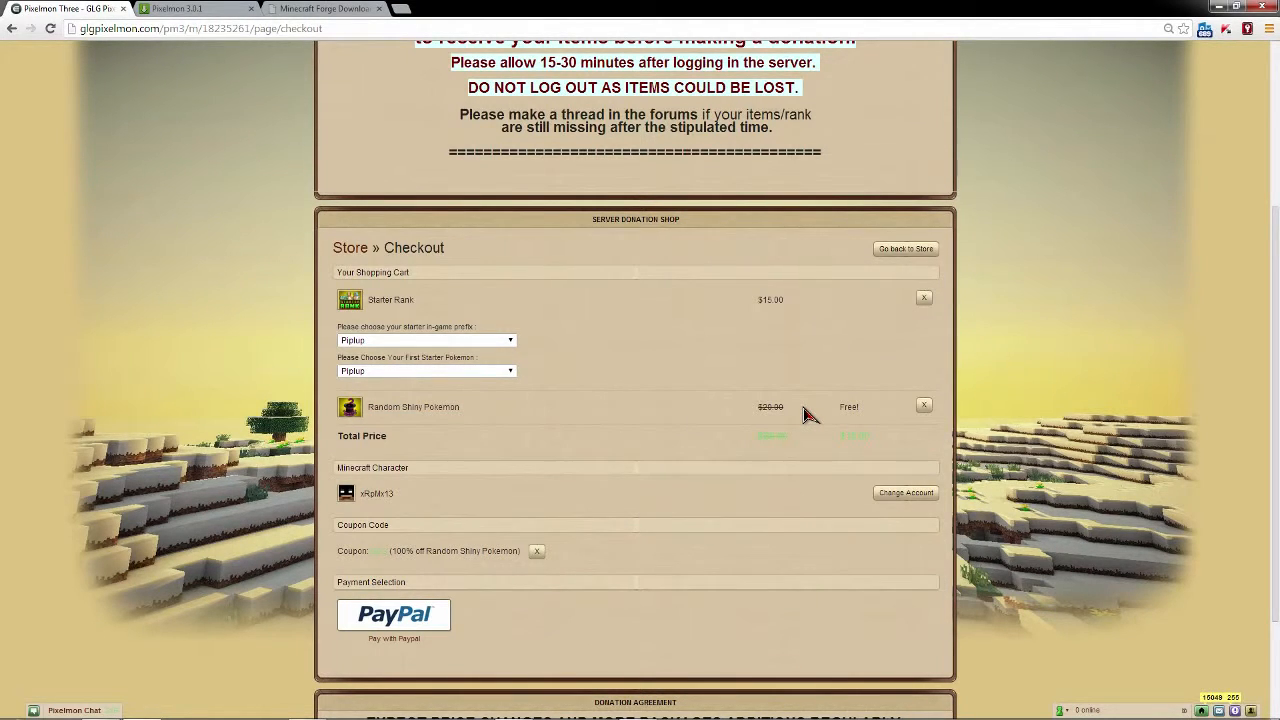
pyautogui.scroll(-3)
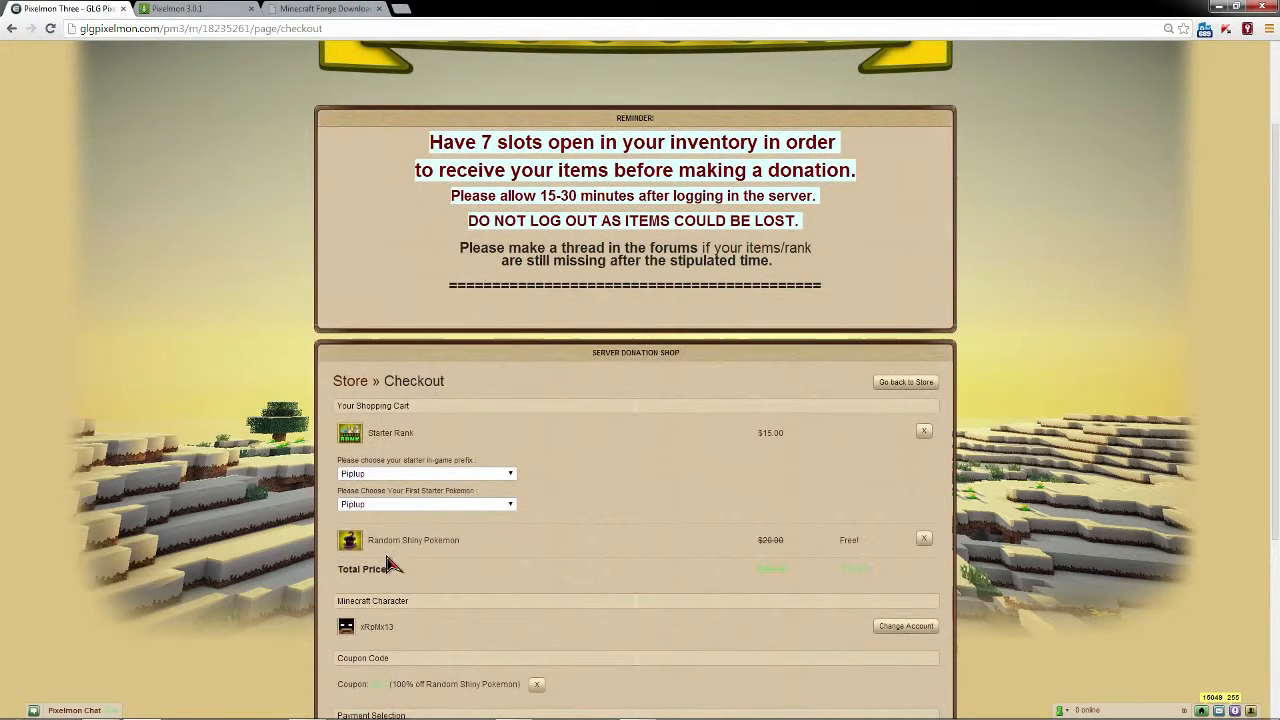
pyautogui.moveTo(455, 165)
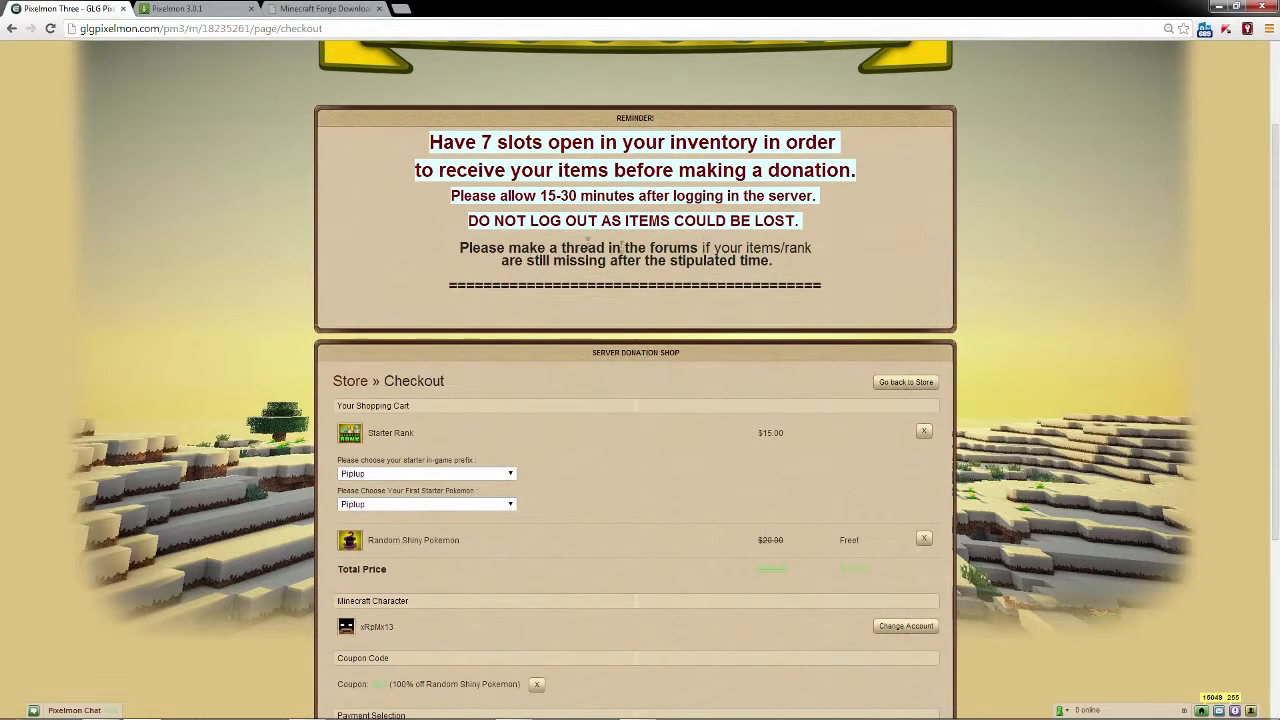
pyautogui.scroll(-3)
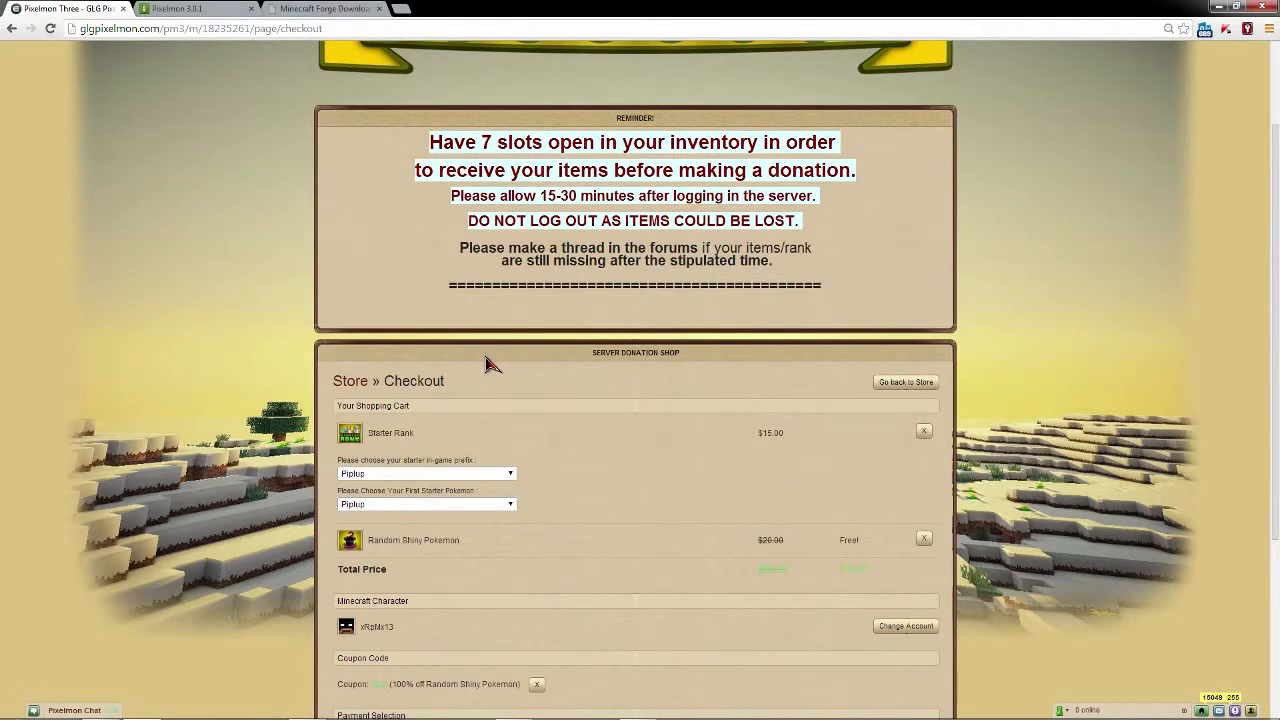
pyautogui.moveTo(628, 385)
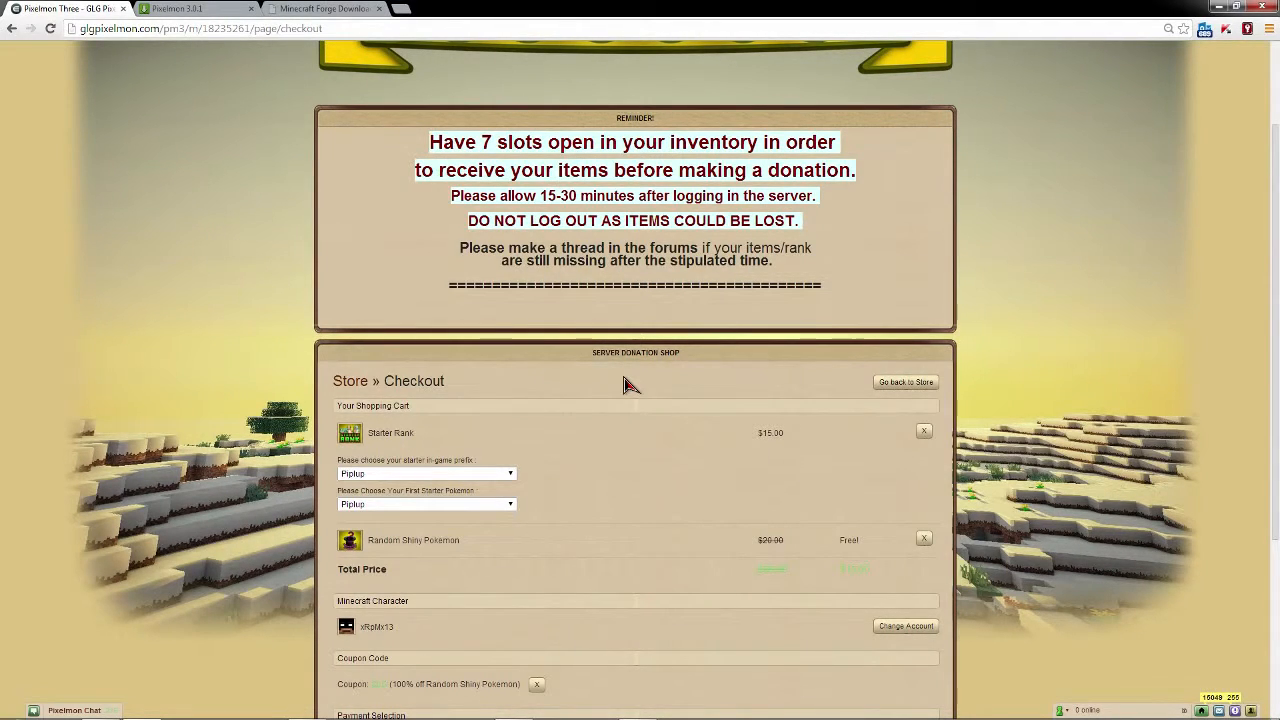
pyautogui.moveTo(1210, 15)
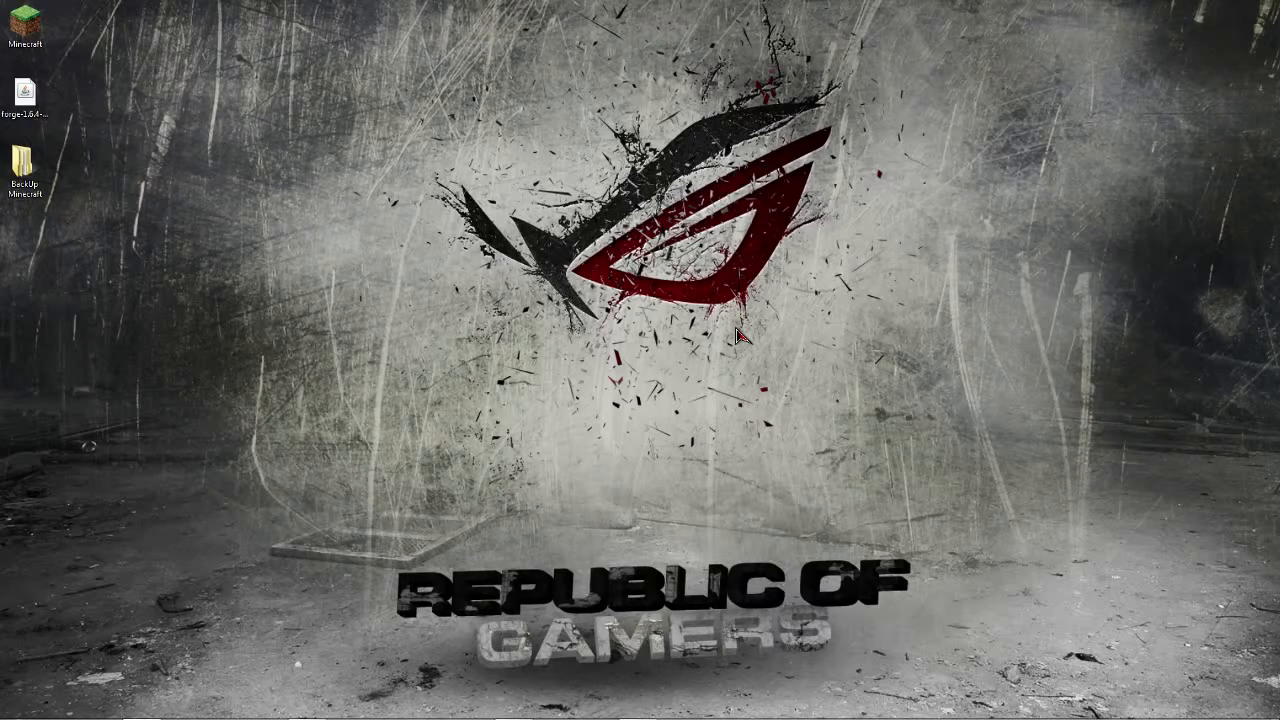
pyautogui.moveTo(690, 362)
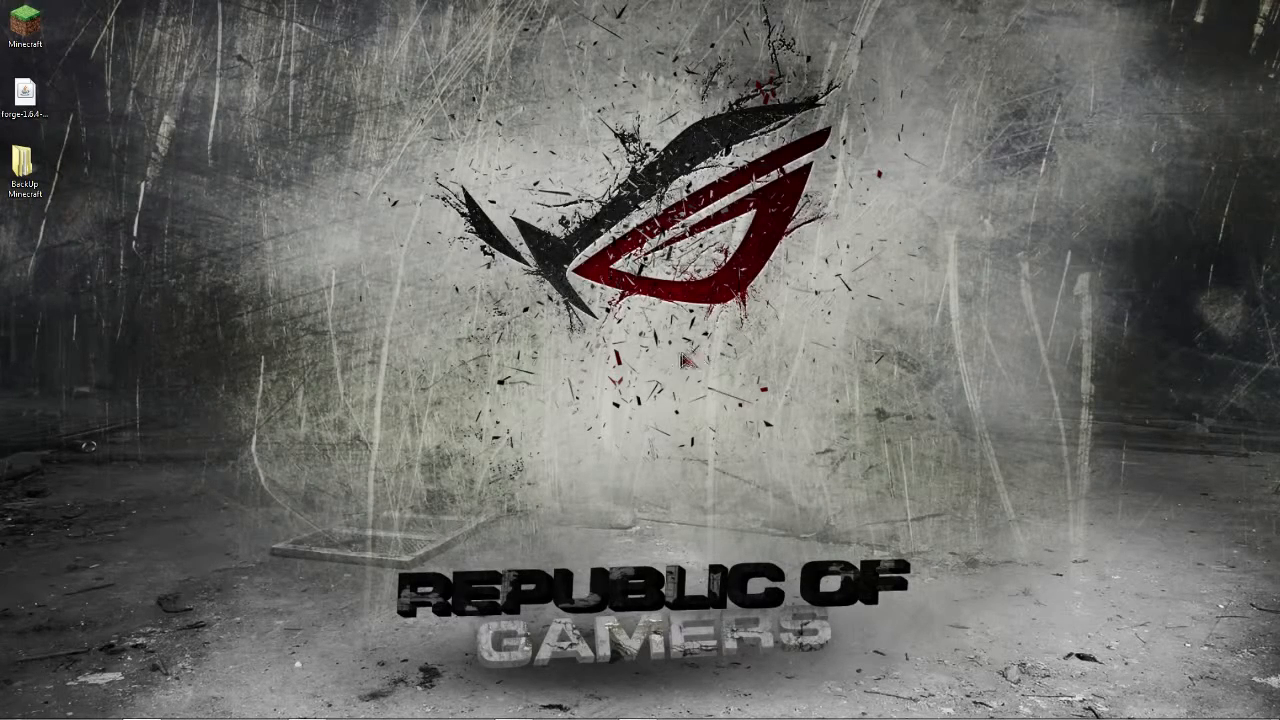